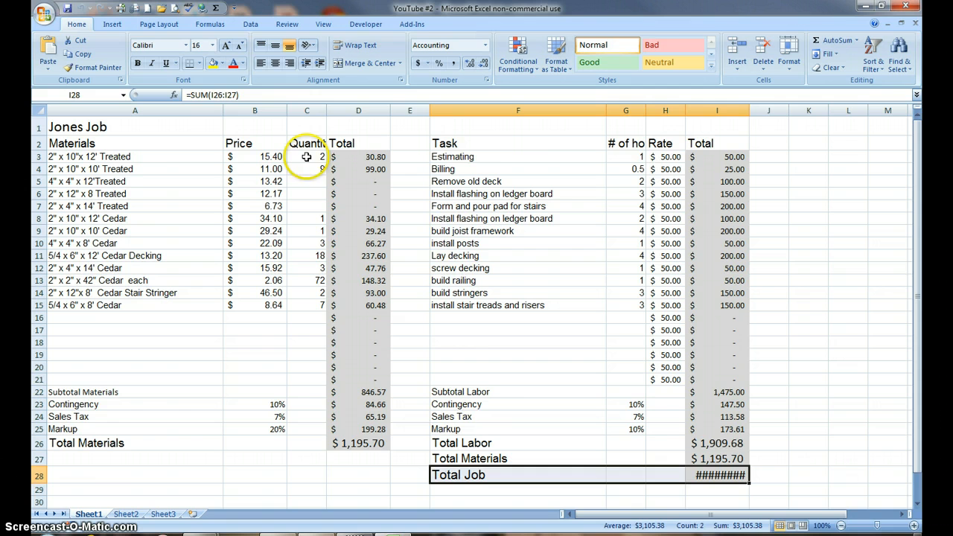
mouse_move(306, 143)
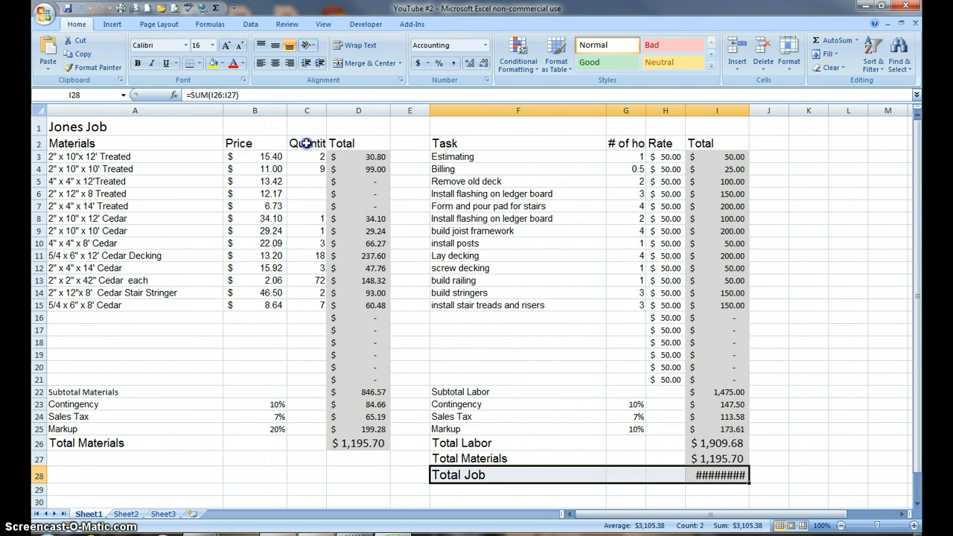
Step: Replace the truncated Quantity heading in cell C2 with 'Qty'
left_click(307, 143)
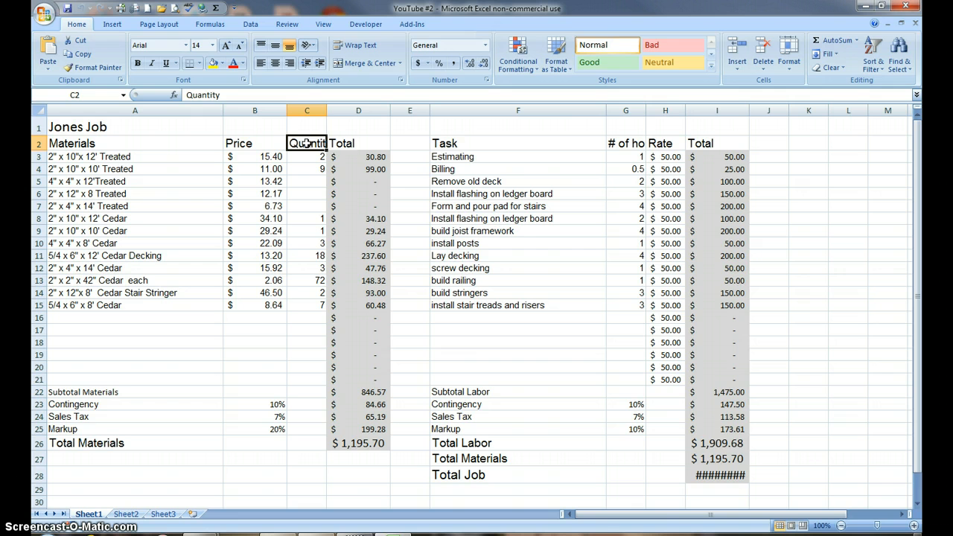
type("Qty")
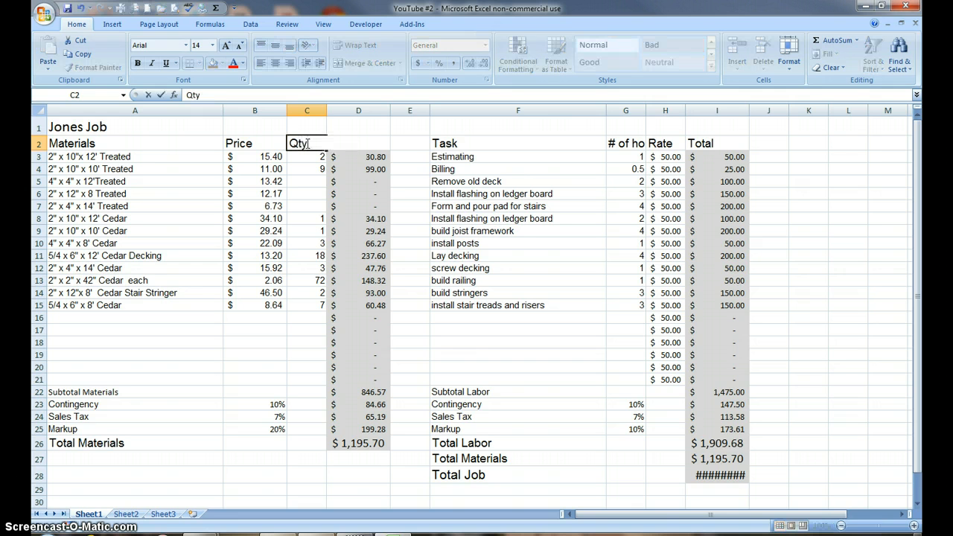
left_click(848, 379)
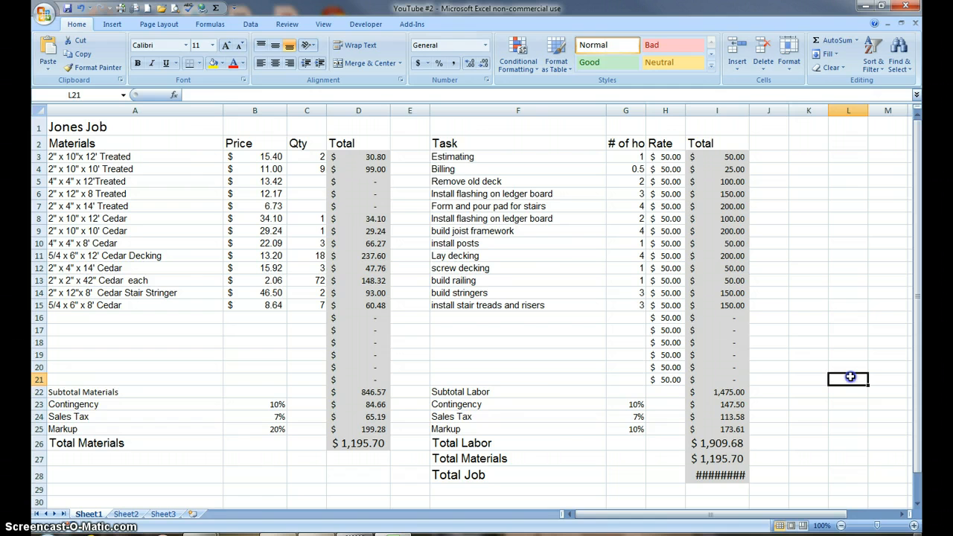
mouse_move(500, 407)
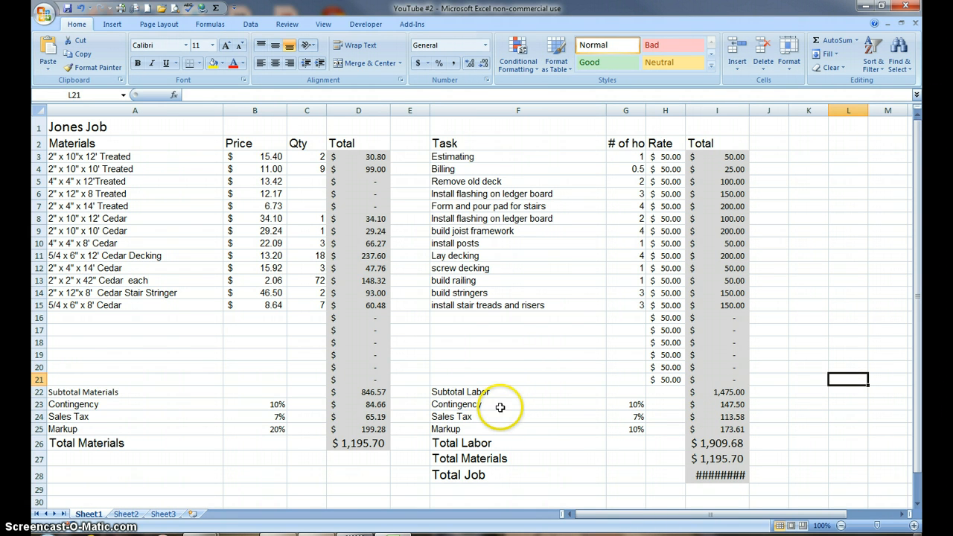
mouse_move(493, 435)
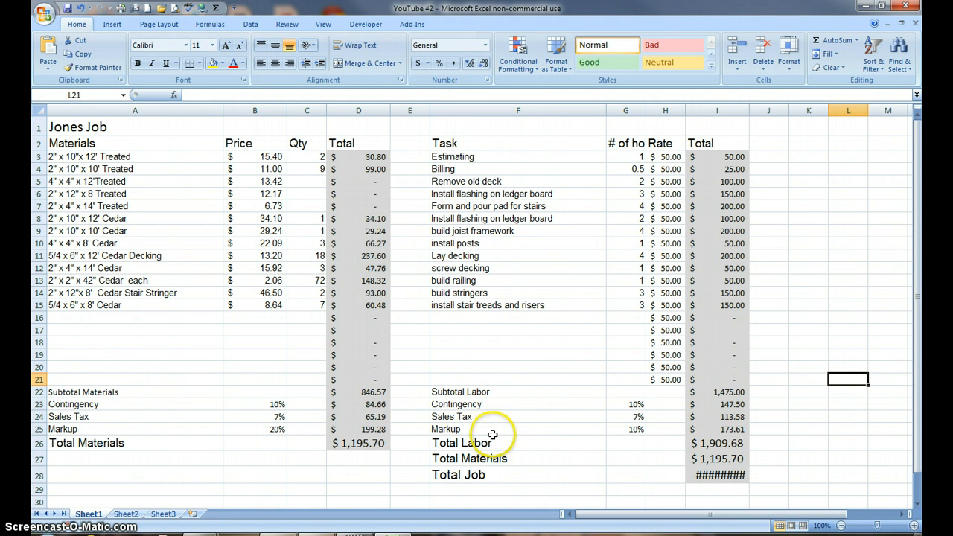
mouse_move(497, 426)
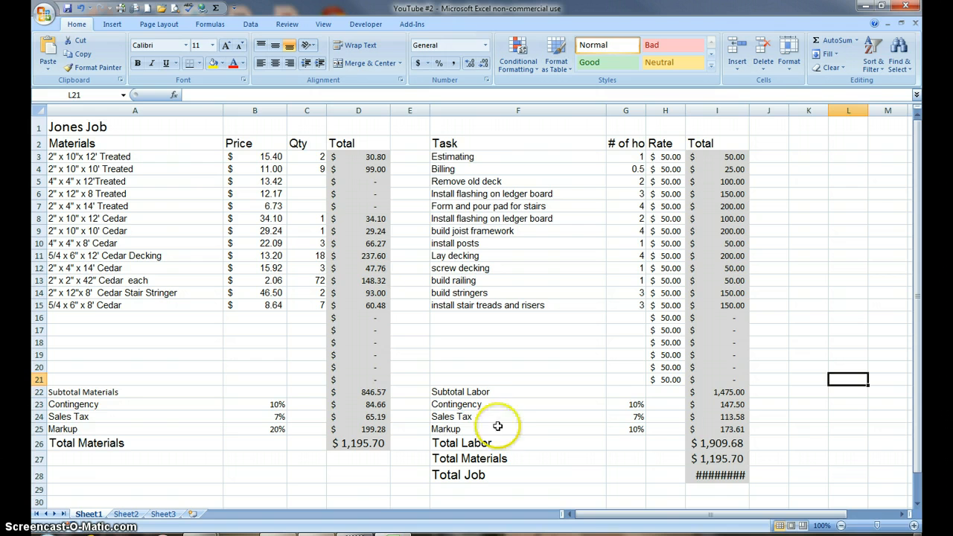
Step: Delete the labor Contingency cells F23:I23, shifting the cells below up
left_click(517, 403)
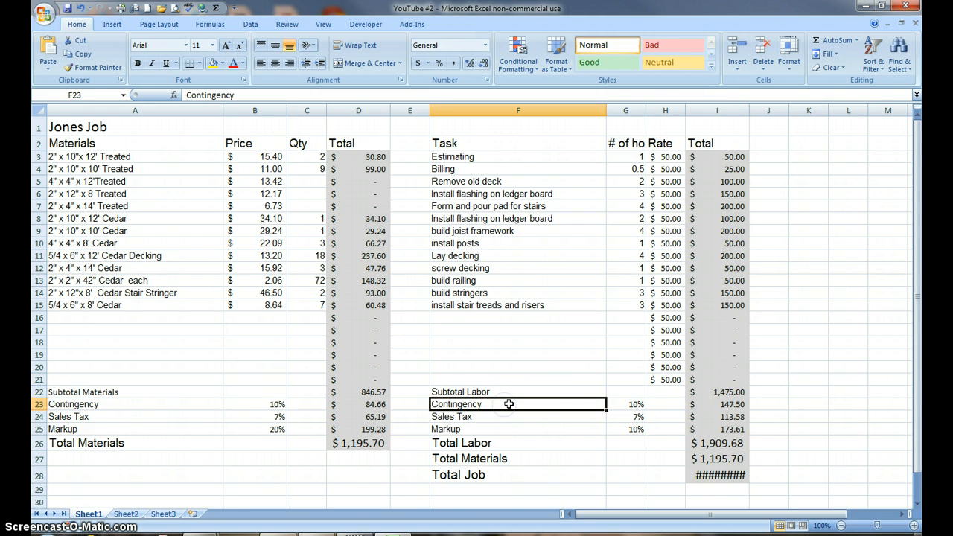
right_click(508, 403)
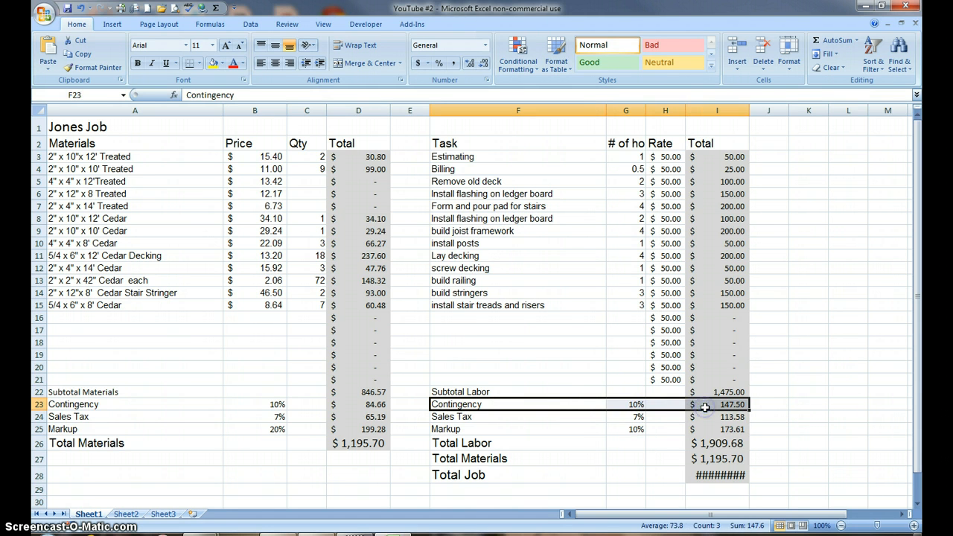
mouse_move(575, 404)
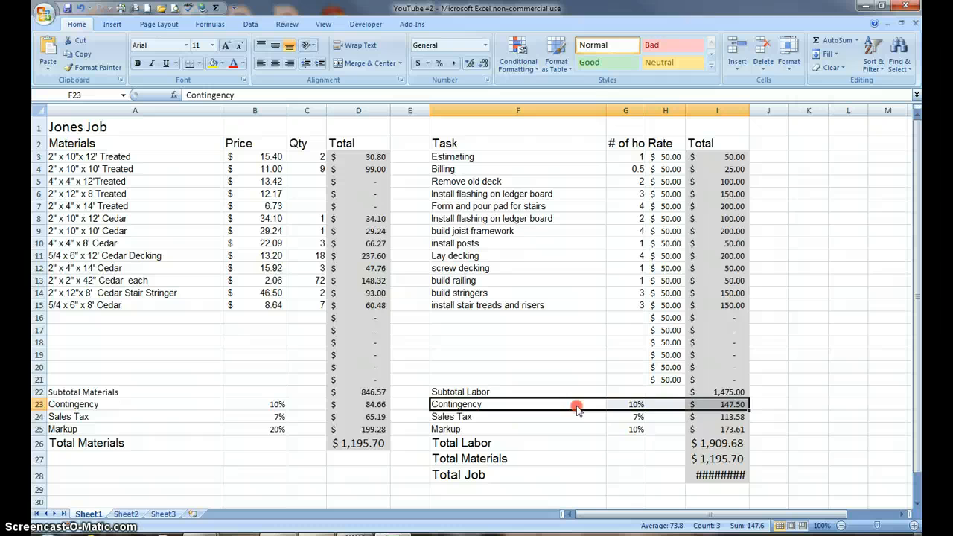
right_click(577, 404)
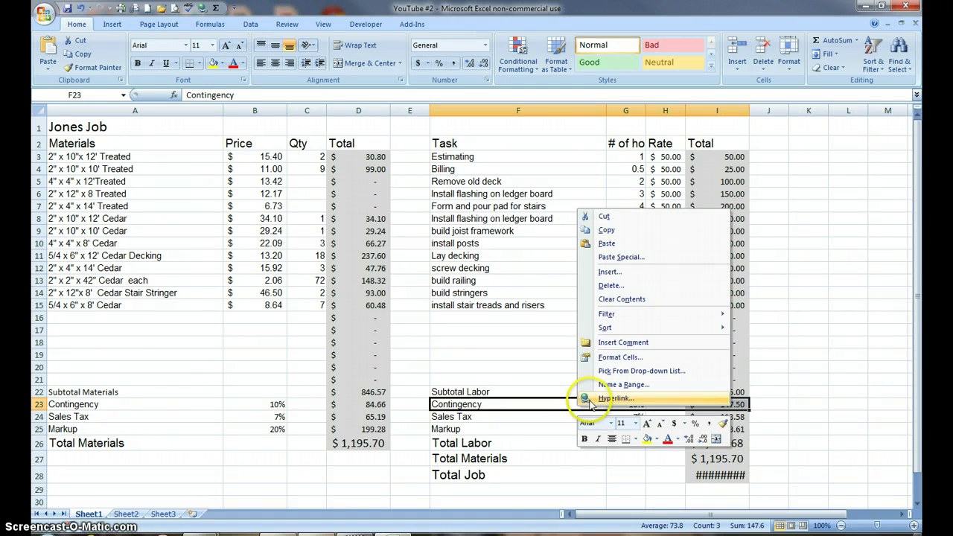
left_click(609, 285)
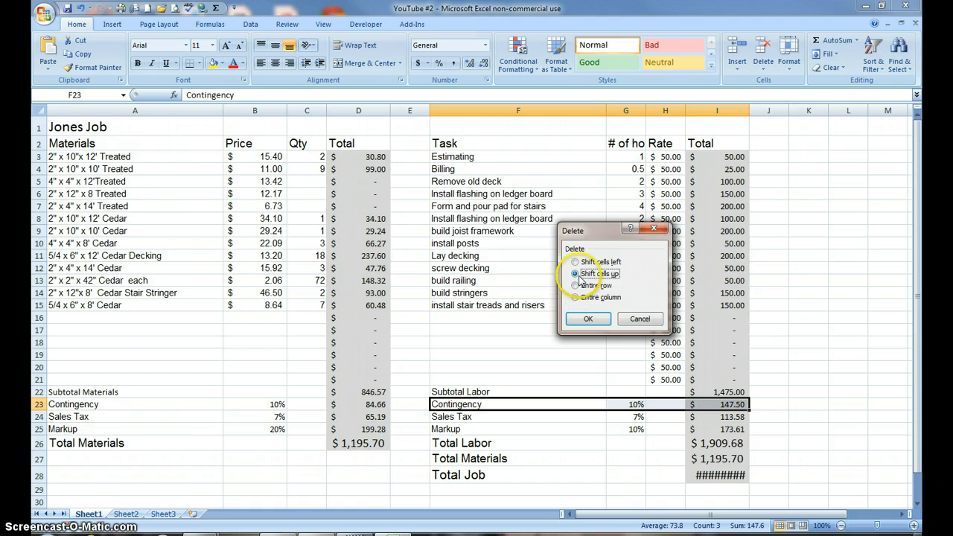
mouse_move(587, 281)
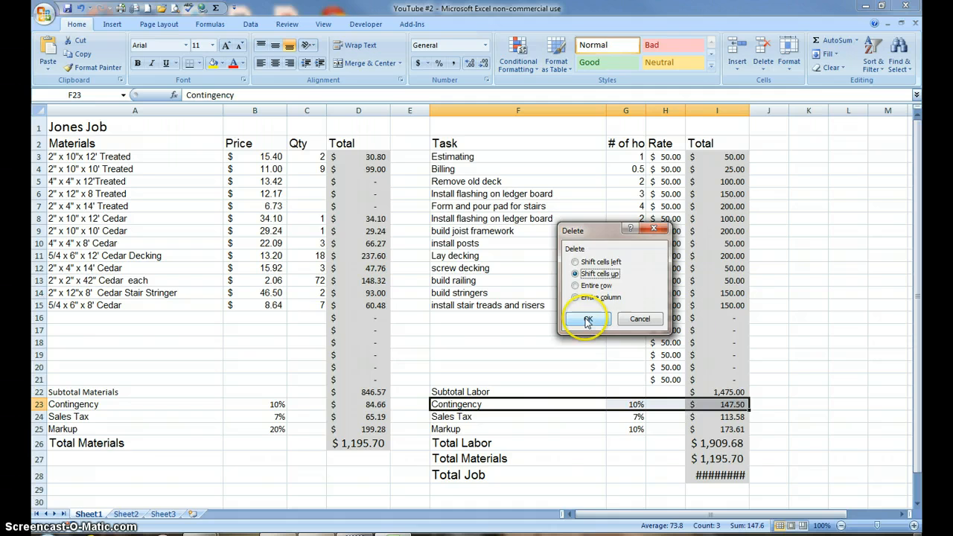
left_click(588, 319)
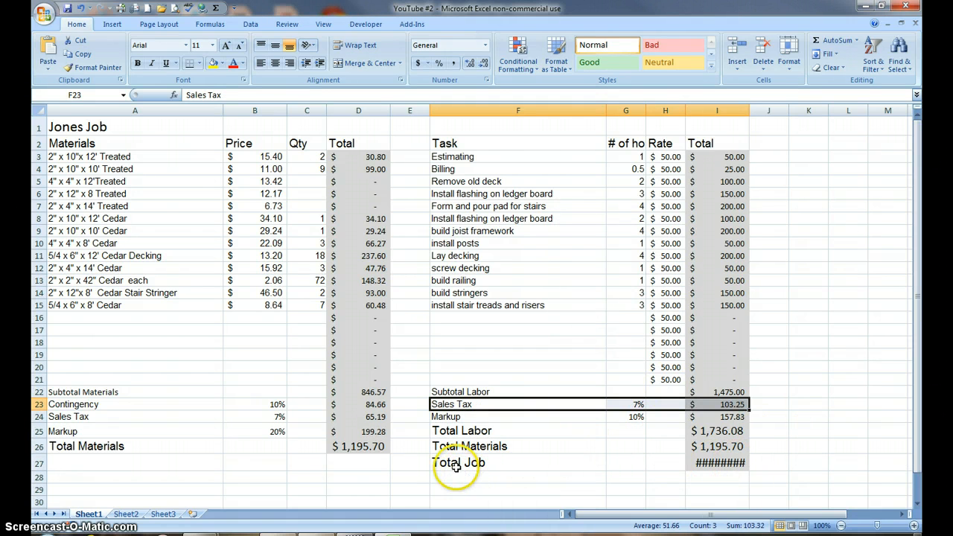
mouse_move(733, 462)
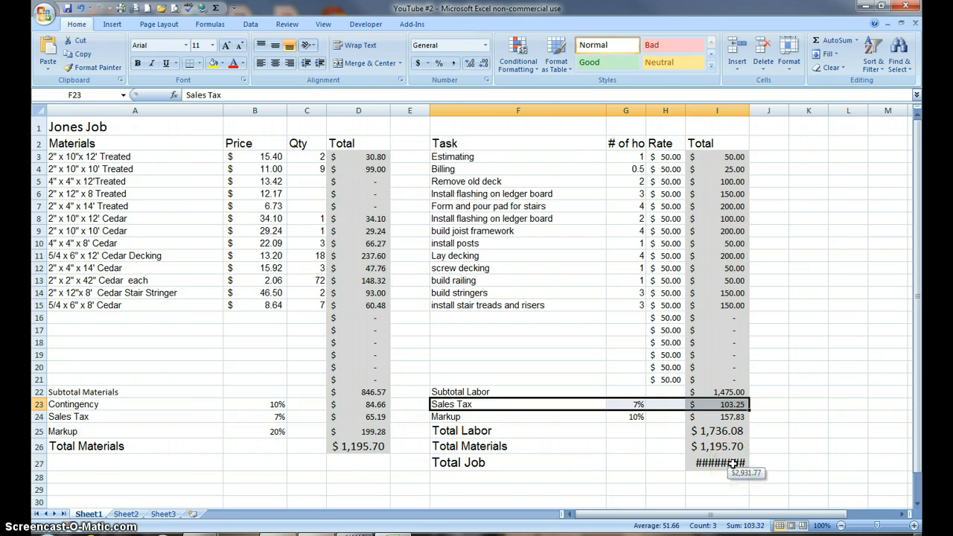
mouse_move(430, 267)
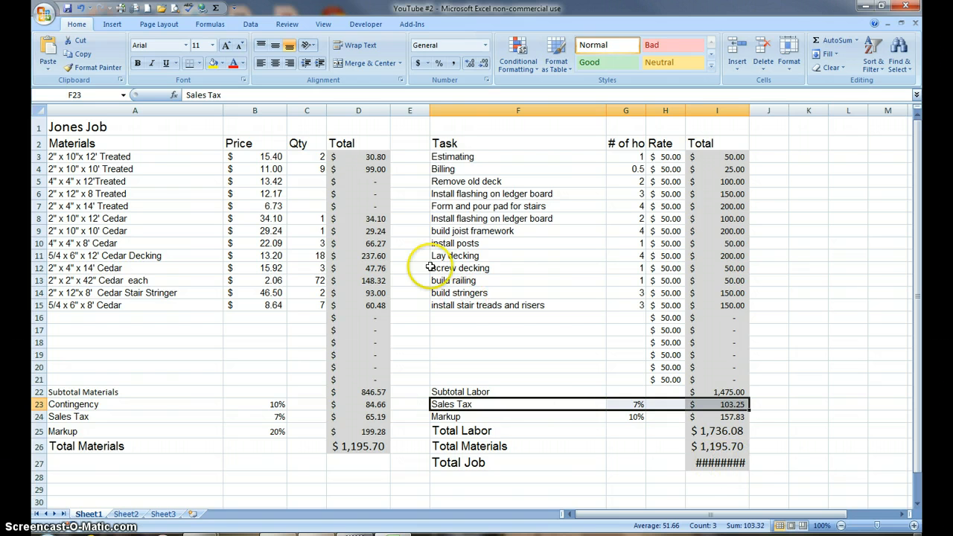
Step: Reduce the Total Job amount in I27 from font size 16 to 14
left_click(717, 462)
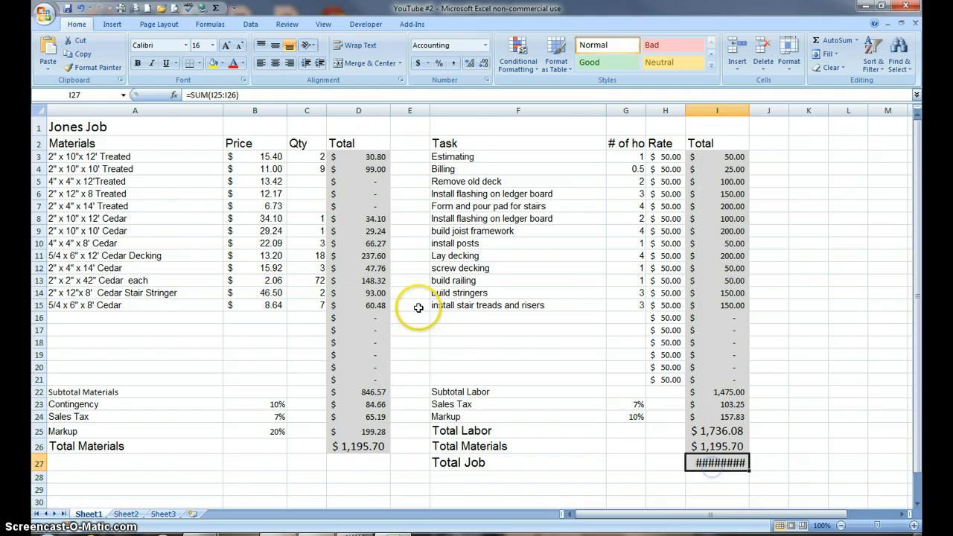
left_click(239, 46)
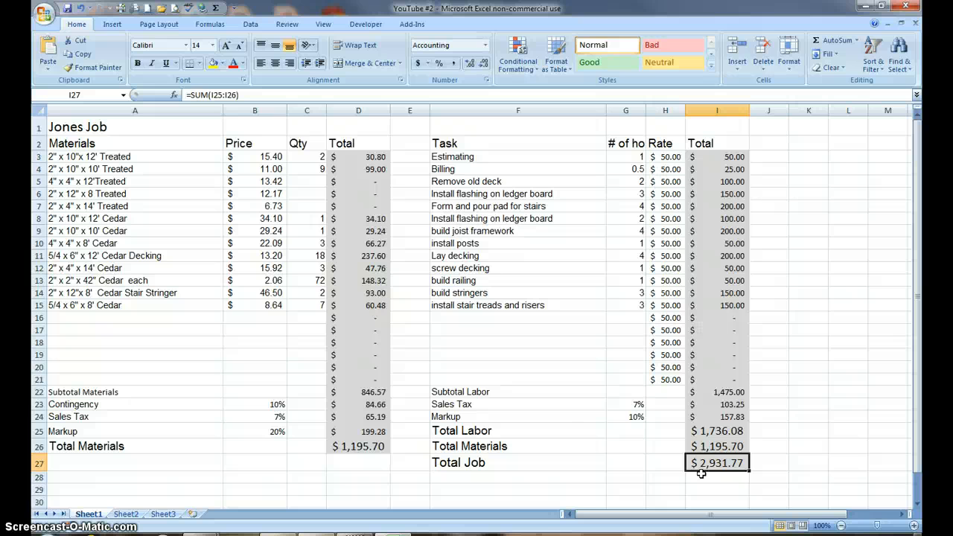
left_click(135, 157)
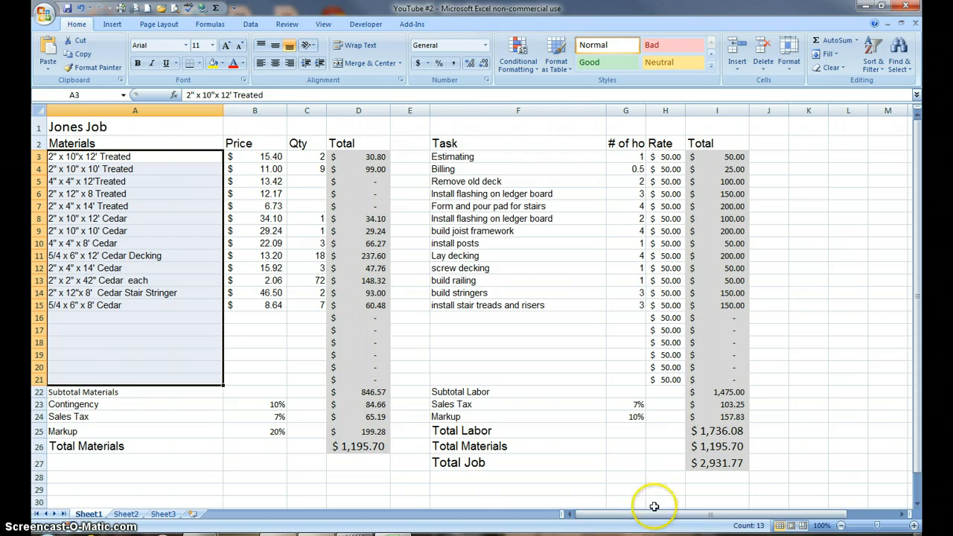
mouse_move(763, 527)
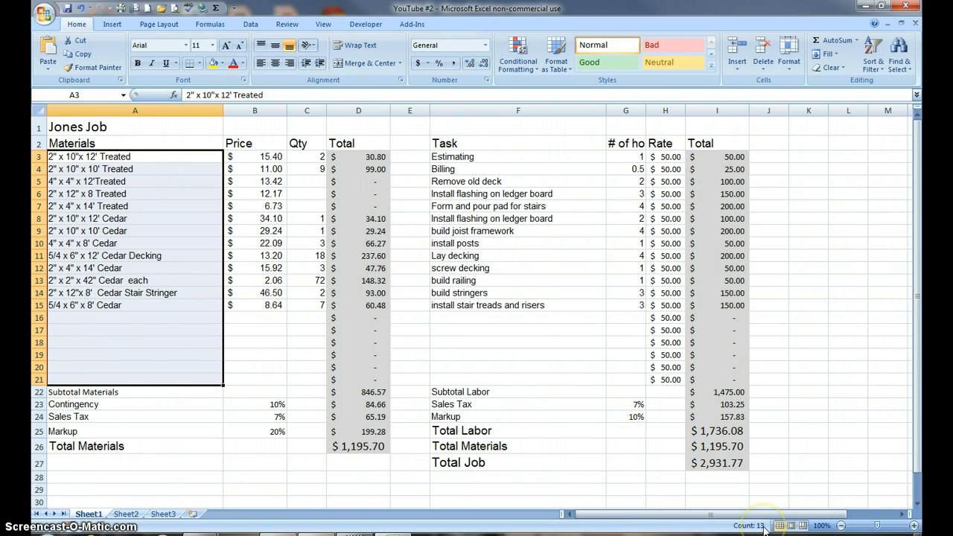
mouse_move(138, 184)
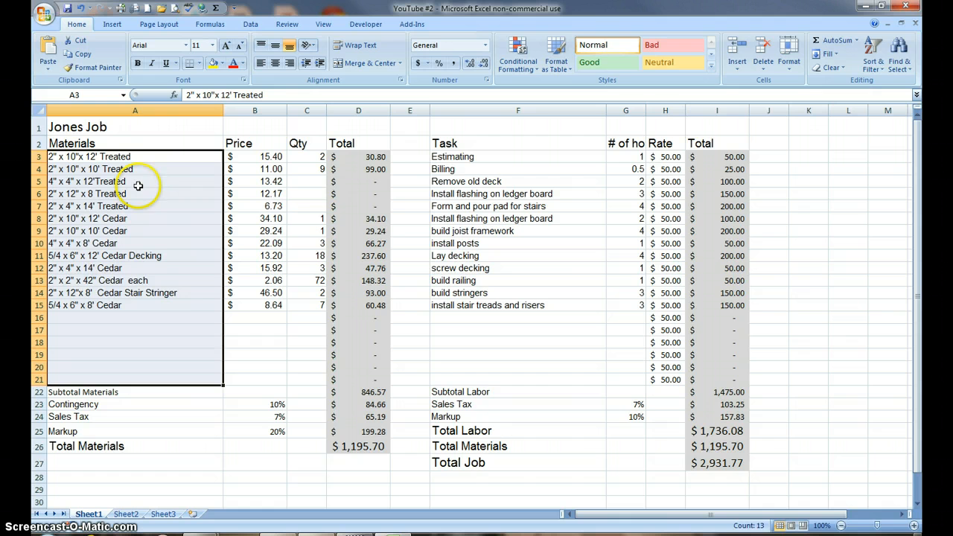
mouse_move(208, 377)
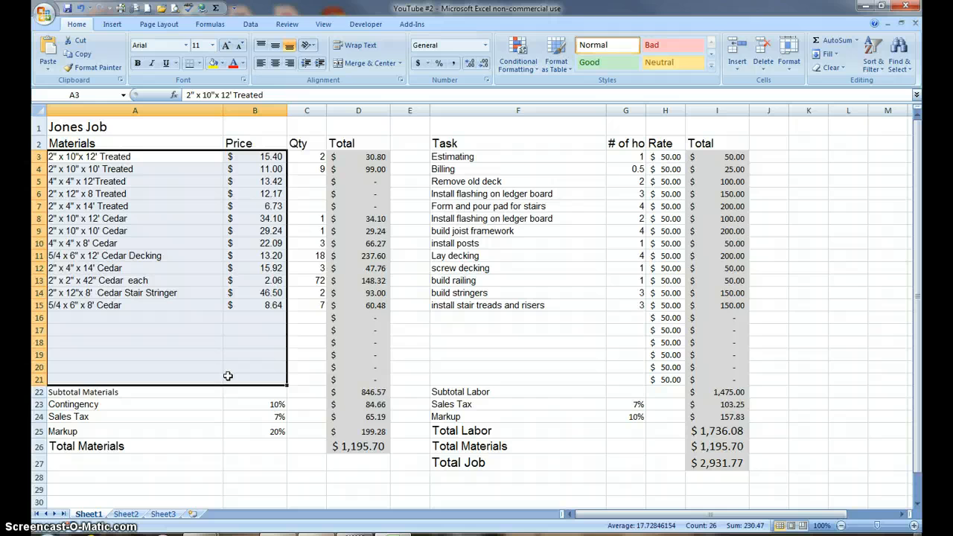
left_click(518, 330)
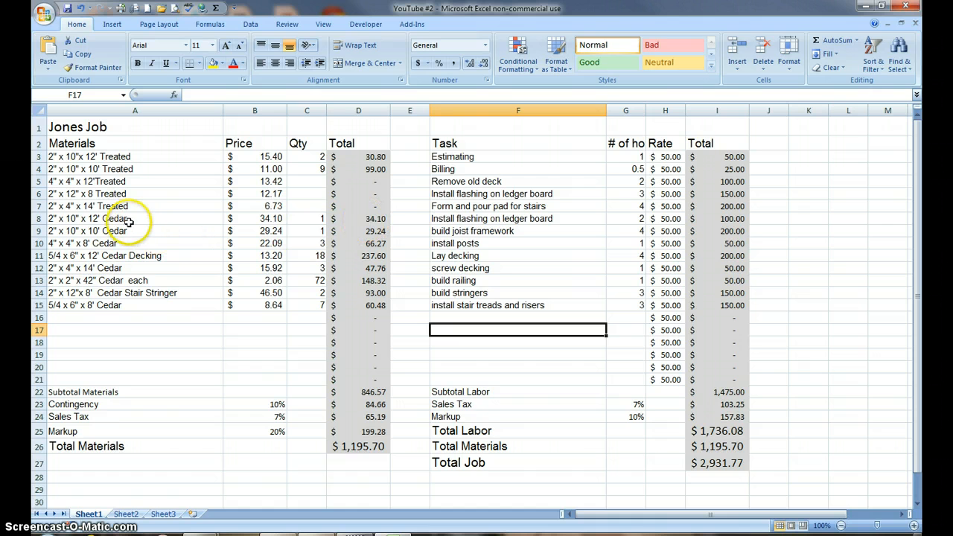
left_click_drag(358, 218, 358, 279)
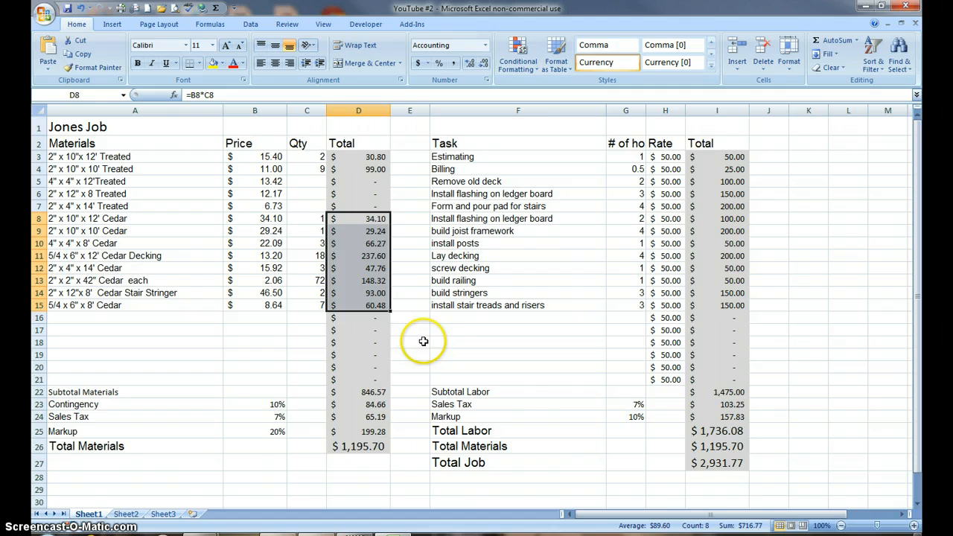
mouse_move(752, 528)
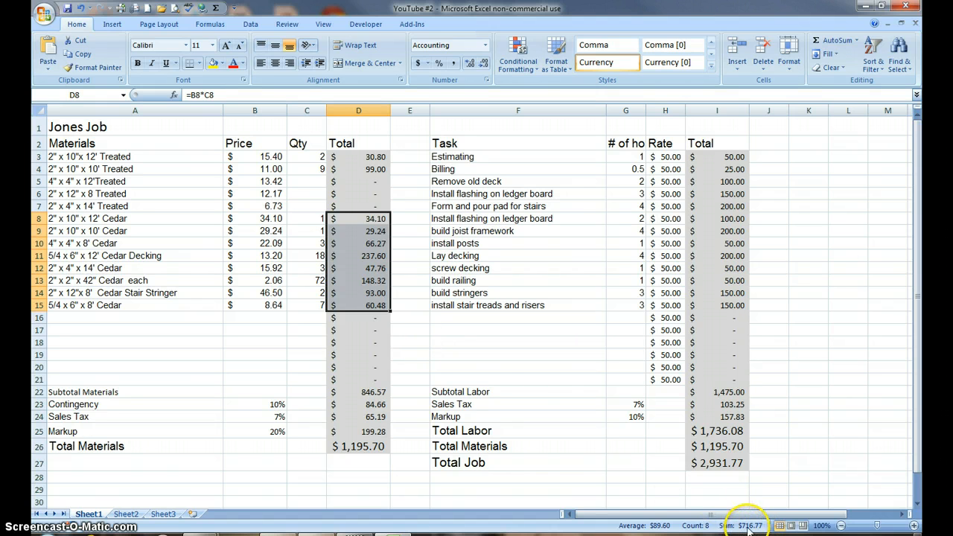
mouse_move(526, 410)
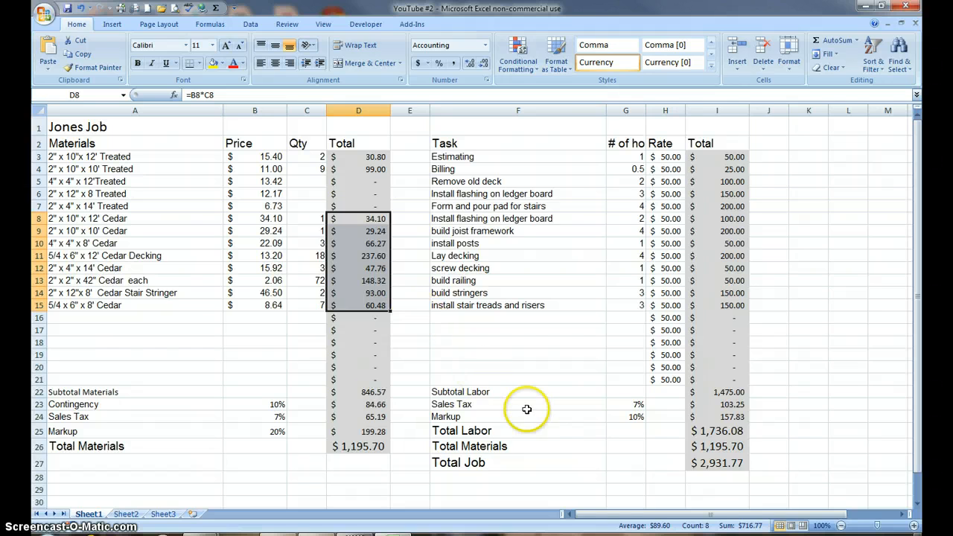
mouse_move(664, 528)
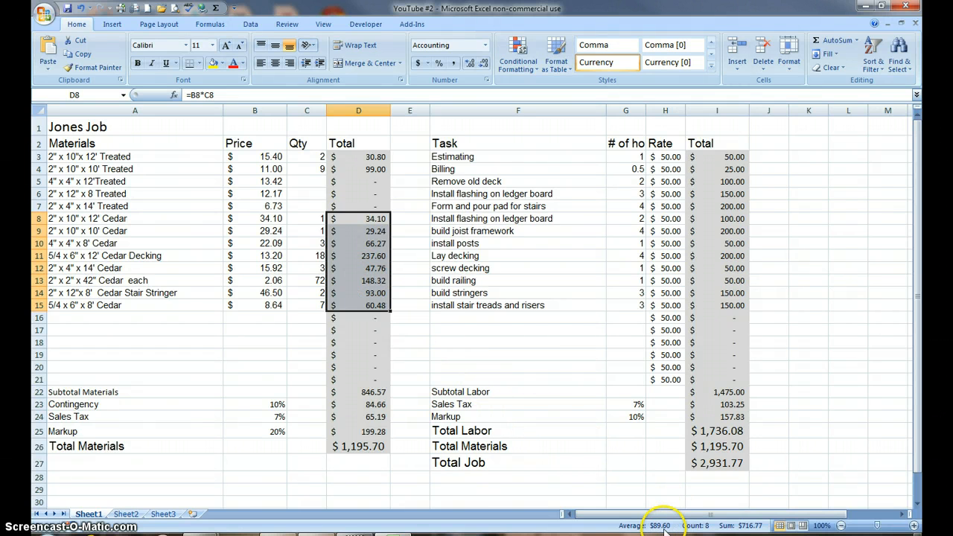
mouse_move(668, 464)
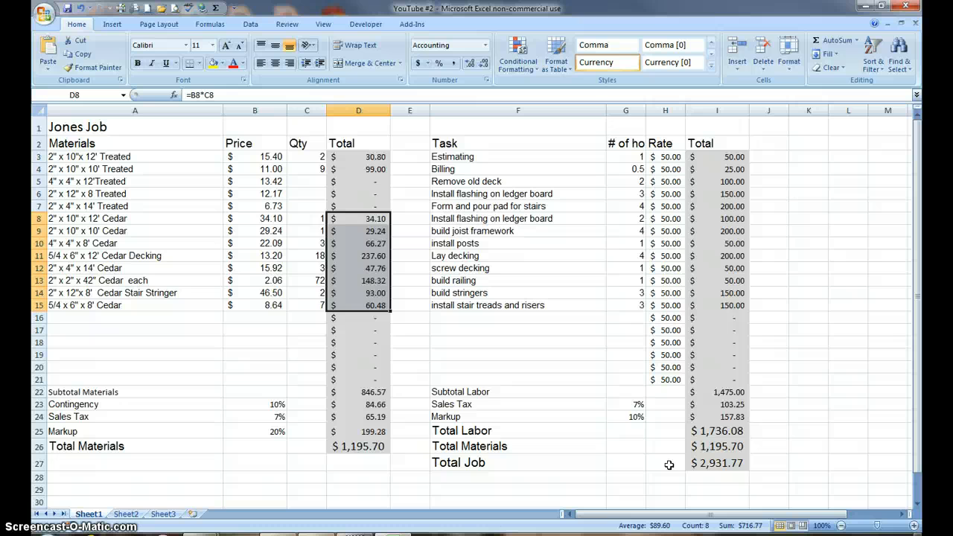
mouse_move(817, 393)
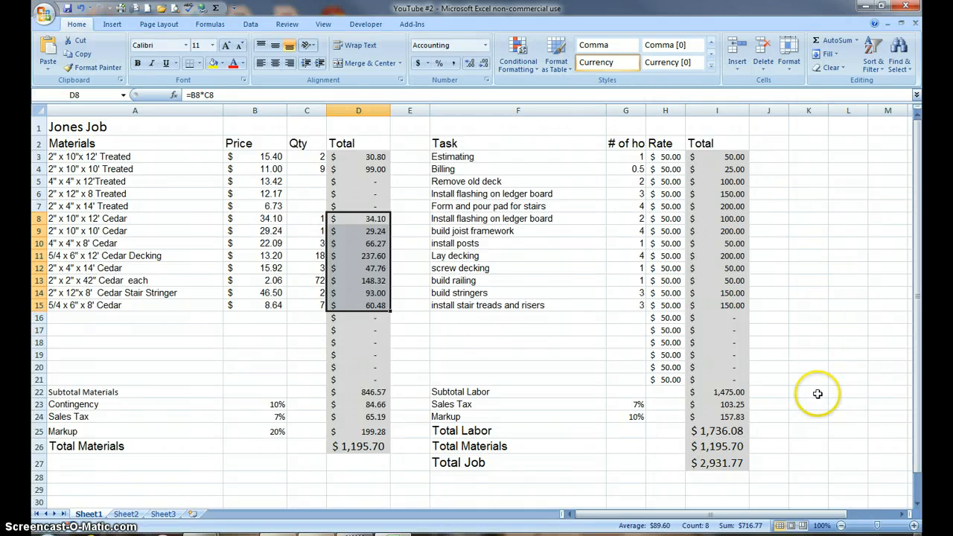
mouse_move(805, 457)
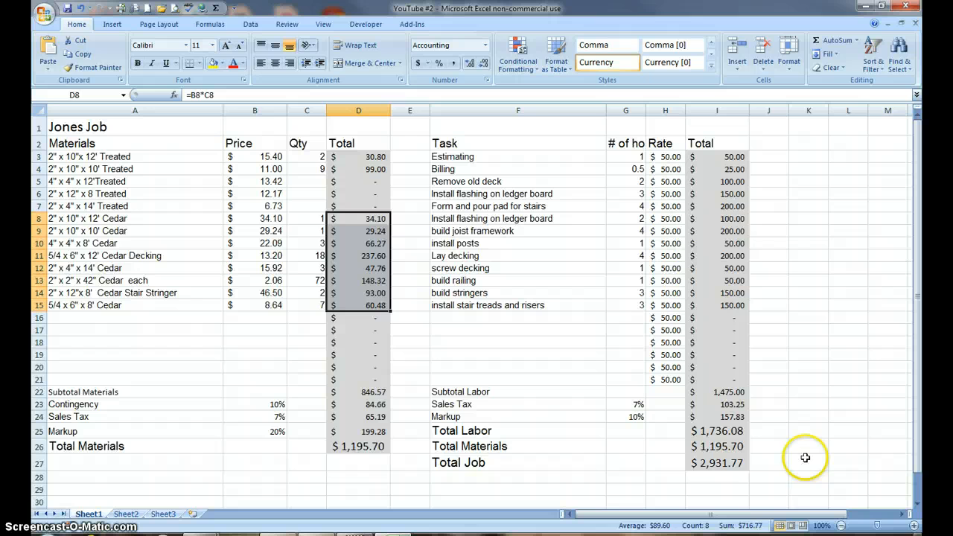
mouse_move(828, 402)
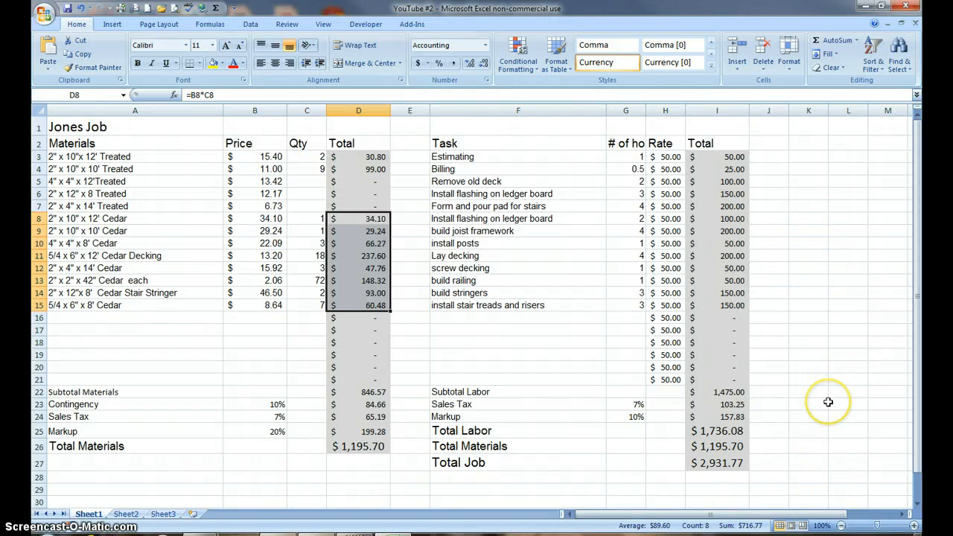
mouse_move(768, 526)
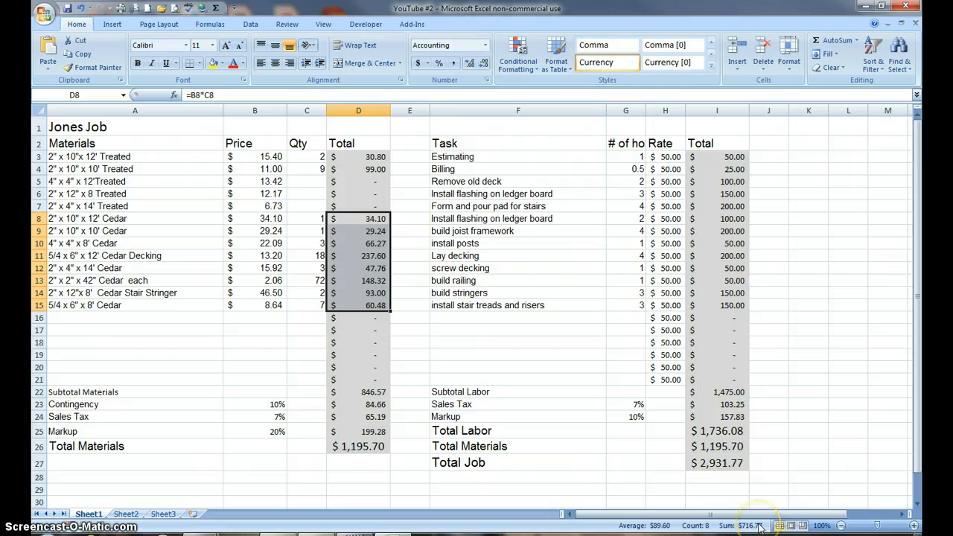
mouse_move(647, 500)
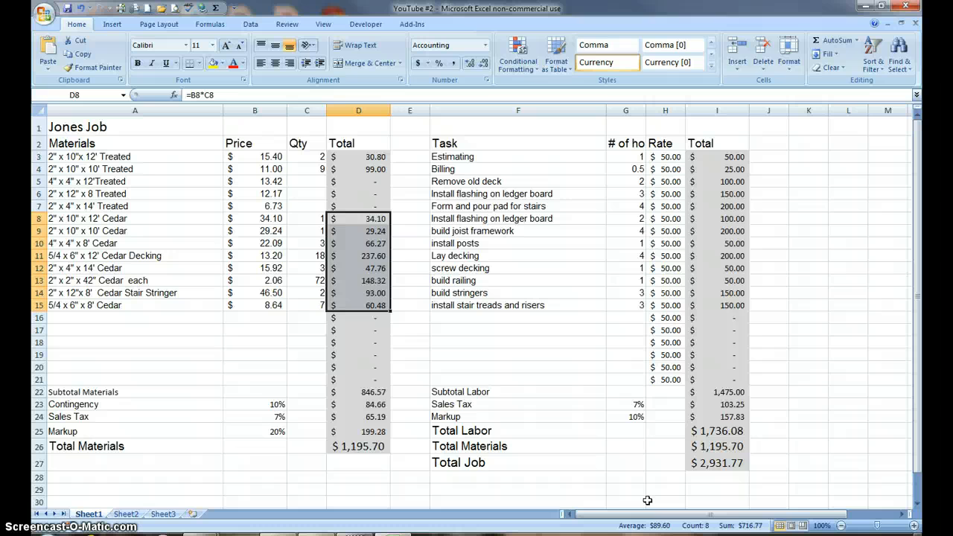
mouse_move(165, 366)
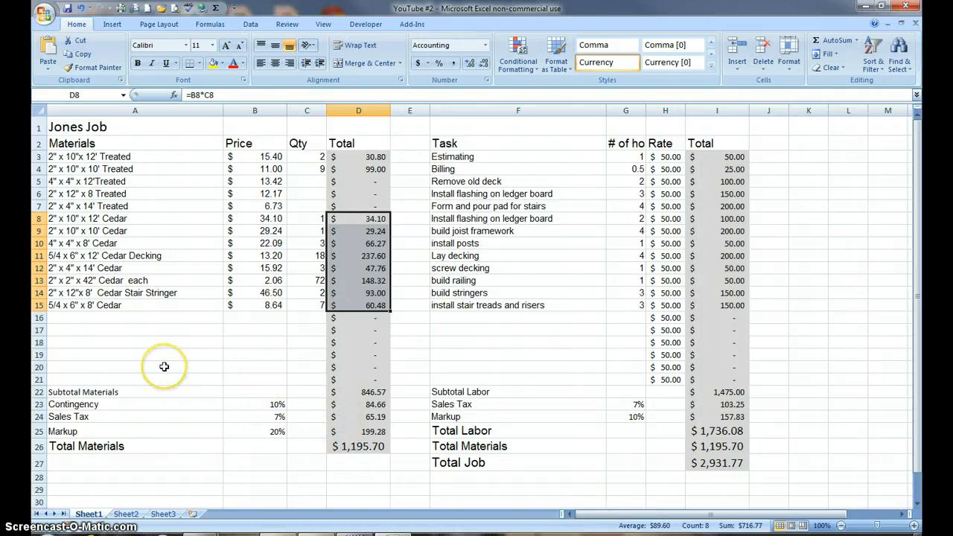
mouse_move(154, 293)
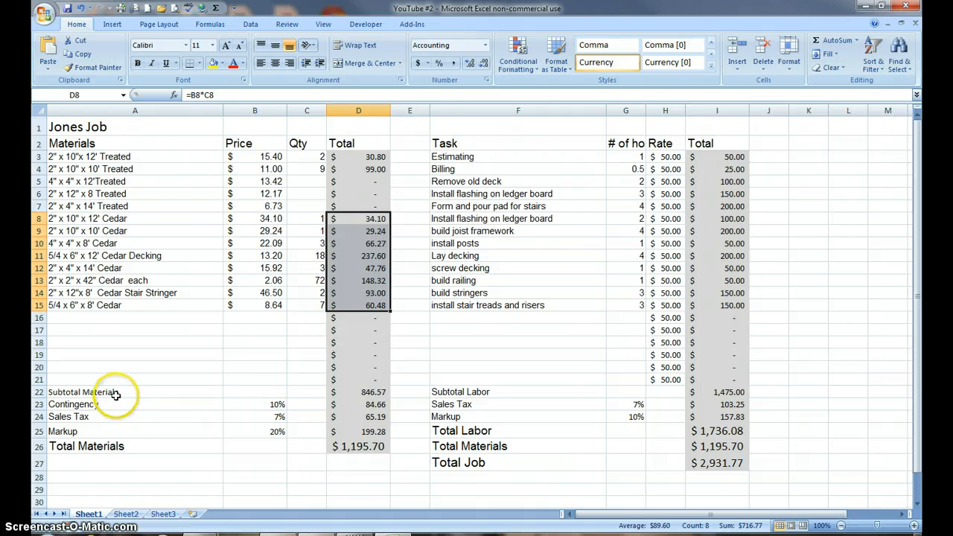
mouse_move(124, 230)
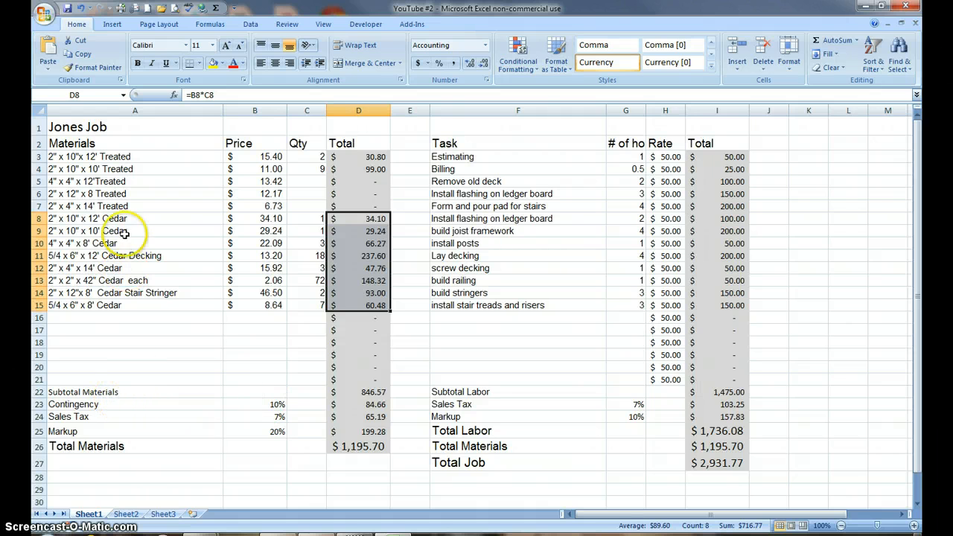
mouse_move(84, 127)
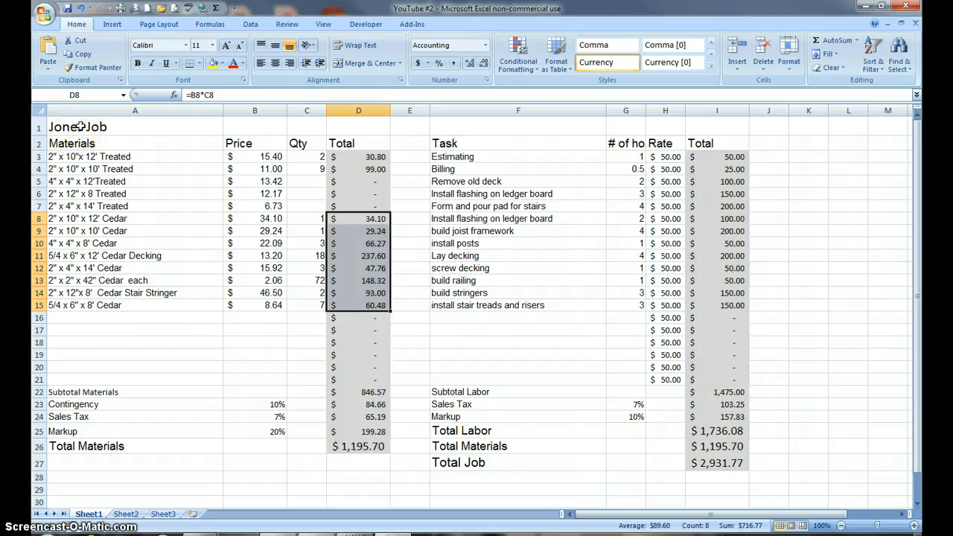
Step: Revert to the earlier unformatted version of the Jones Job workbook
left_click(78, 127)
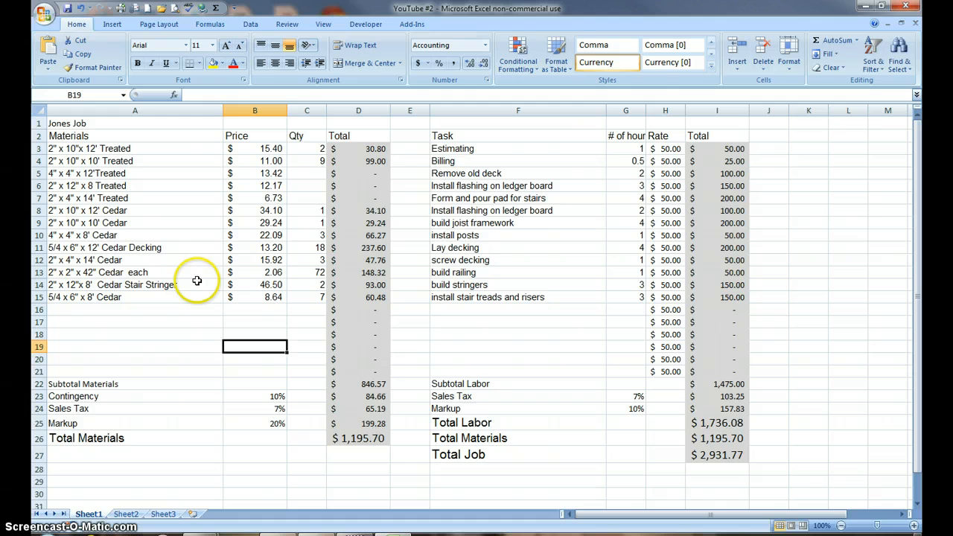
mouse_move(465, 423)
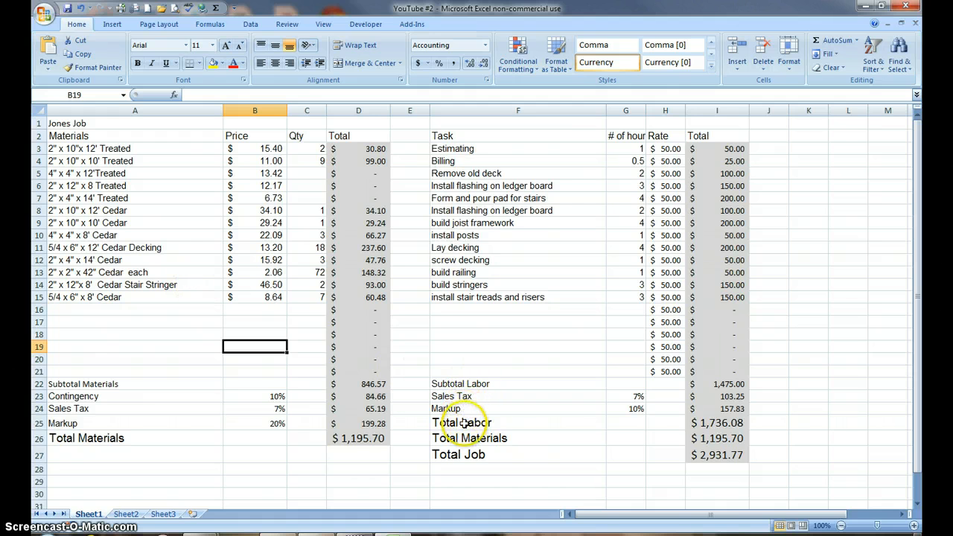
mouse_move(163, 214)
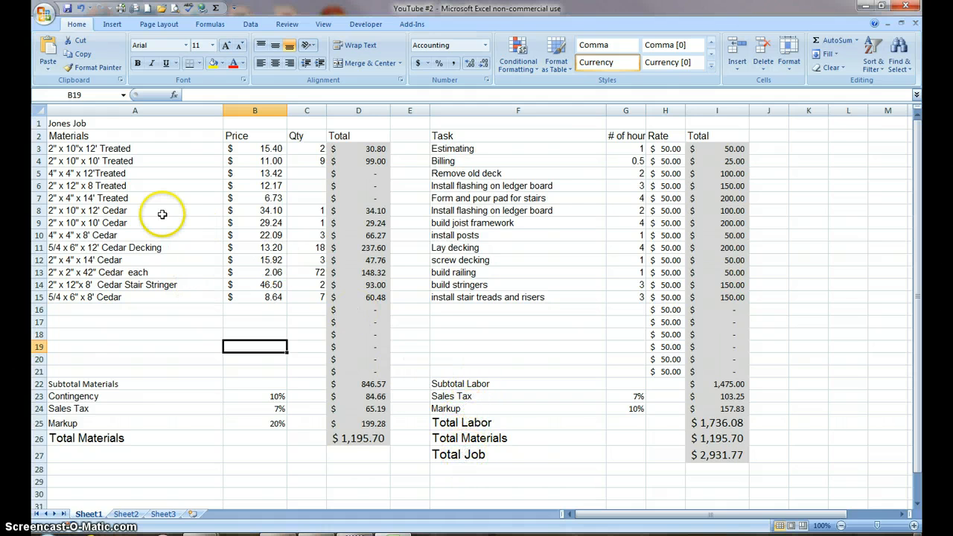
mouse_move(79, 138)
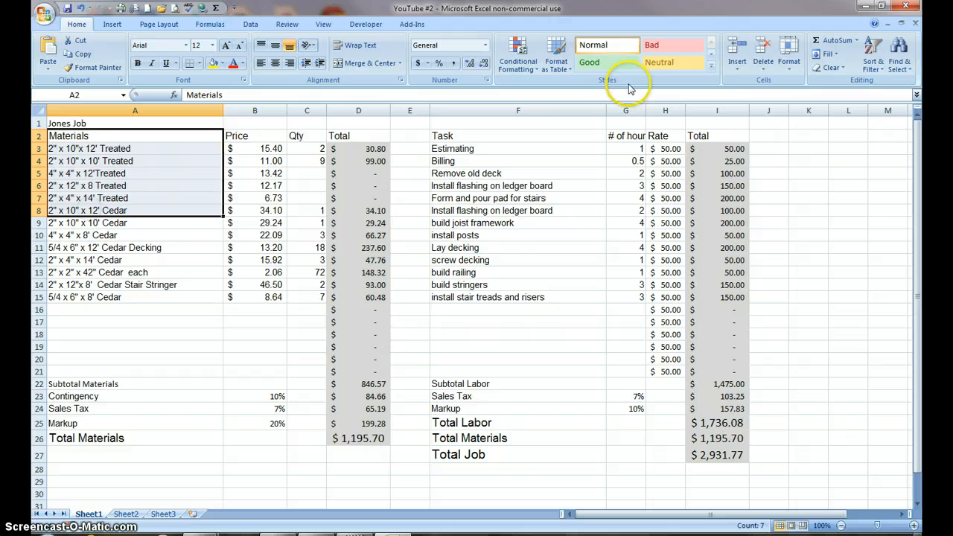
Step: Insert seven sheet rows at A2:A8 beneath the Jones Job title
left_click(736, 53)
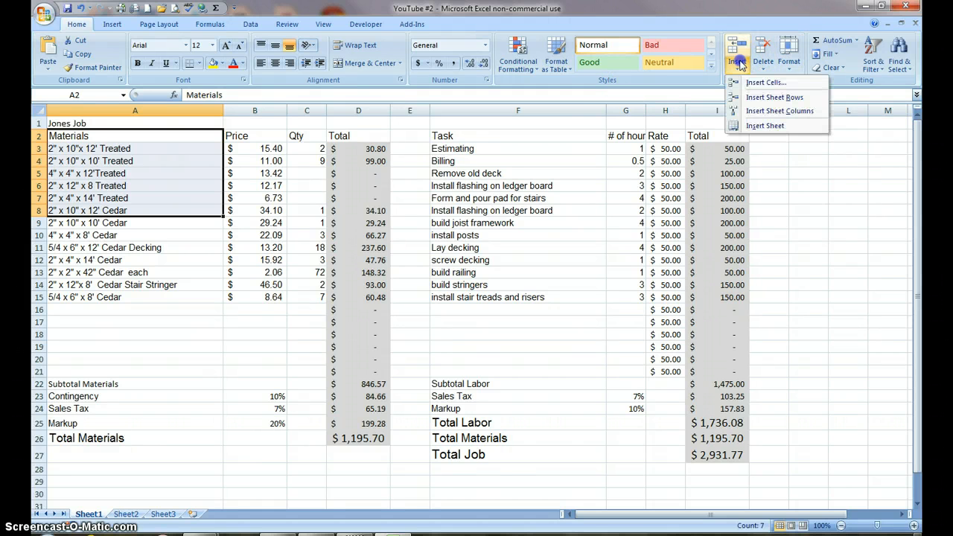
left_click(774, 96)
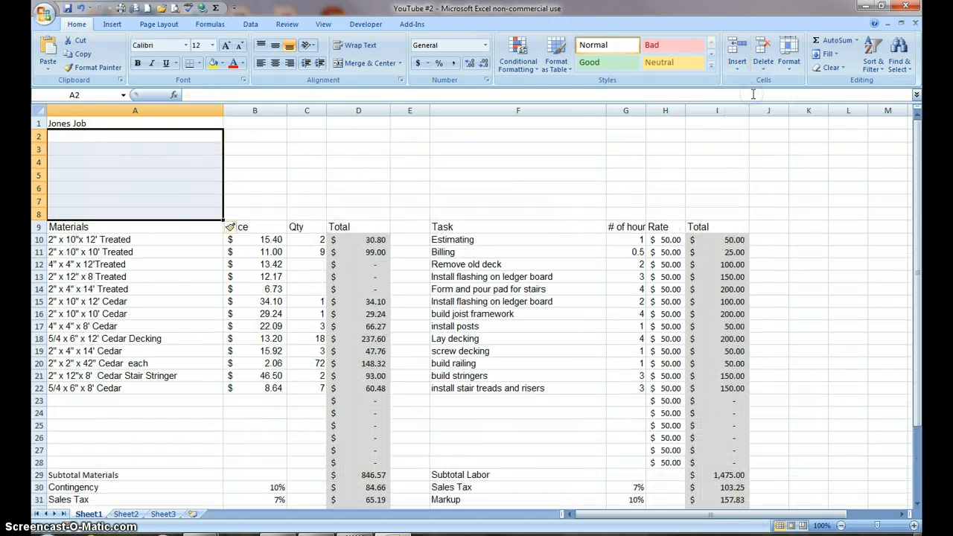
mouse_move(752, 94)
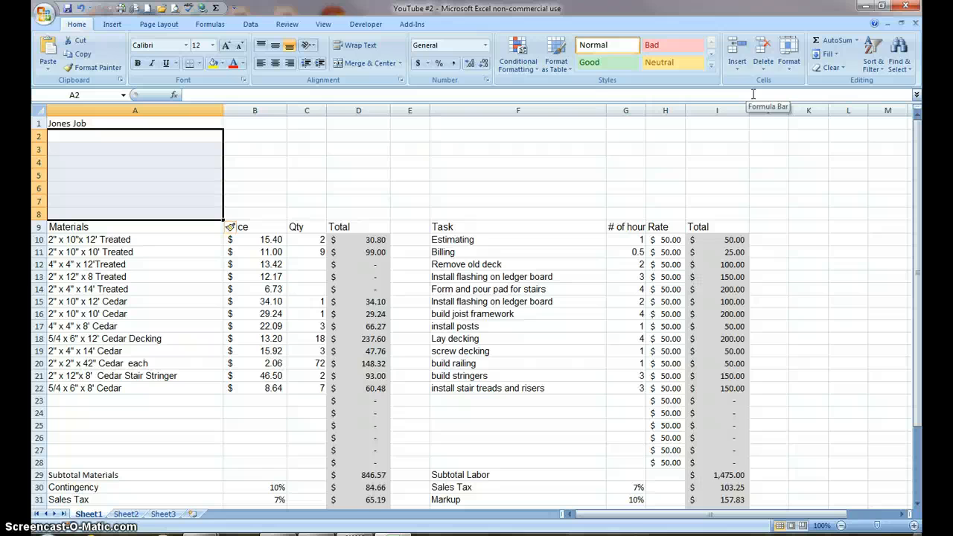
mouse_move(544, 227)
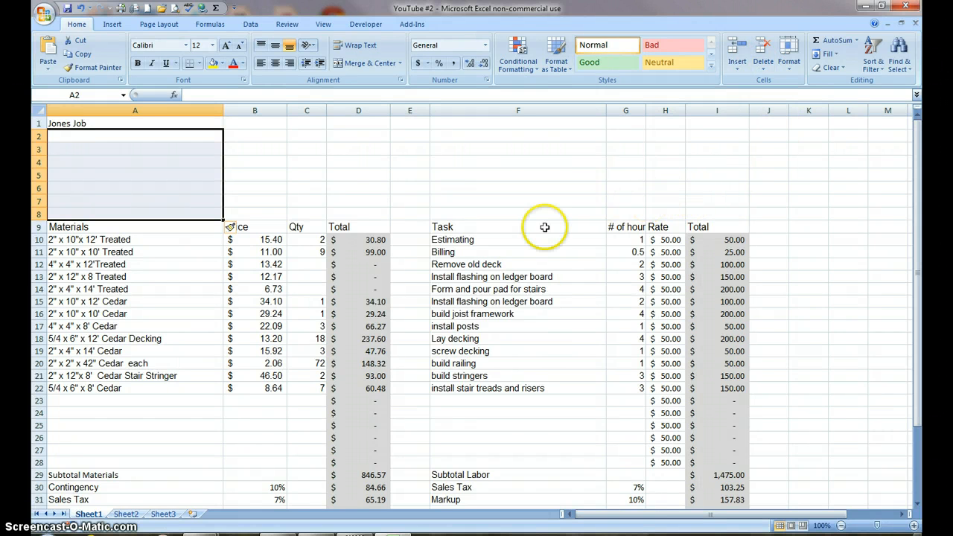
mouse_move(198, 161)
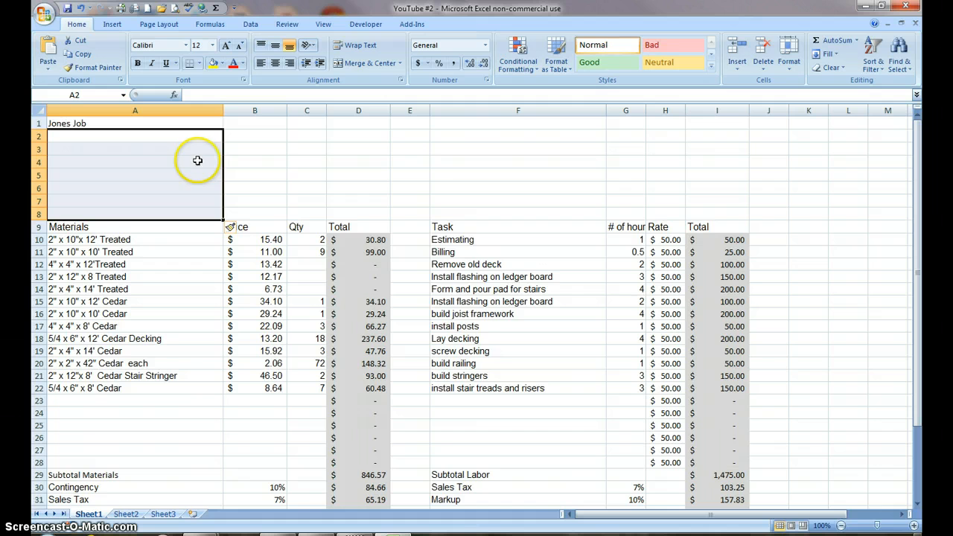
Step: Scroll down and back up past the summary block below the tables
scroll("down", 3)
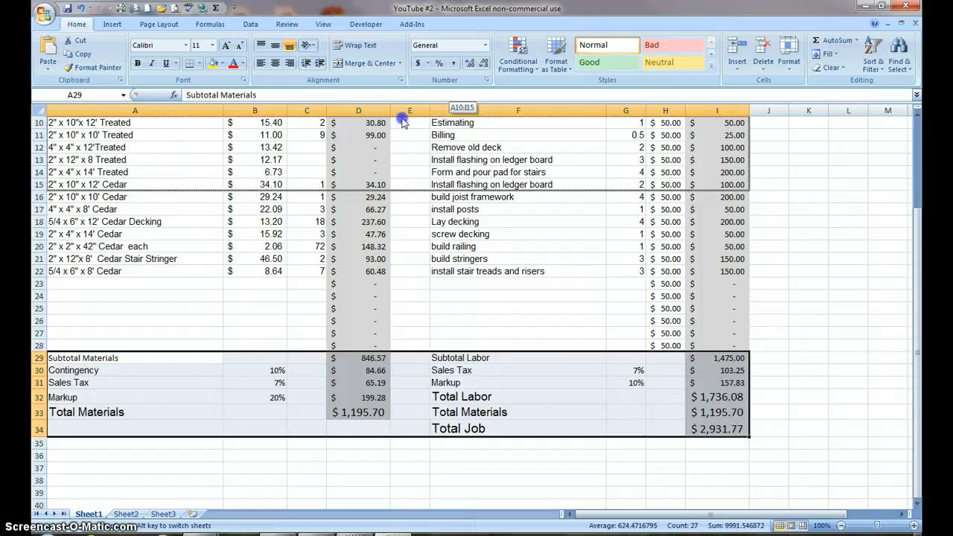
scroll("up", 3)
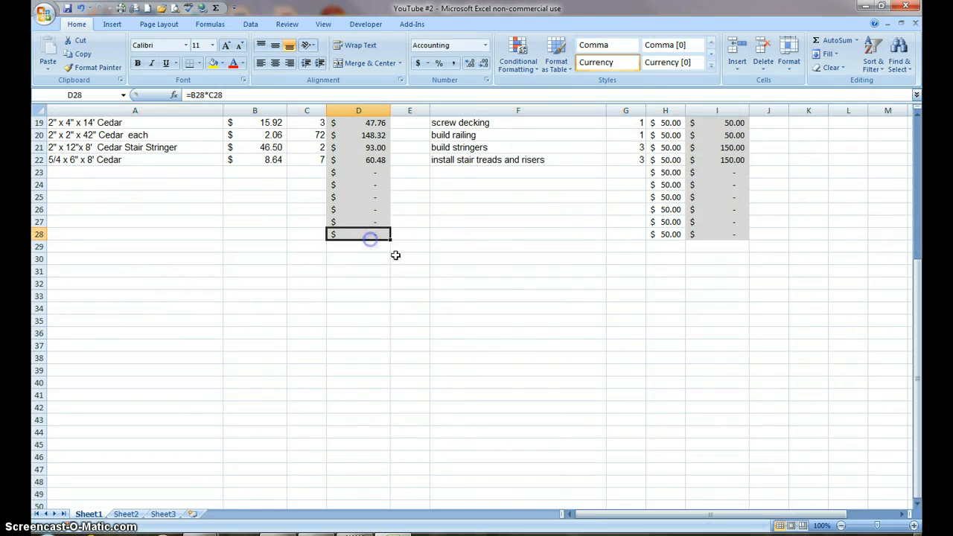
Step: Drag the D28 materials Total formula down to D200
left_click_drag(370, 238, 357, 484)
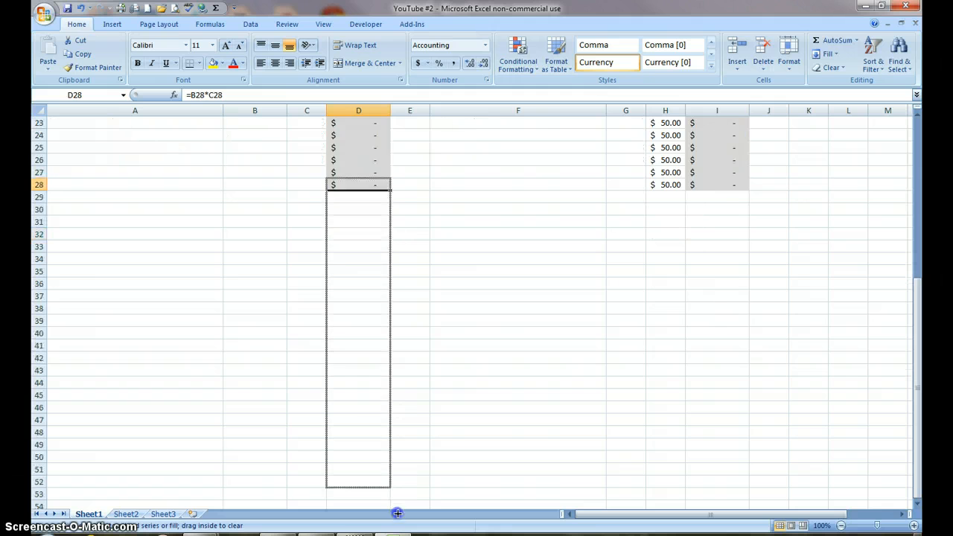
scroll("down", 3)
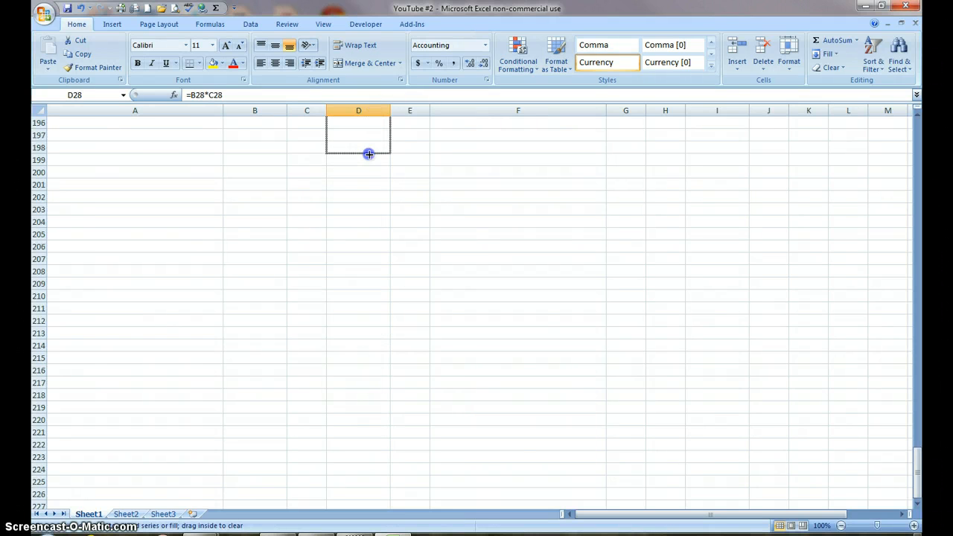
left_click_drag(368, 154, 368, 178)
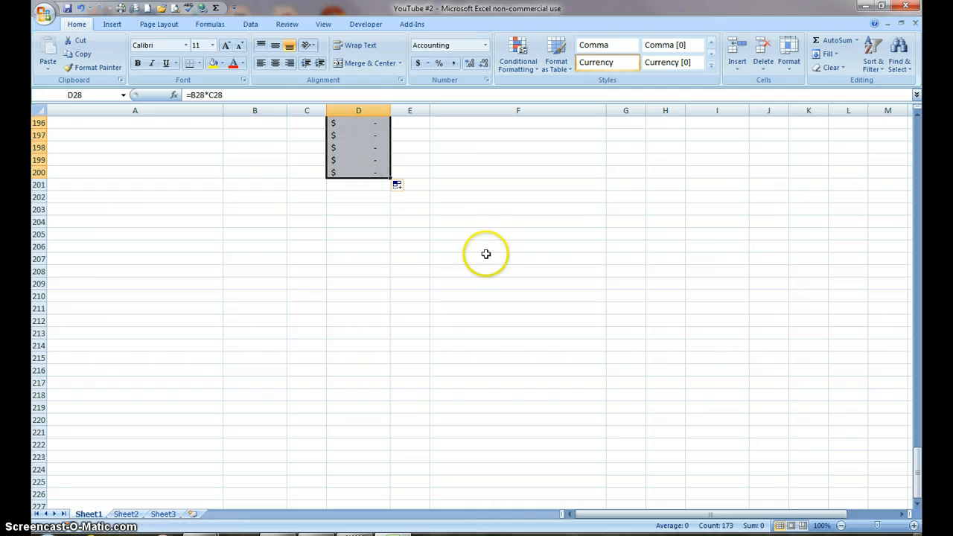
scroll("up", 3)
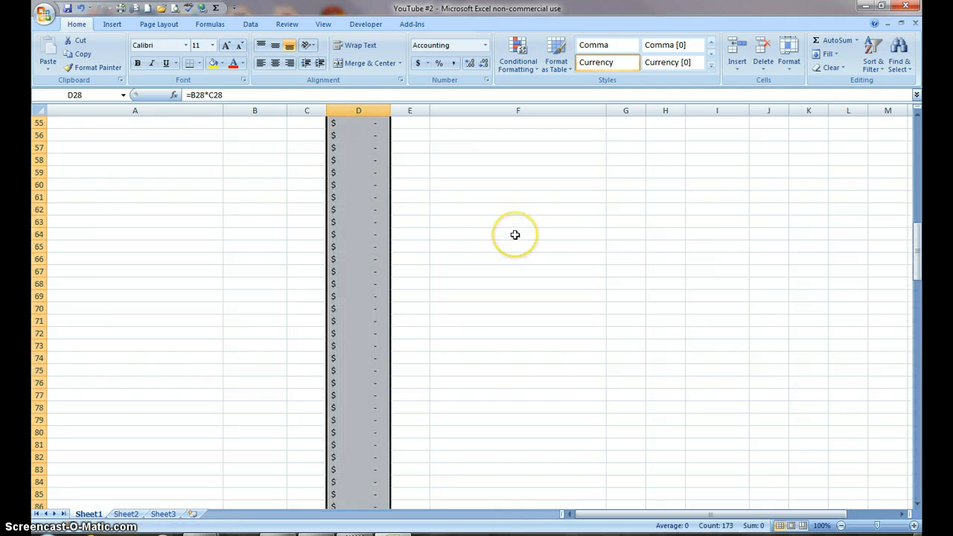
scroll("up", 3)
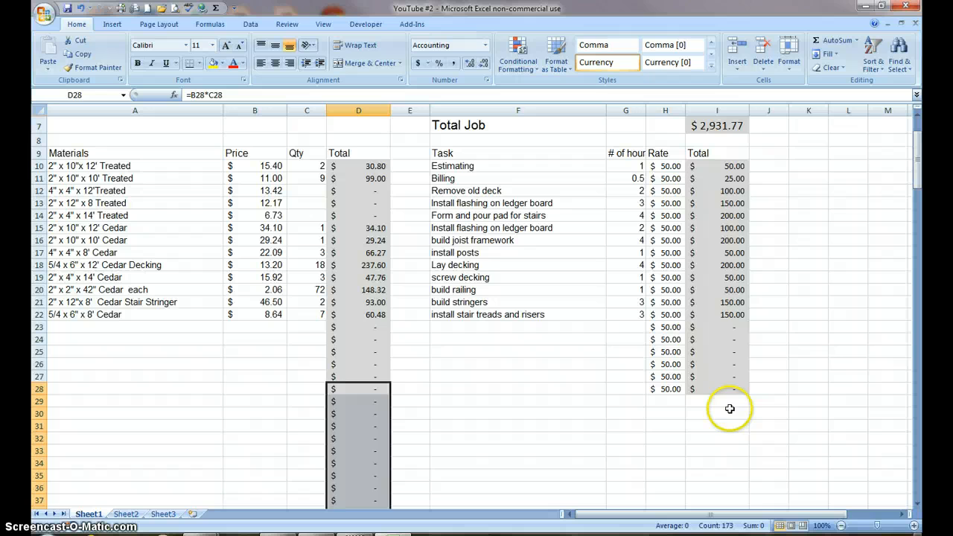
Step: Fill the labor Total formula =H10*G10 down column I to row 36, checking a copy
left_click(716, 388)
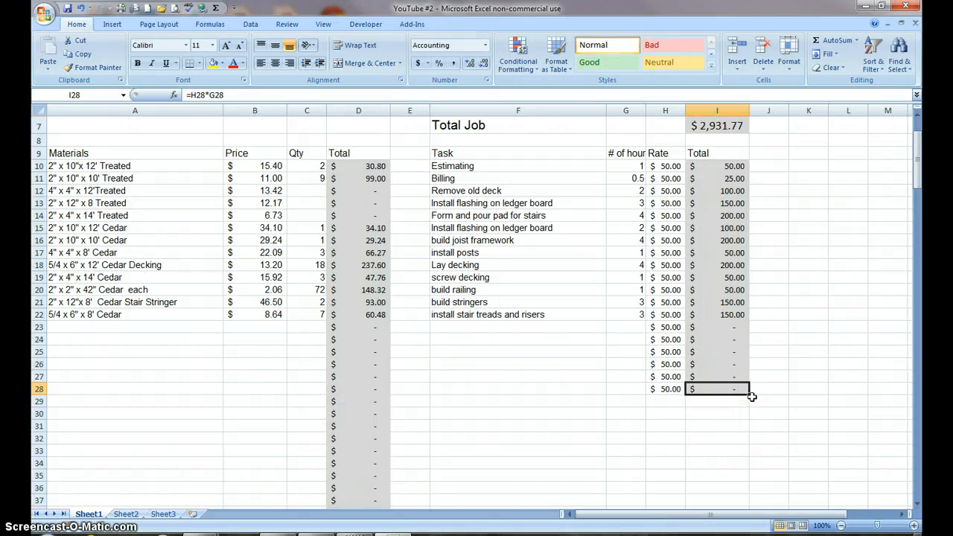
left_click_drag(751, 396, 748, 414)
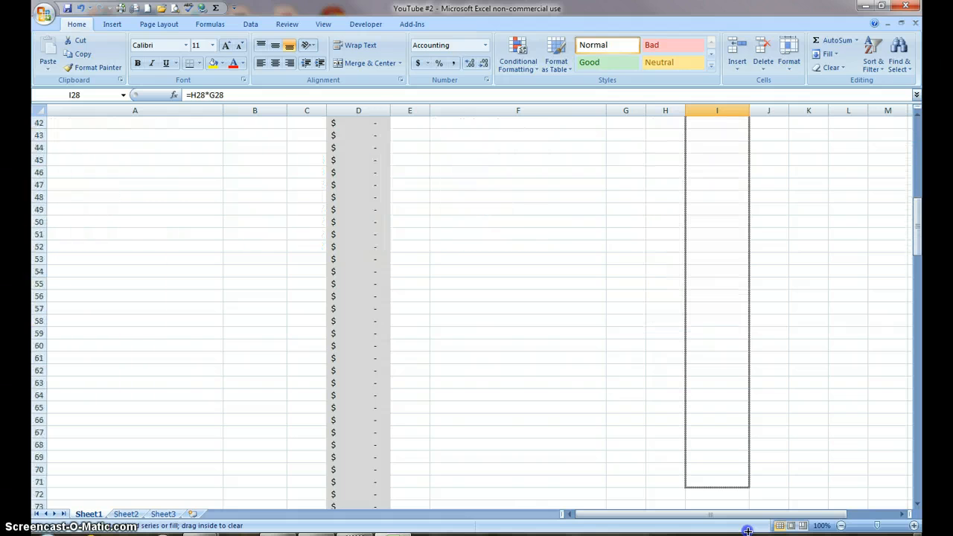
scroll("down", 3)
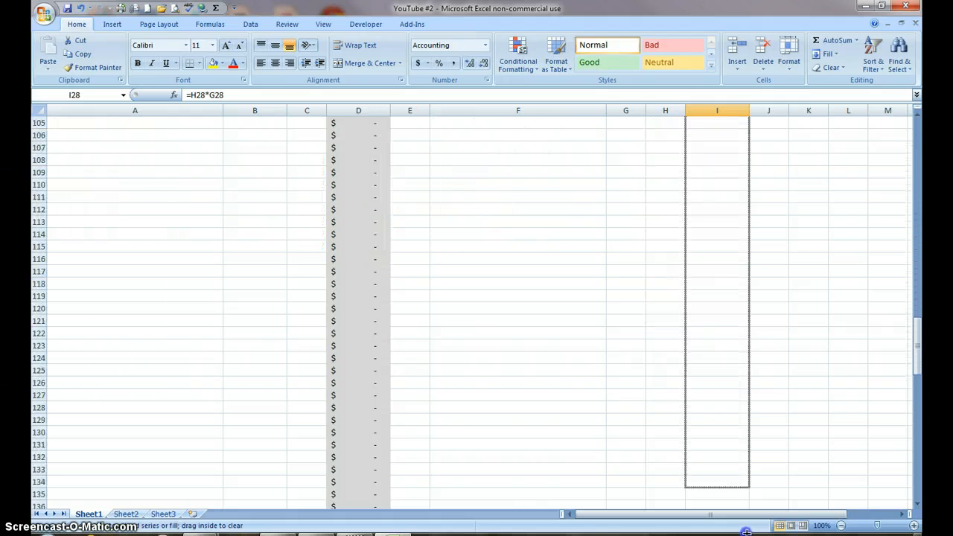
scroll("down", 3)
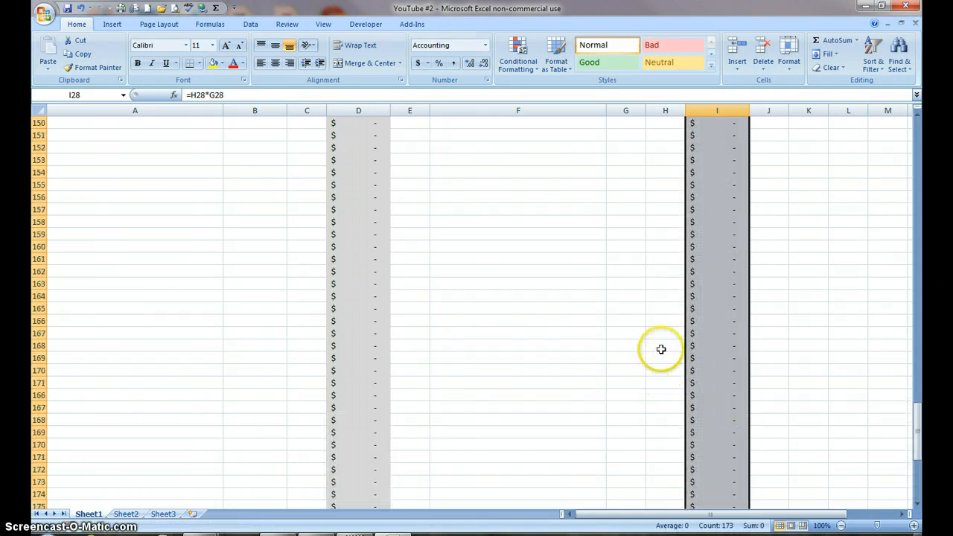
scroll("up", 3)
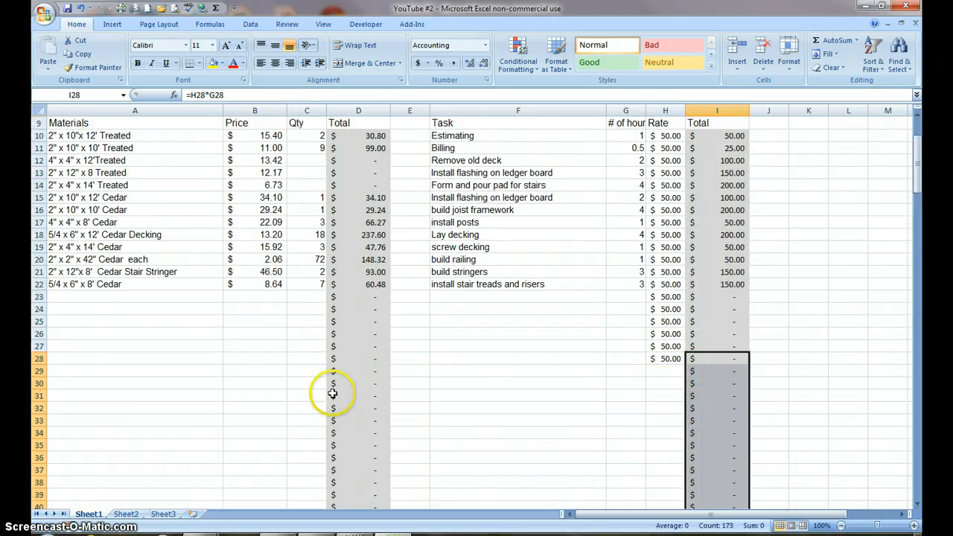
mouse_move(366, 386)
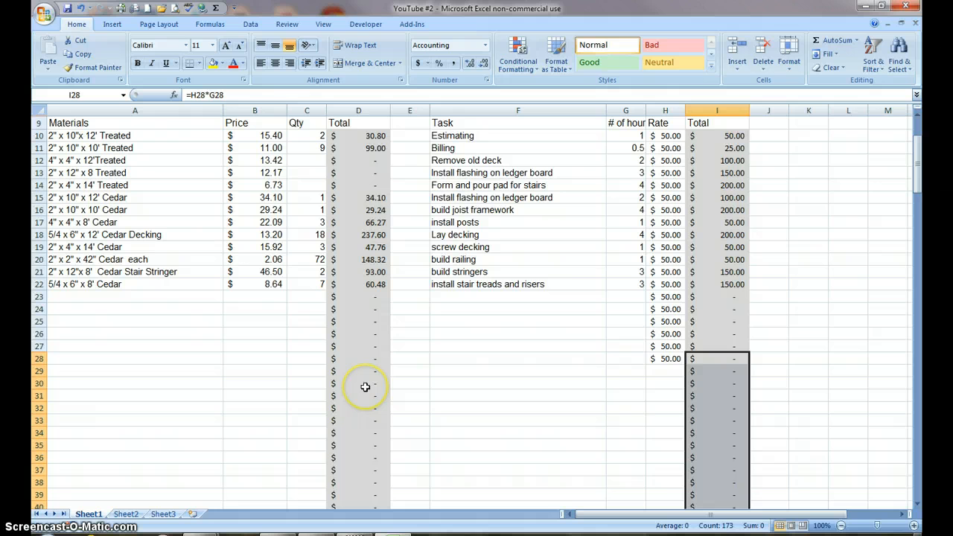
mouse_move(709, 353)
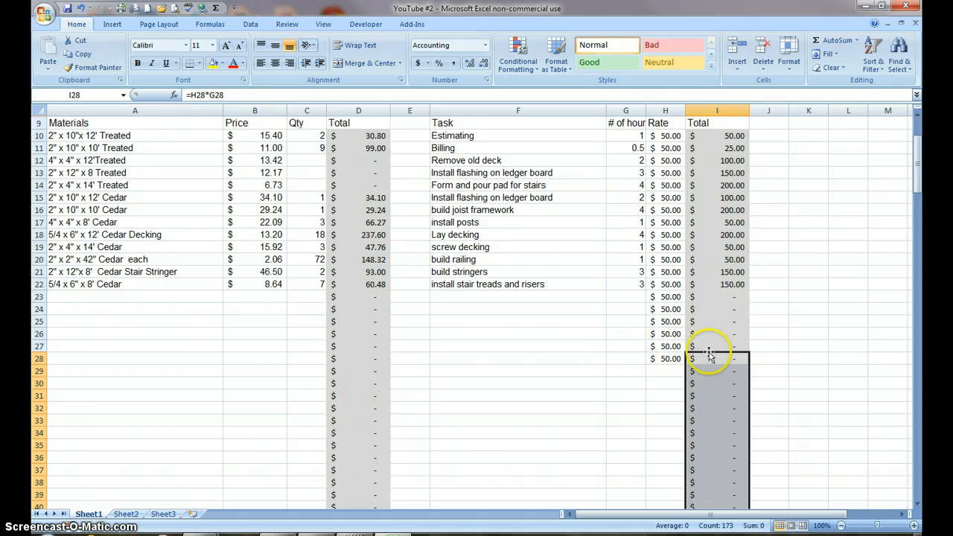
mouse_move(720, 371)
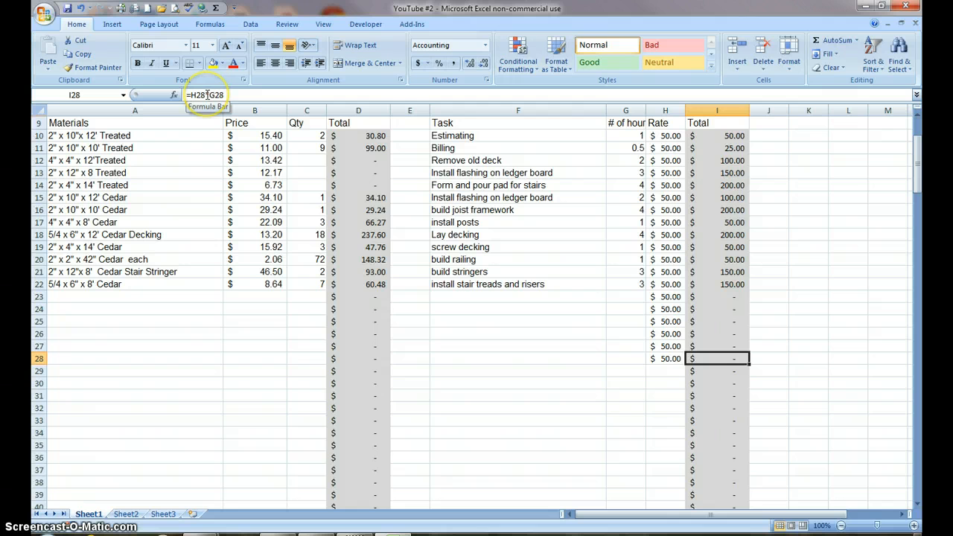
mouse_move(724, 470)
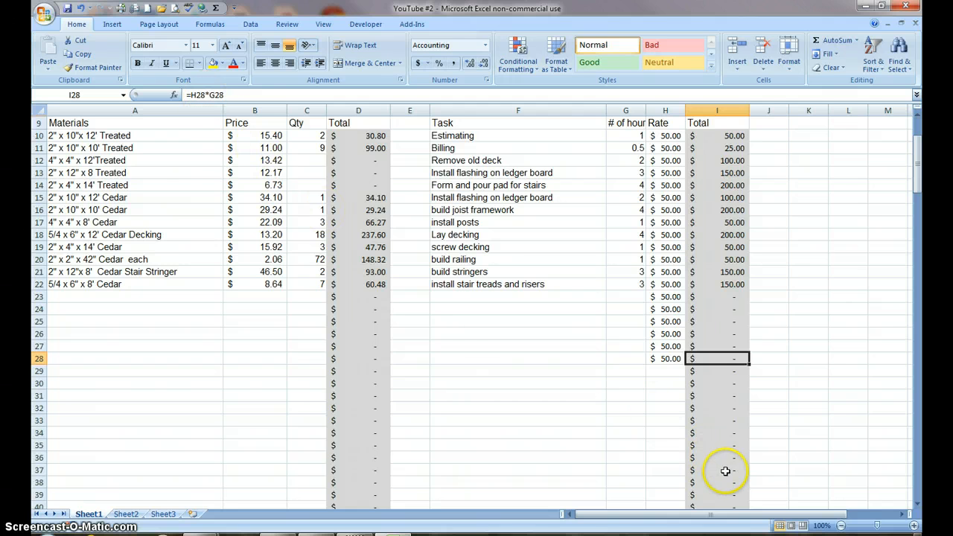
left_click(716, 457)
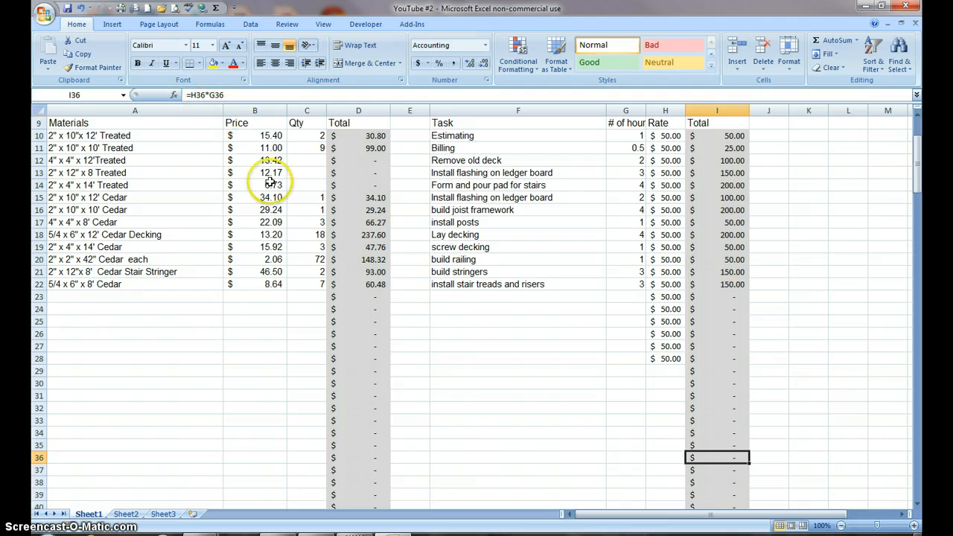
scroll("up", 3)
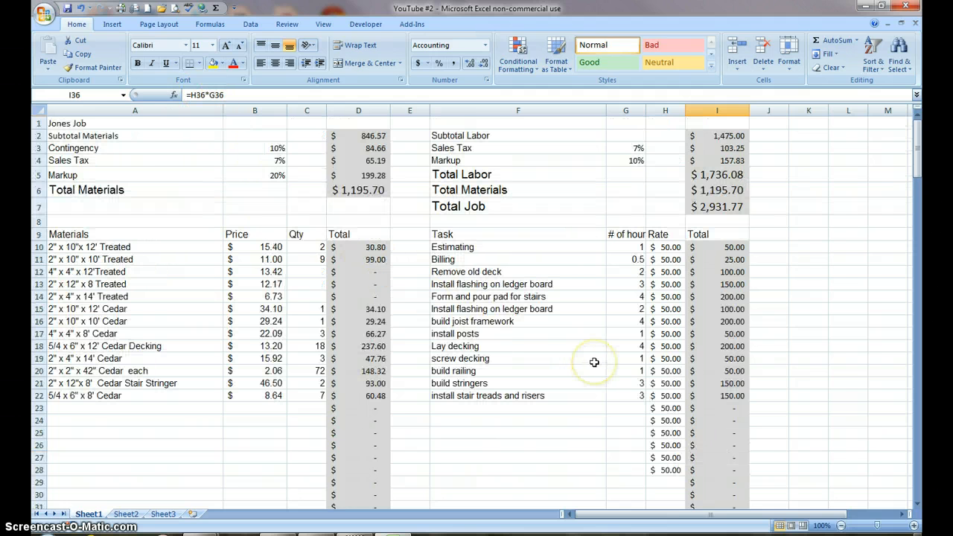
Step: Replace the '# of hours' header in G9 with 'hours'
left_click(625, 234)
type("h")
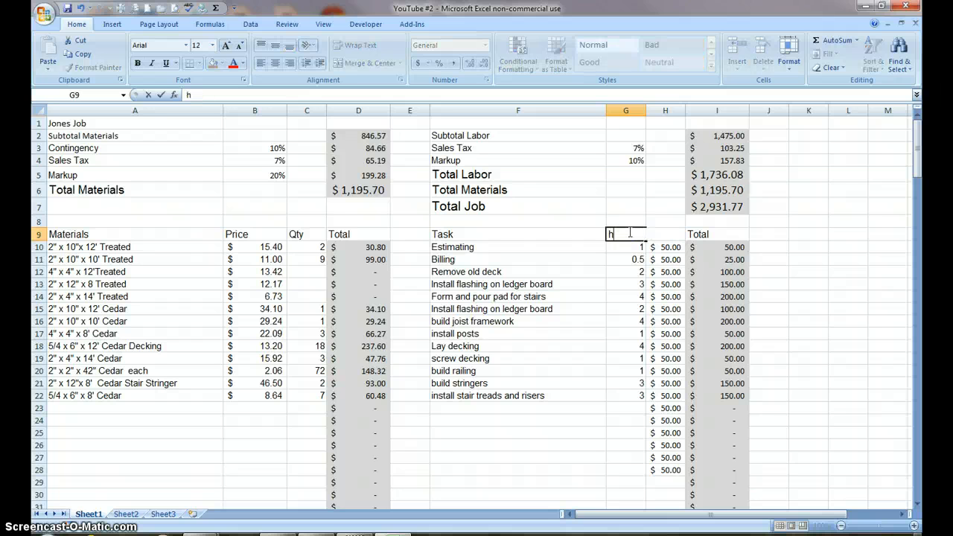
type("ours")
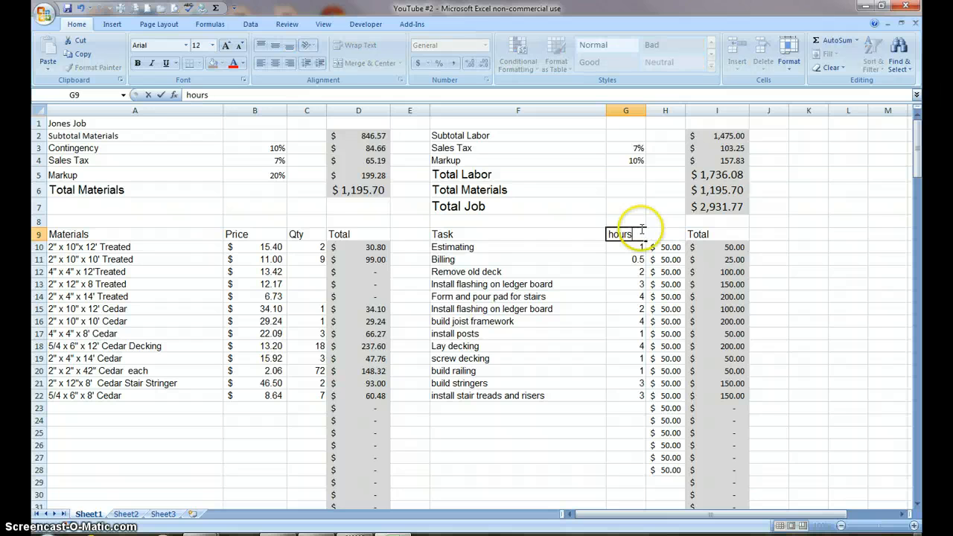
left_click(768, 271)
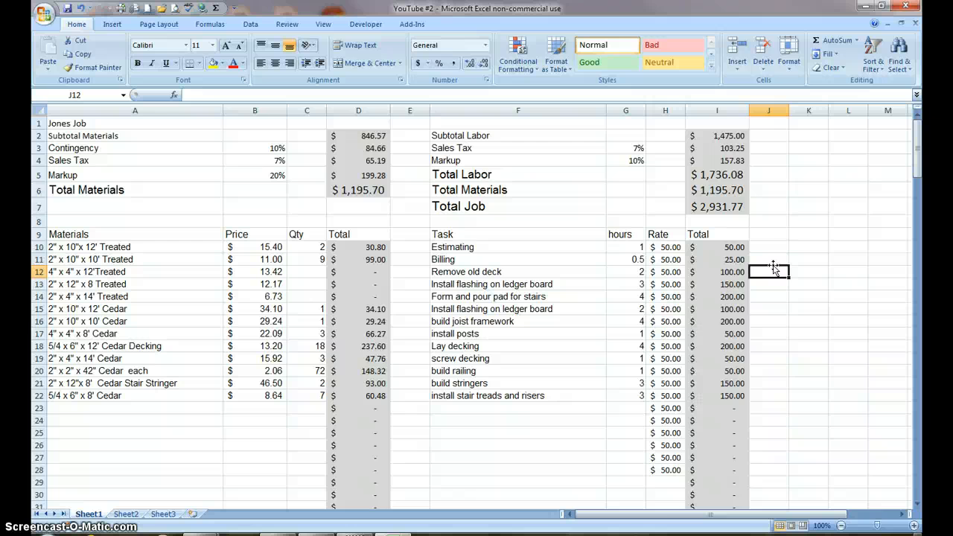
mouse_move(198, 134)
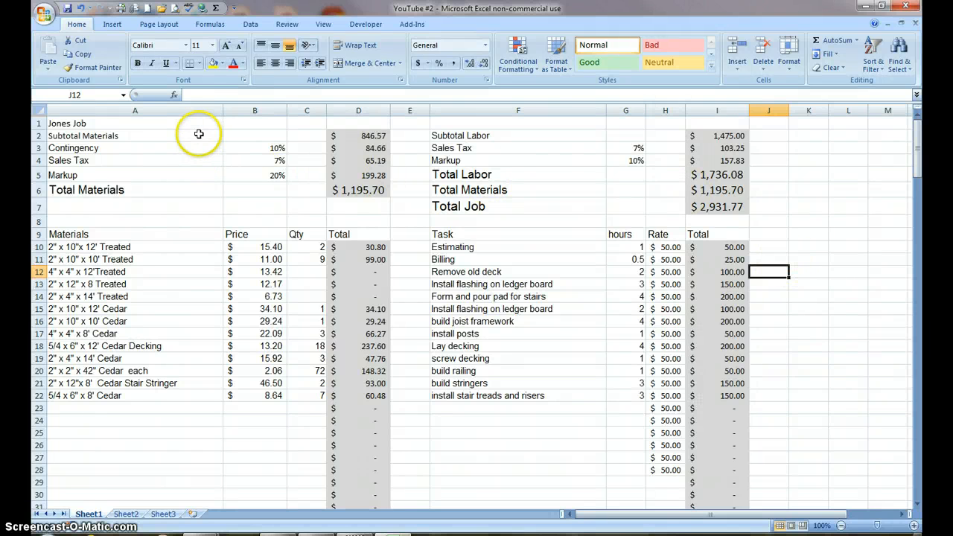
mouse_move(175, 135)
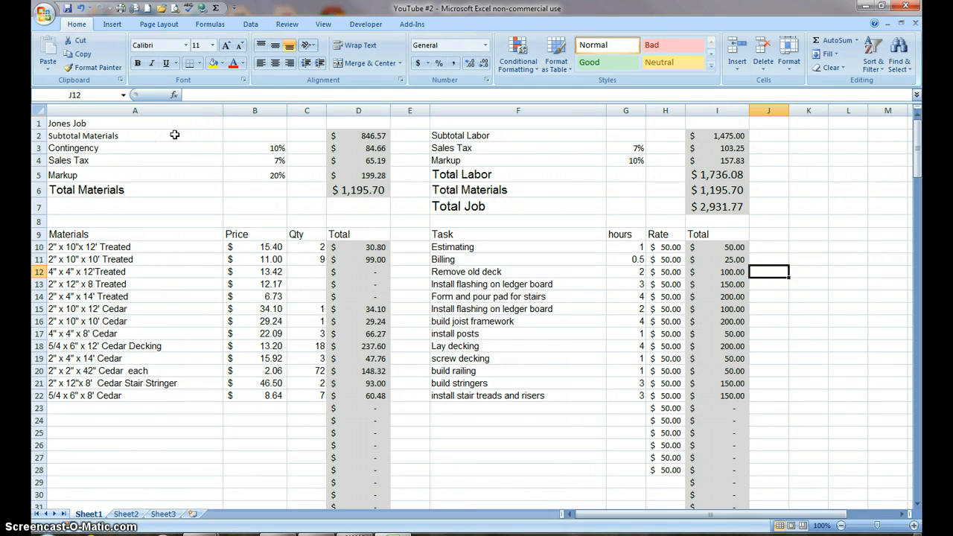
left_click(135, 135)
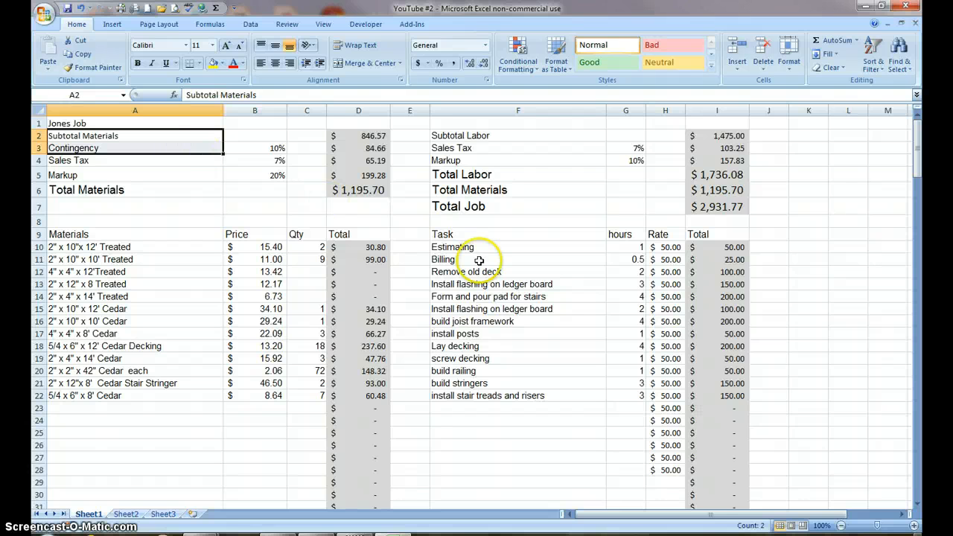
mouse_move(672, 372)
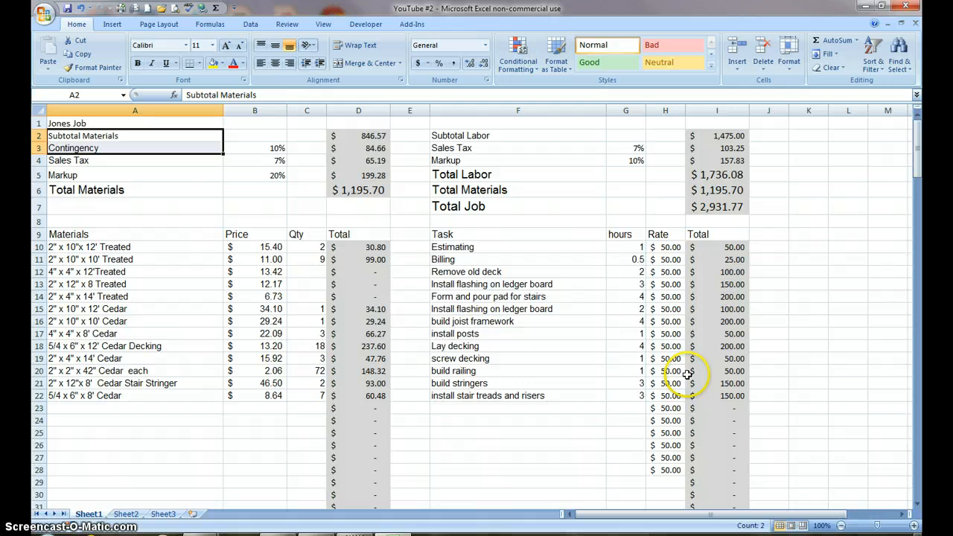
mouse_move(629, 249)
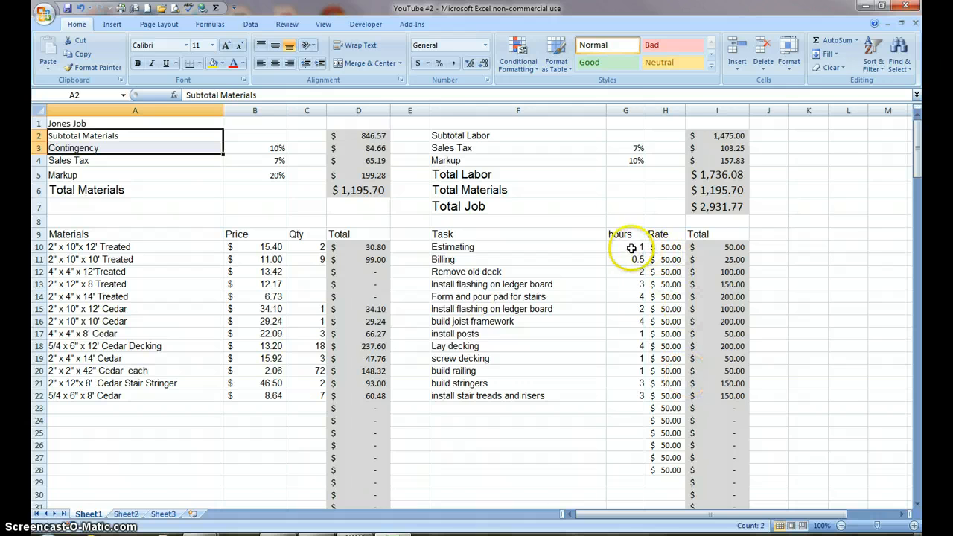
mouse_move(719, 250)
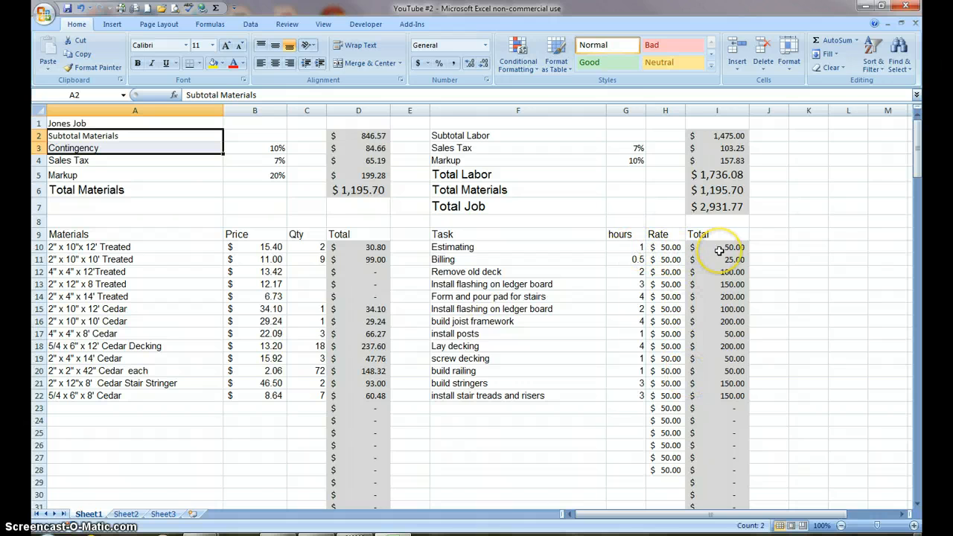
Step: Insert two rows under the title and enter crew_rate with value 100
left_click(736, 61)
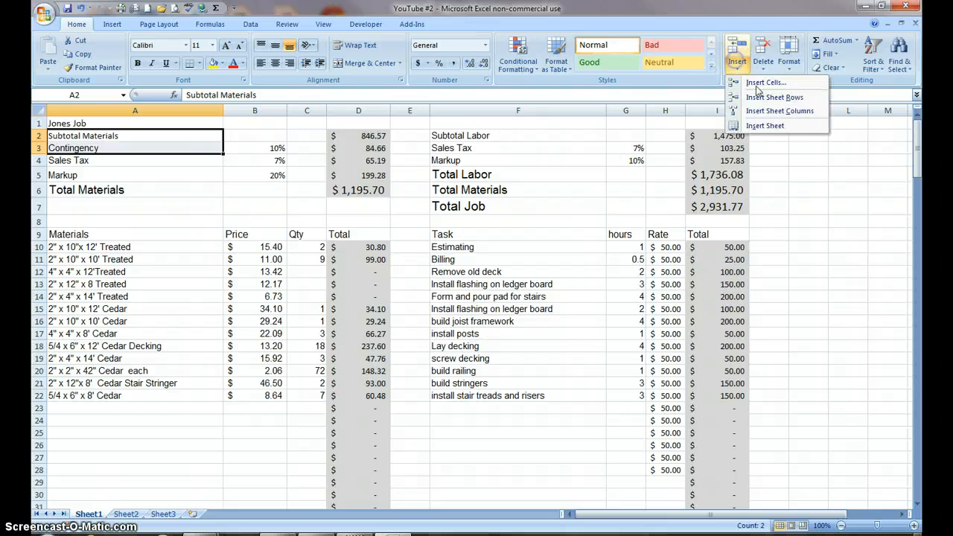
left_click(773, 97)
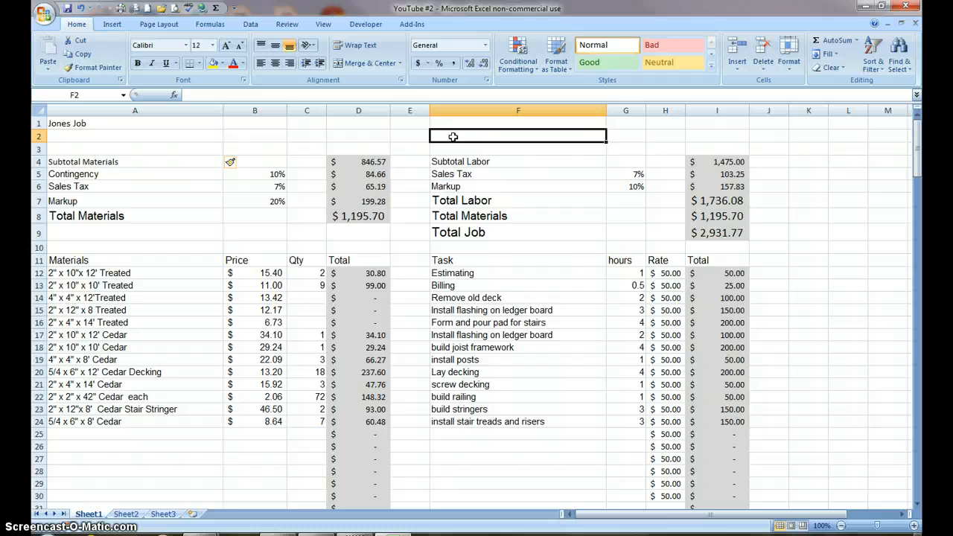
type("crew")
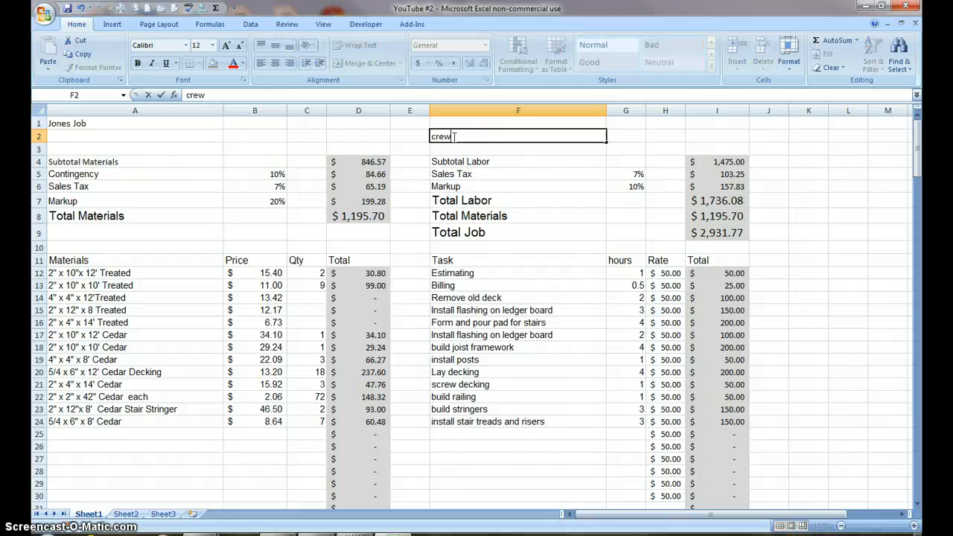
type("_")
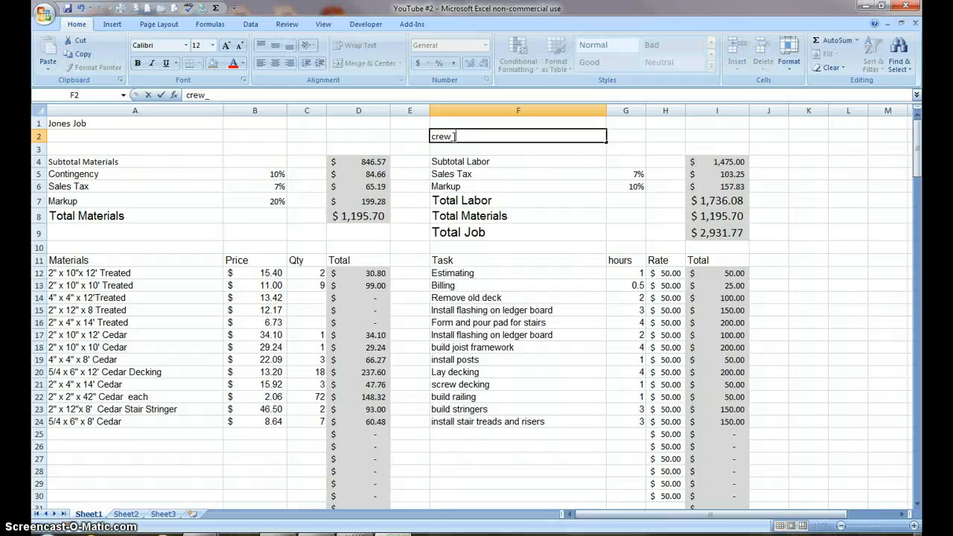
type("_rate")
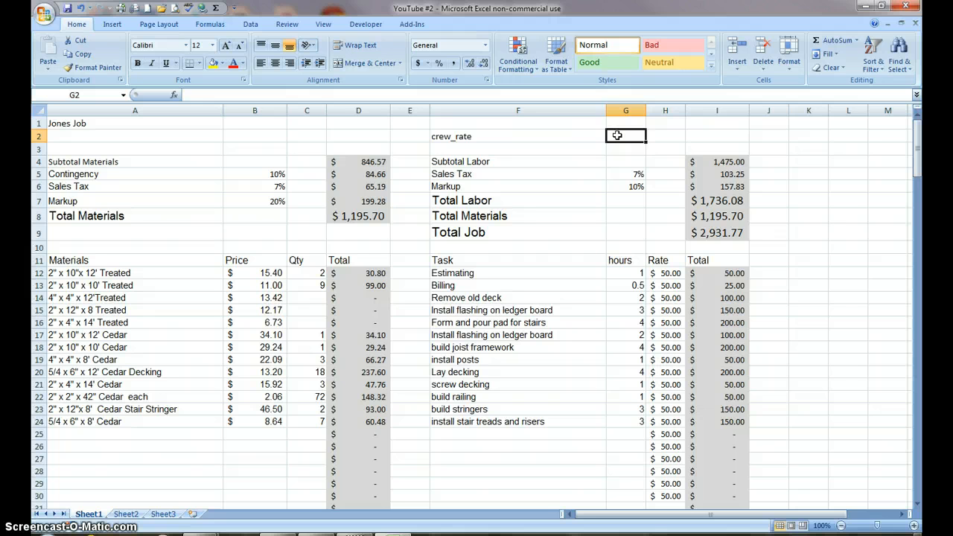
type("100")
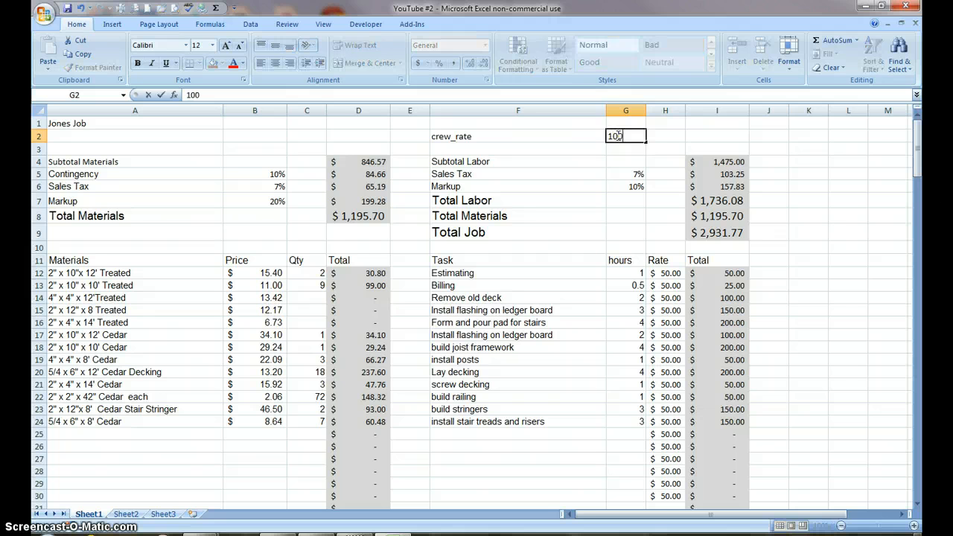
key("Return")
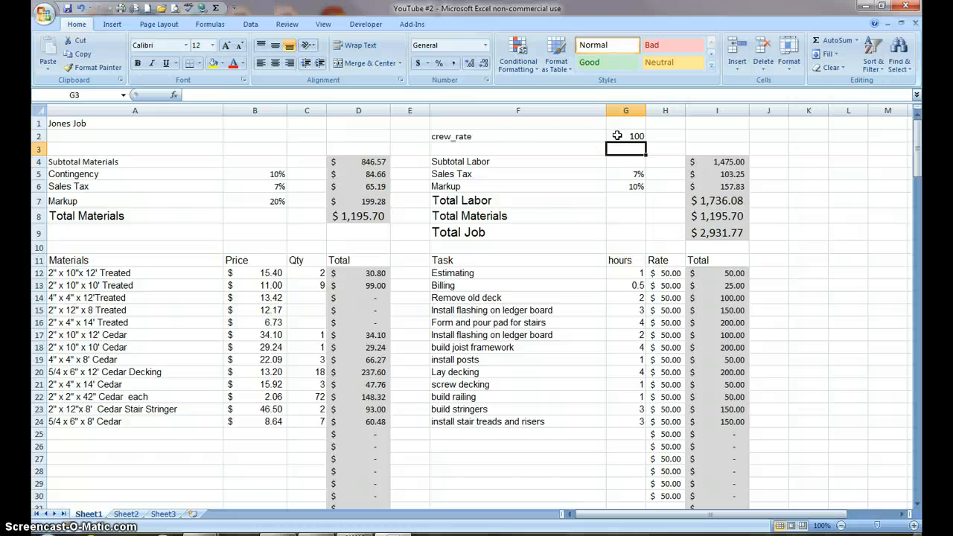
Step: Enter the one_man label with value 50 in the next row
left_click(517, 148)
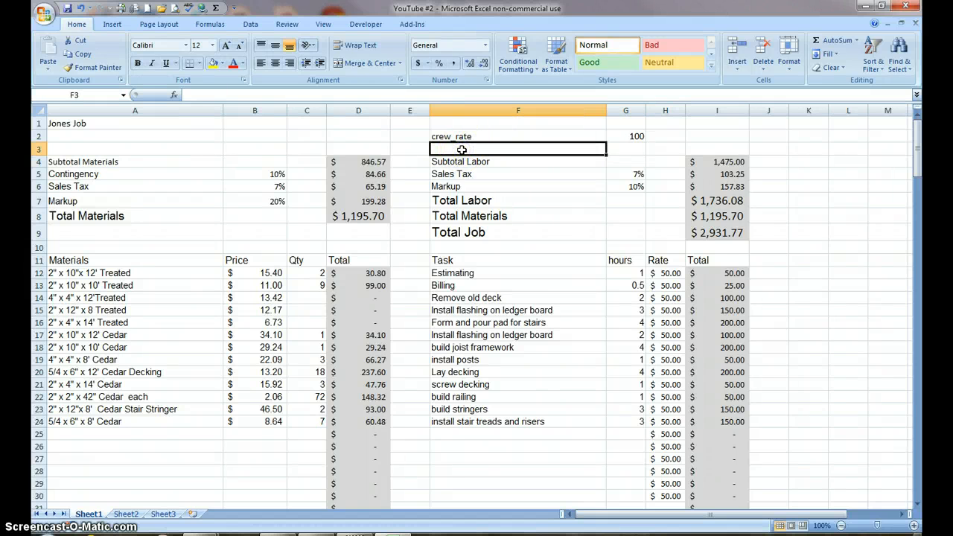
type("one")
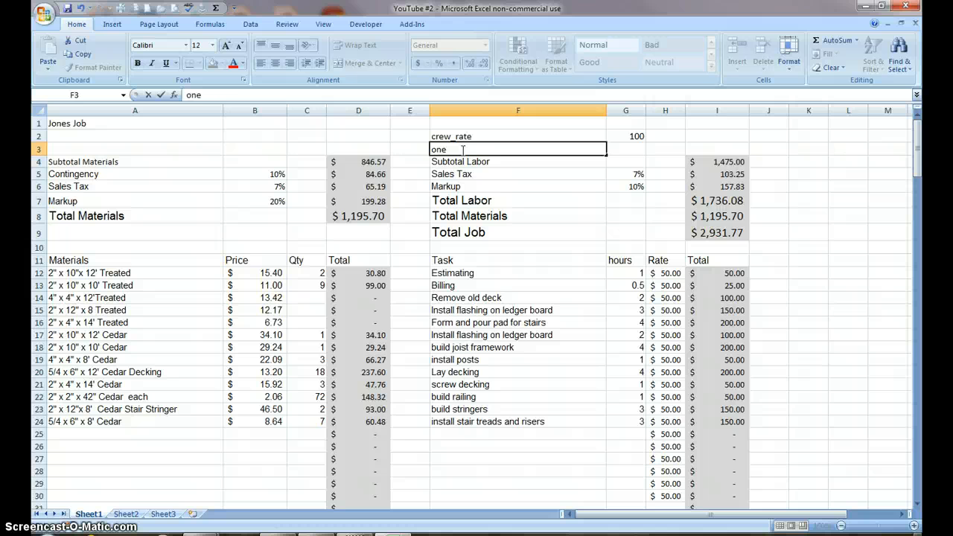
type("_man")
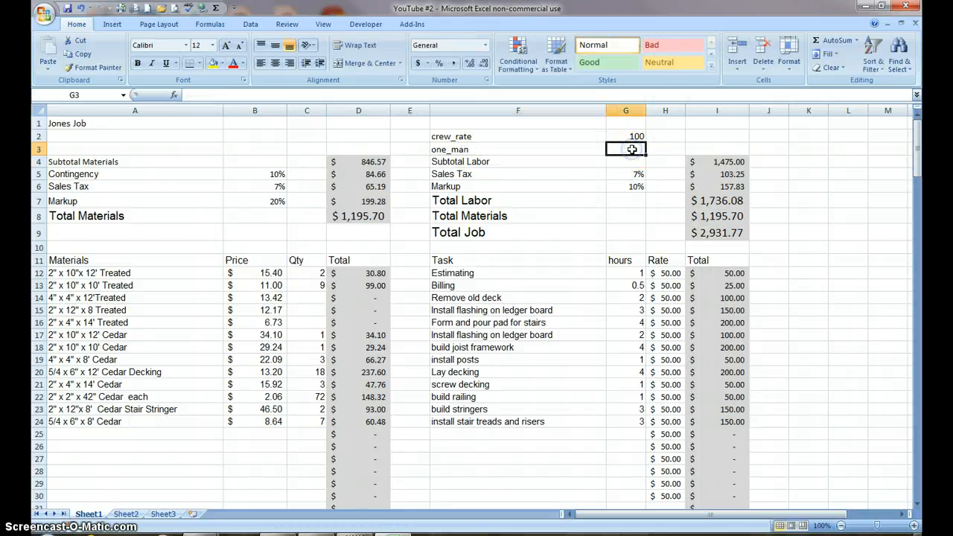
type("50")
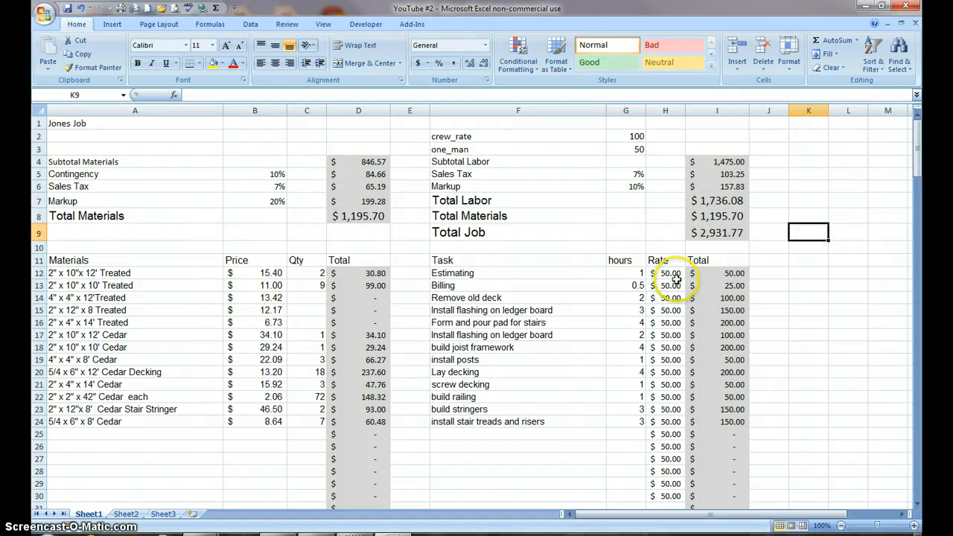
Step: Delete the Rate column (column H) from the labor table, turning its totals into #REF!
left_click(665, 285)
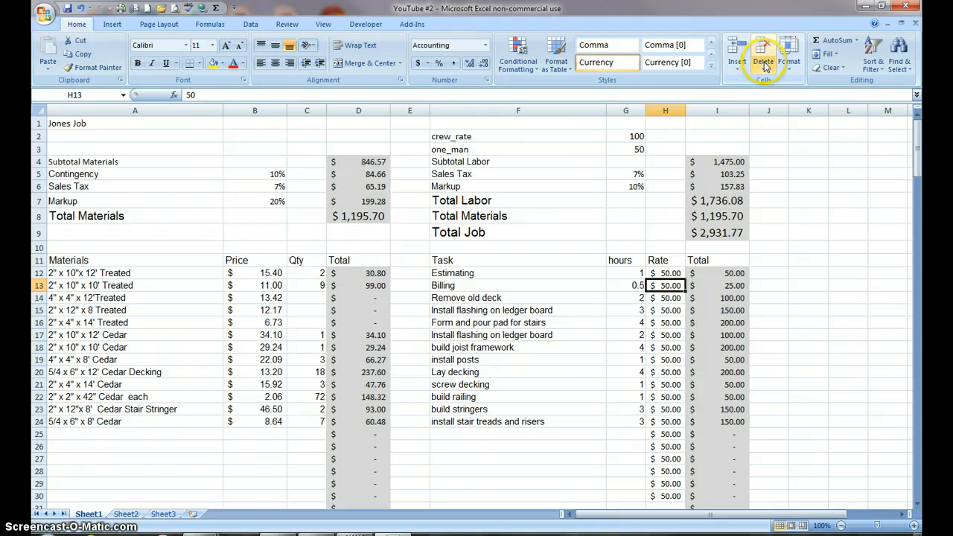
left_click(762, 61)
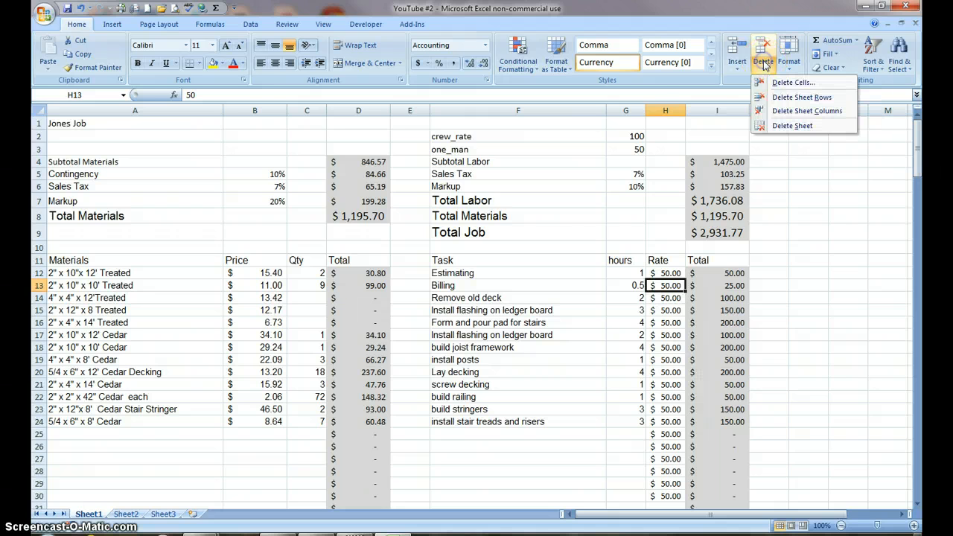
mouse_move(789, 110)
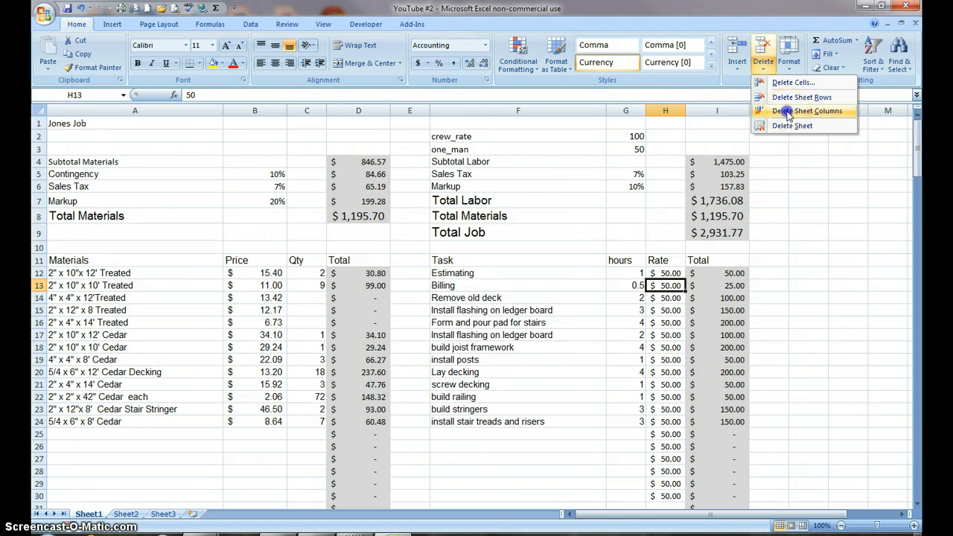
left_click(809, 110)
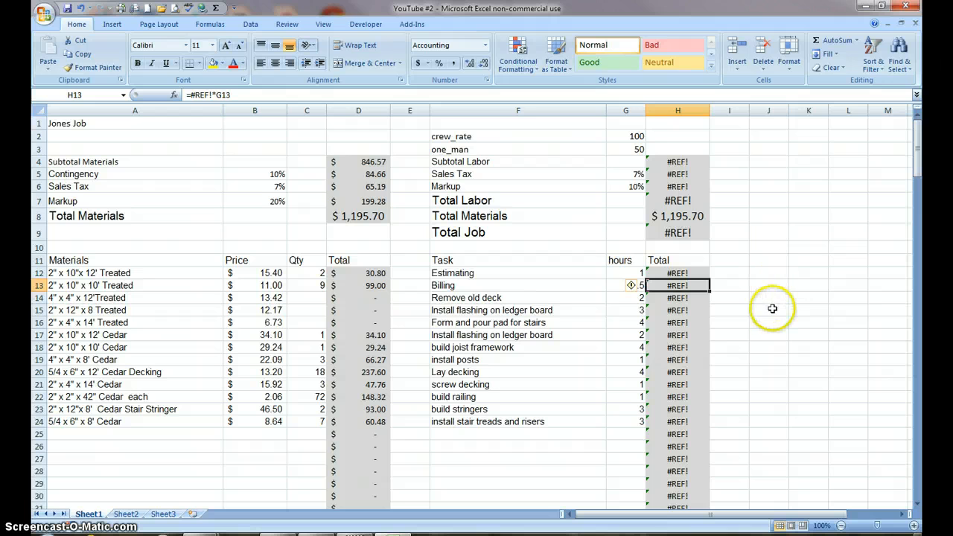
mouse_move(771, 309)
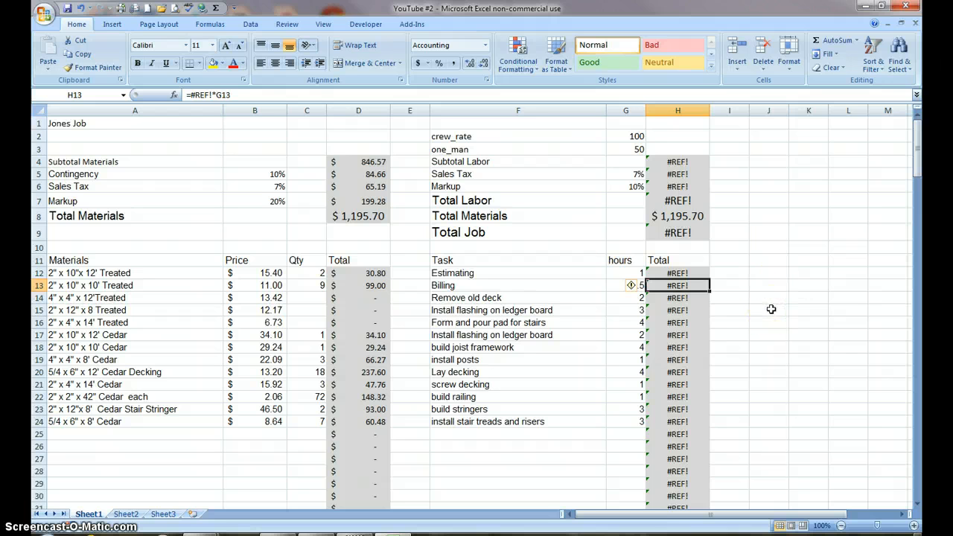
mouse_move(632, 285)
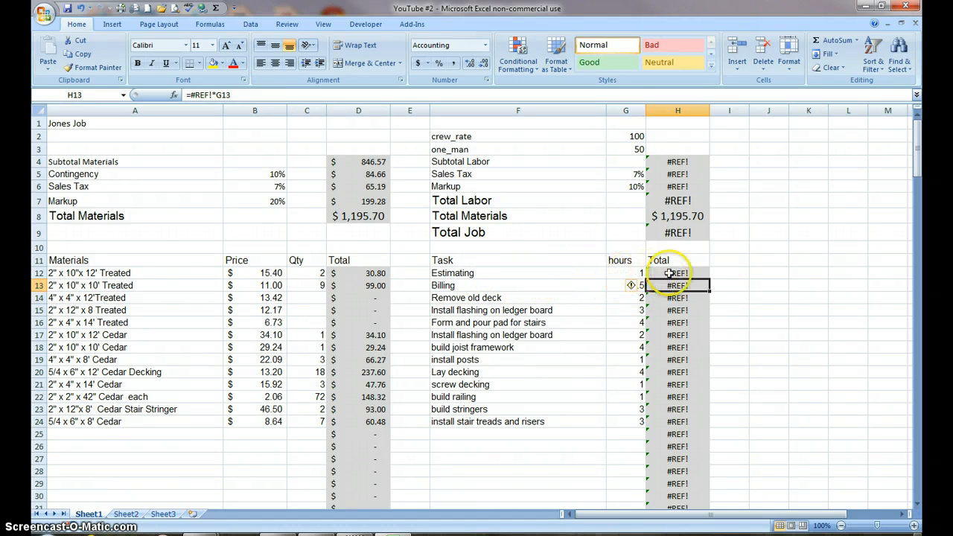
Step: Enter =G12*G2 in H12 so the Estimating total shows $100.00
left_click(676, 272)
type("=")
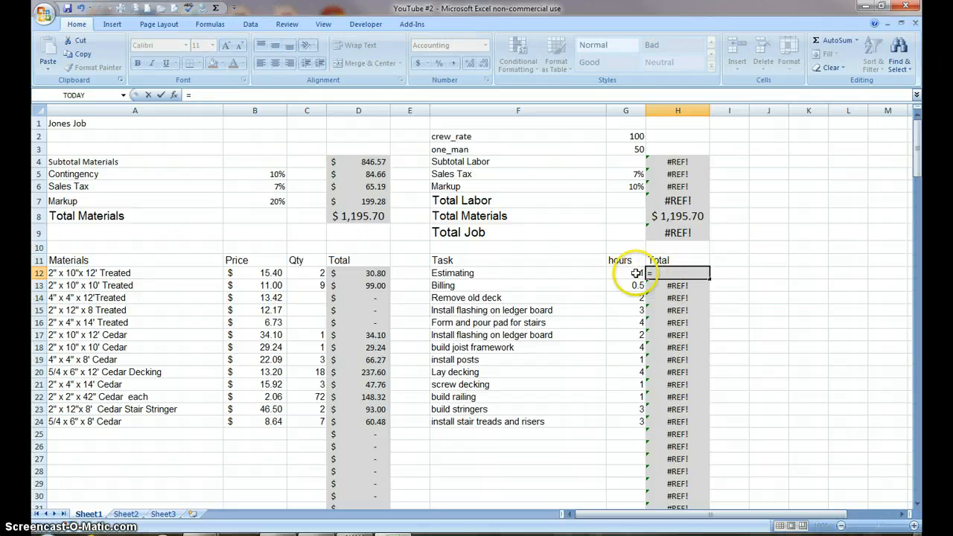
left_click(626, 272)
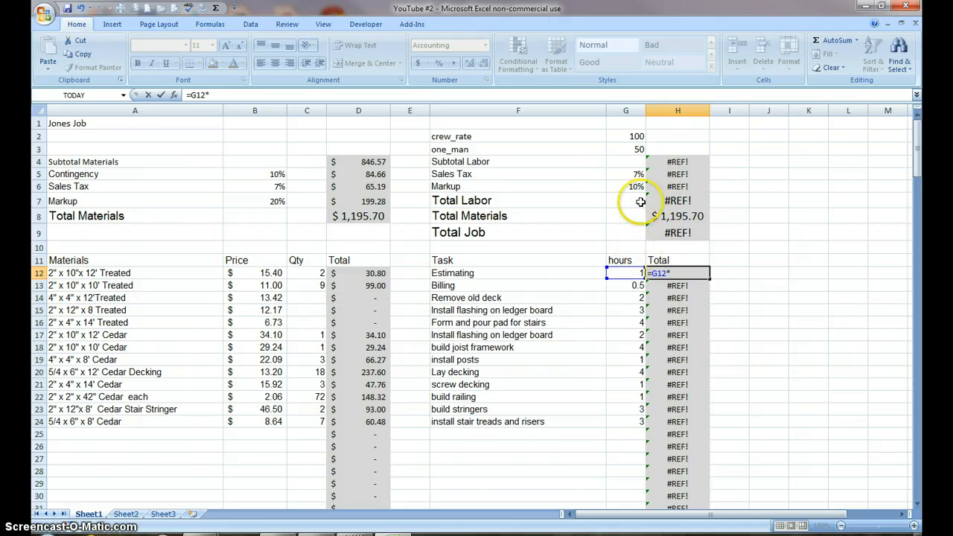
left_click(625, 135)
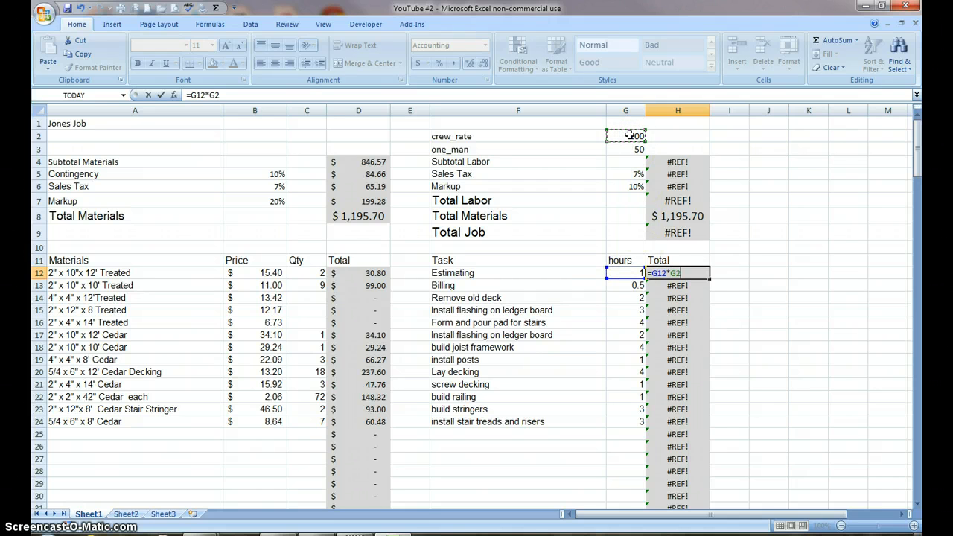
key("Return")
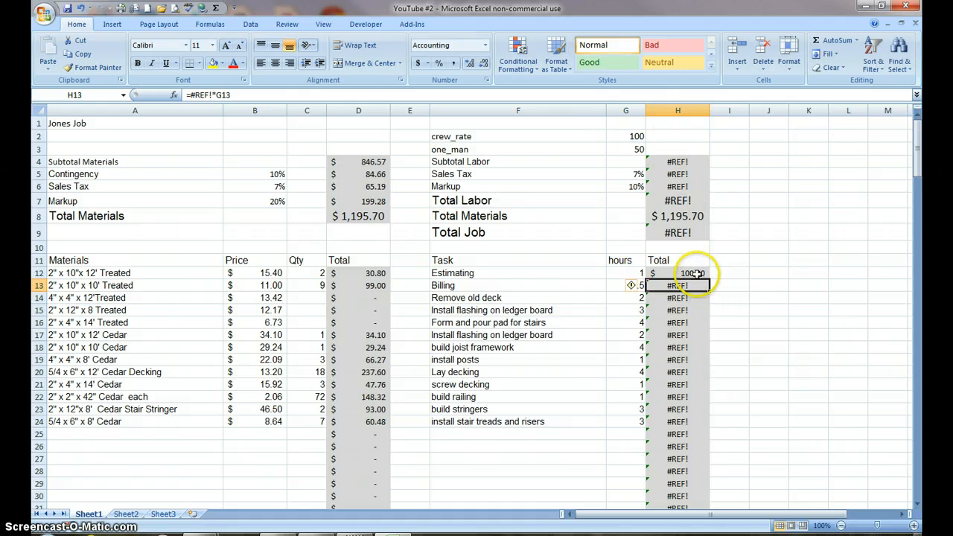
left_click(676, 272)
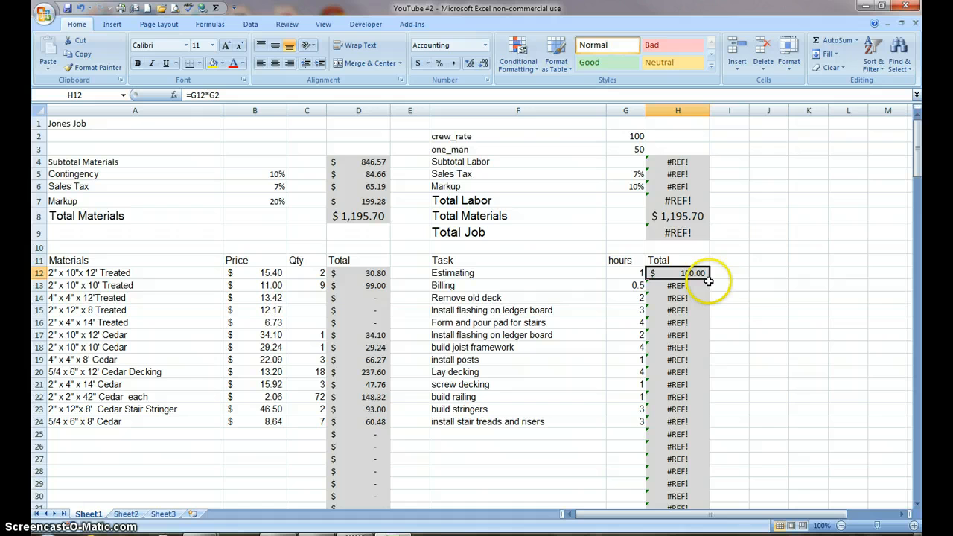
mouse_move(711, 285)
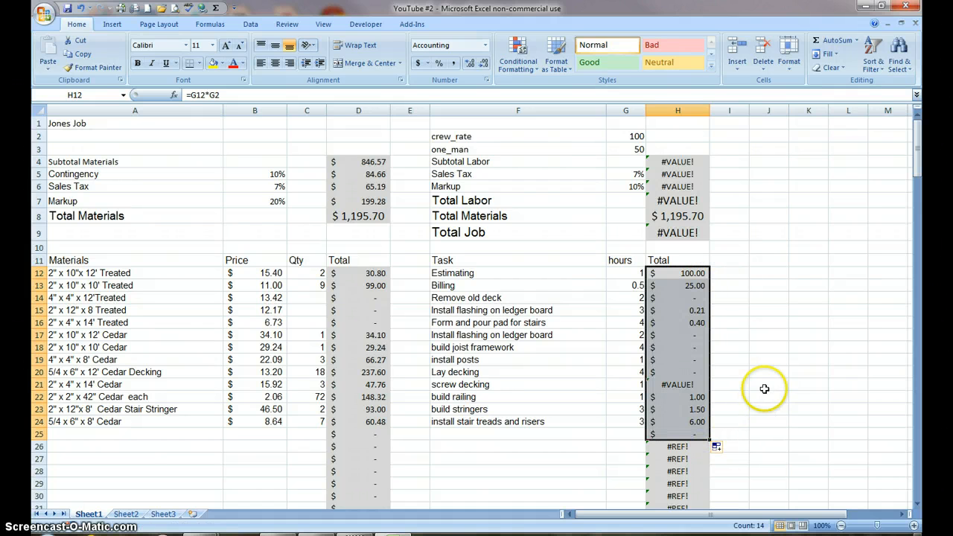
mouse_move(669, 276)
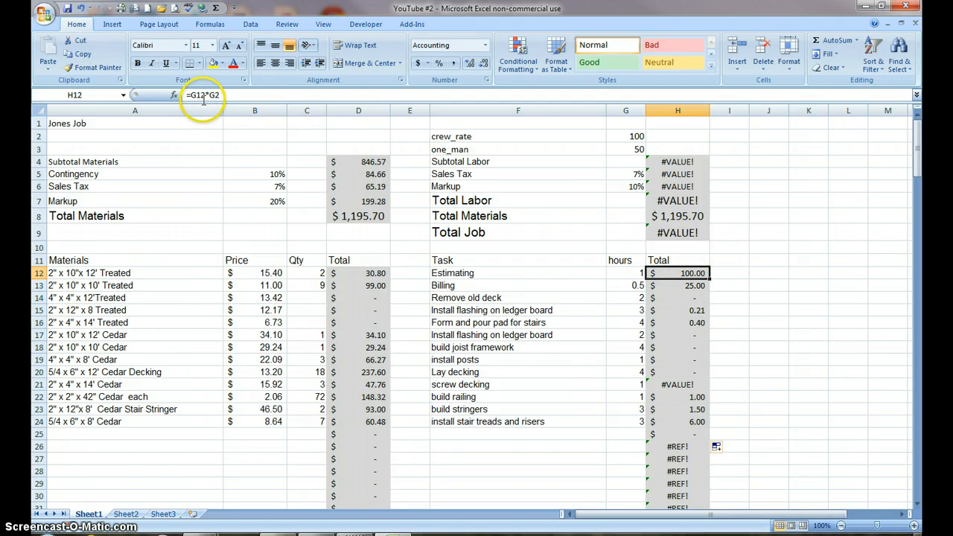
mouse_move(208, 95)
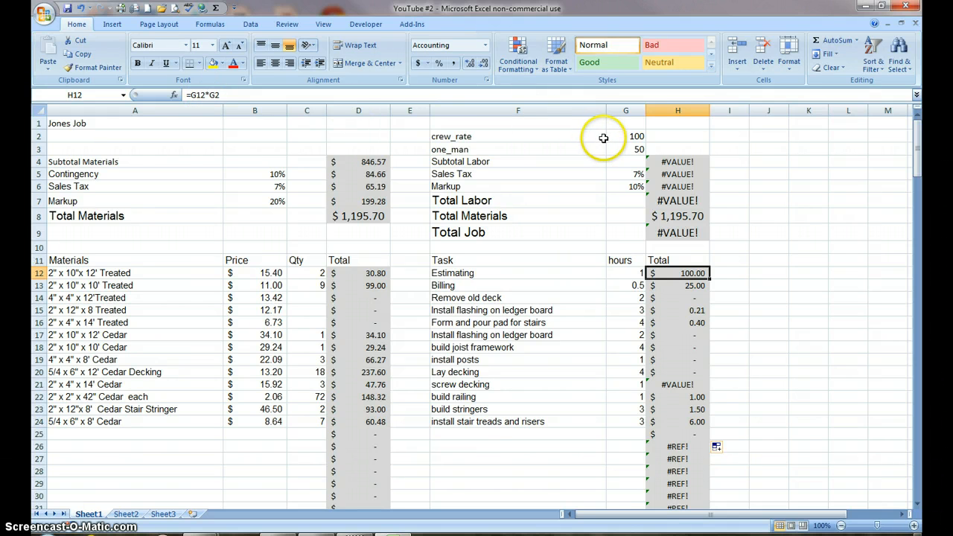
left_click(676, 285)
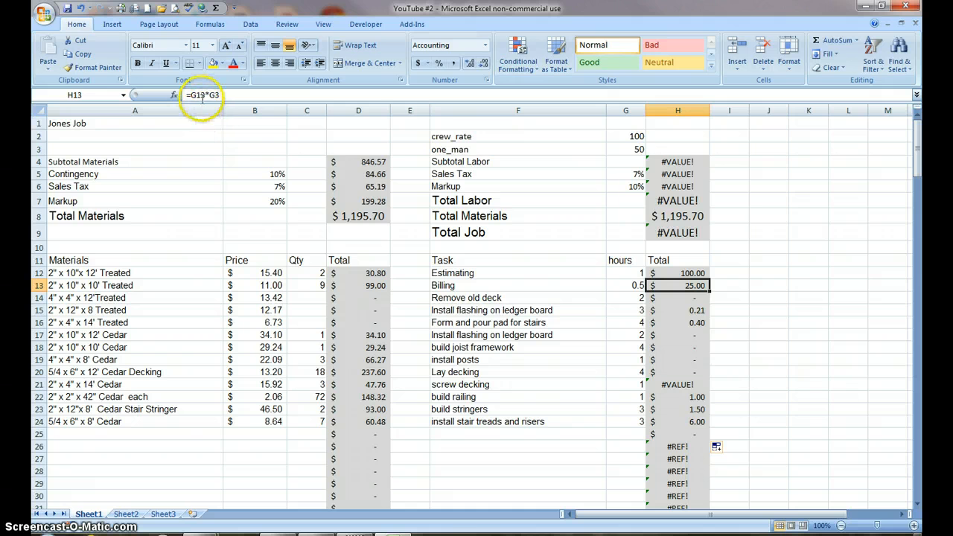
mouse_move(651, 290)
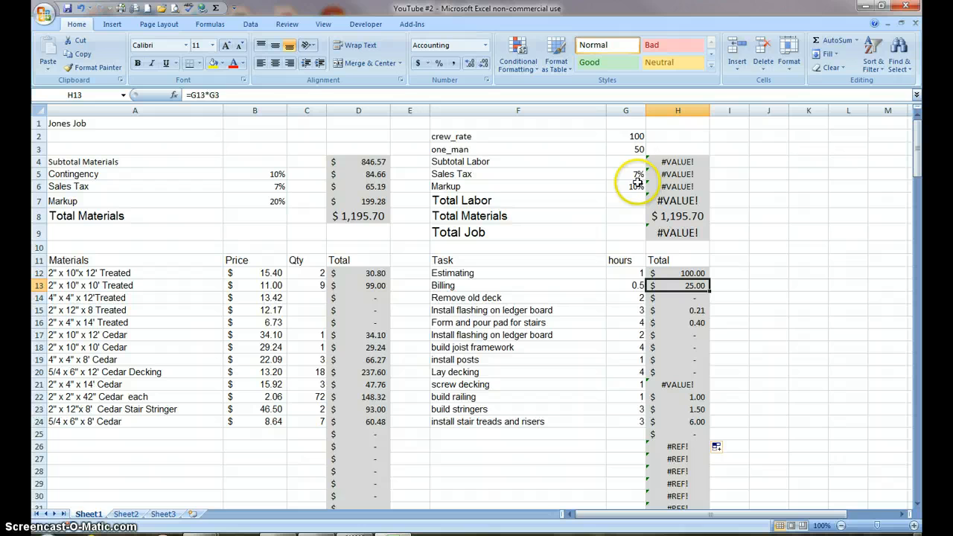
mouse_move(655, 148)
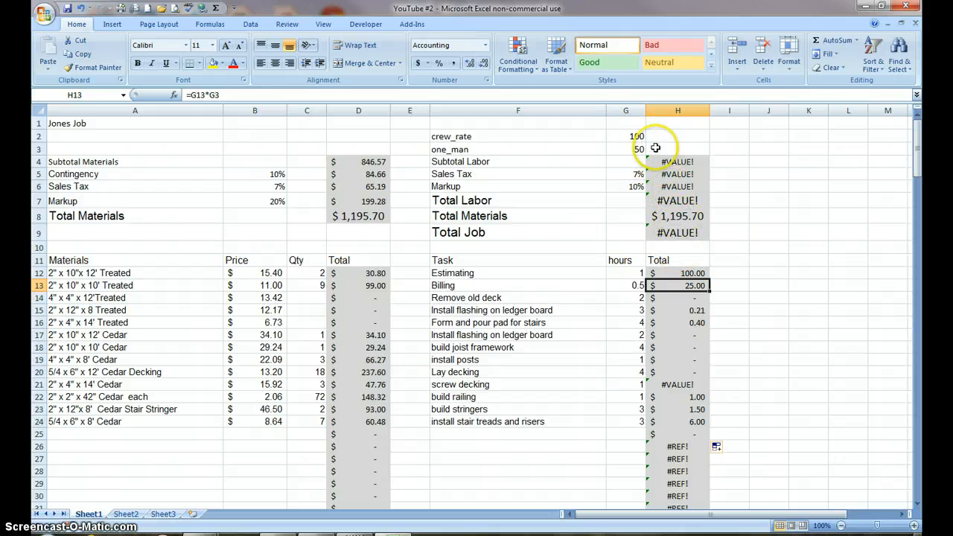
mouse_move(625, 132)
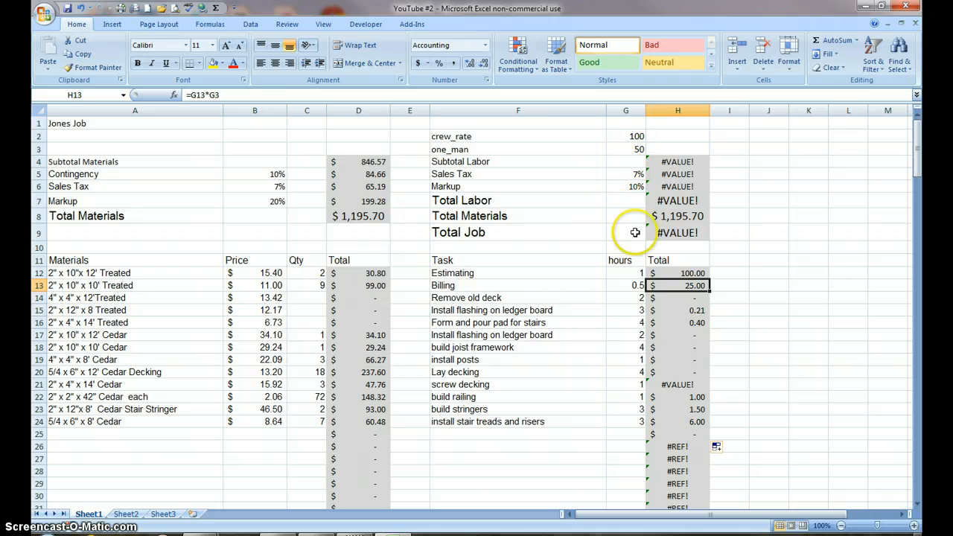
mouse_move(635, 297)
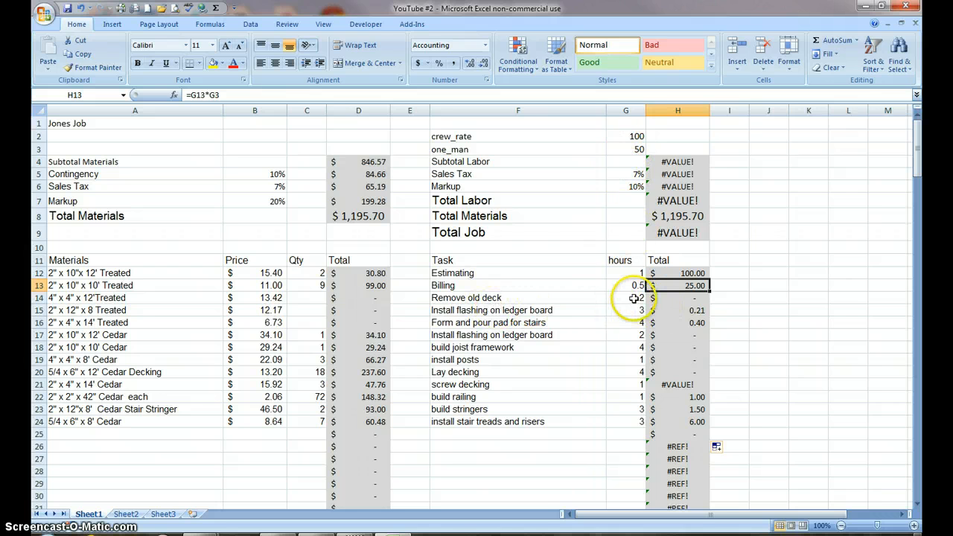
left_click(676, 298)
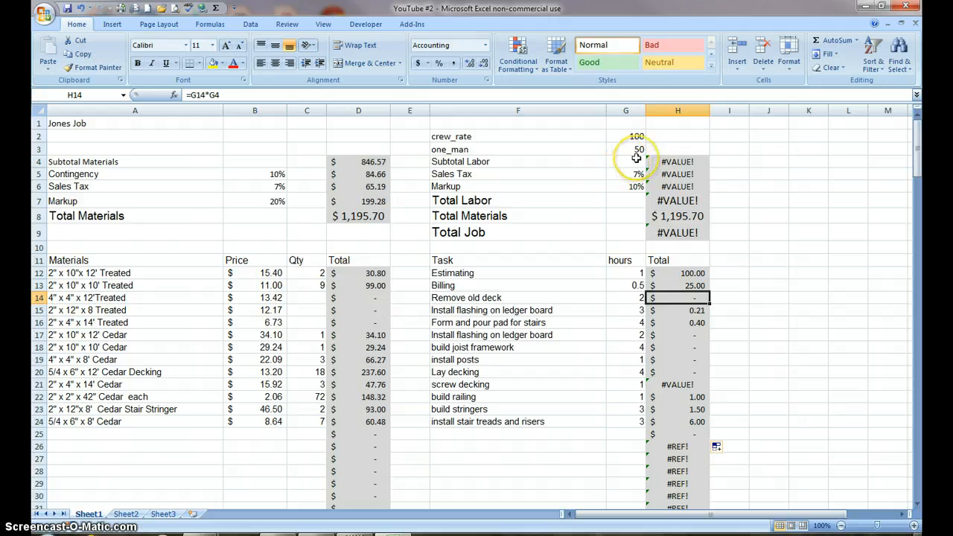
left_click(625, 136)
type("crew_rate")
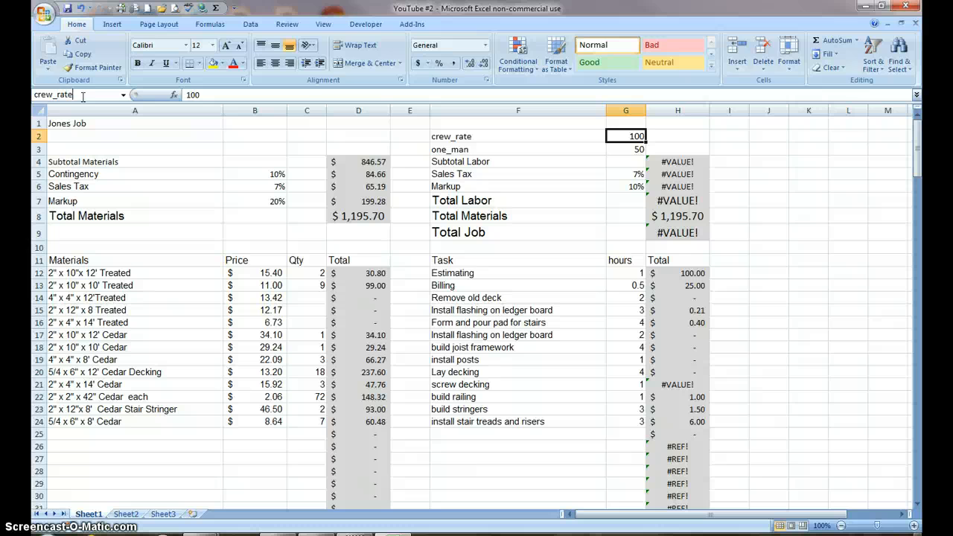
mouse_move(71, 94)
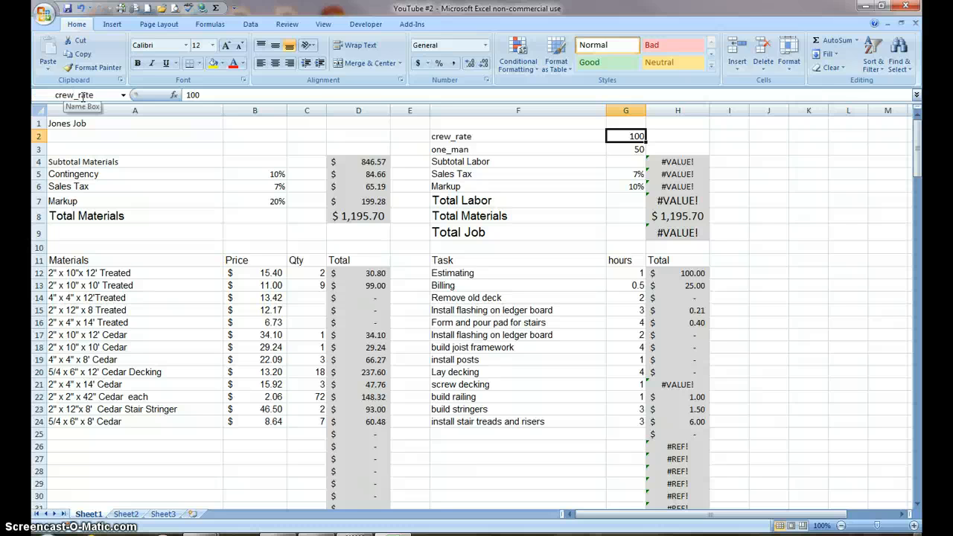
mouse_move(528, 149)
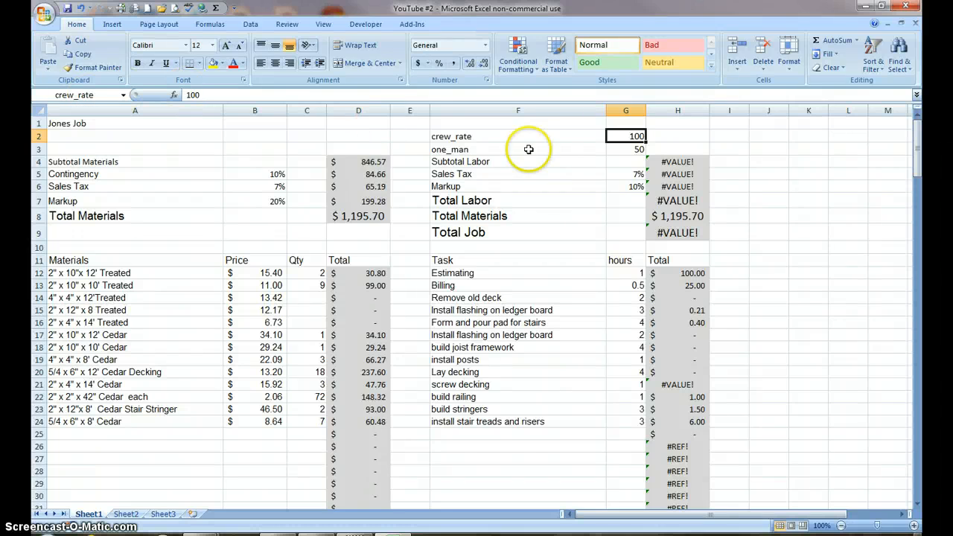
Step: Name the one-man rate cell G3 'one_man' in the Name Box
left_click(625, 149)
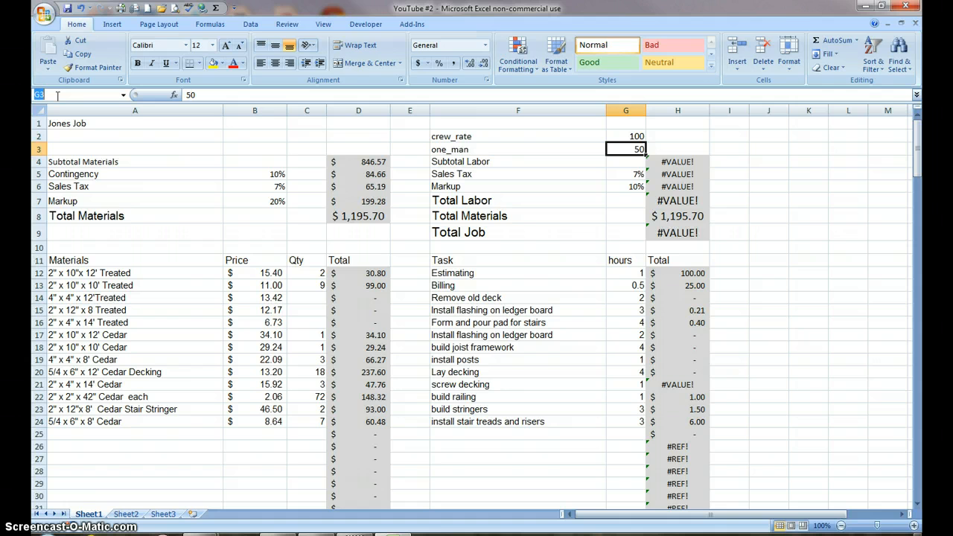
type("one_man")
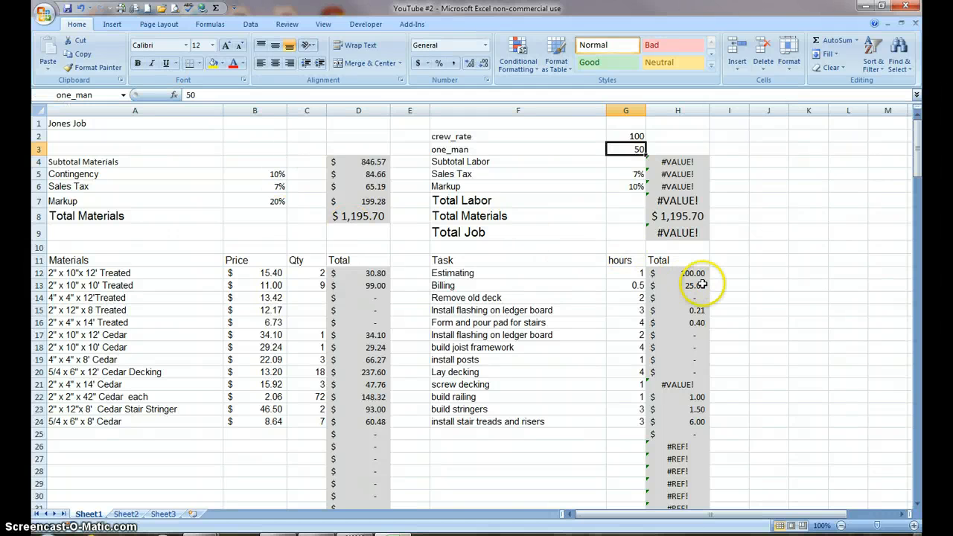
Step: Change H12 to =G12*crew_rate and start filling it down column H
left_click(678, 272)
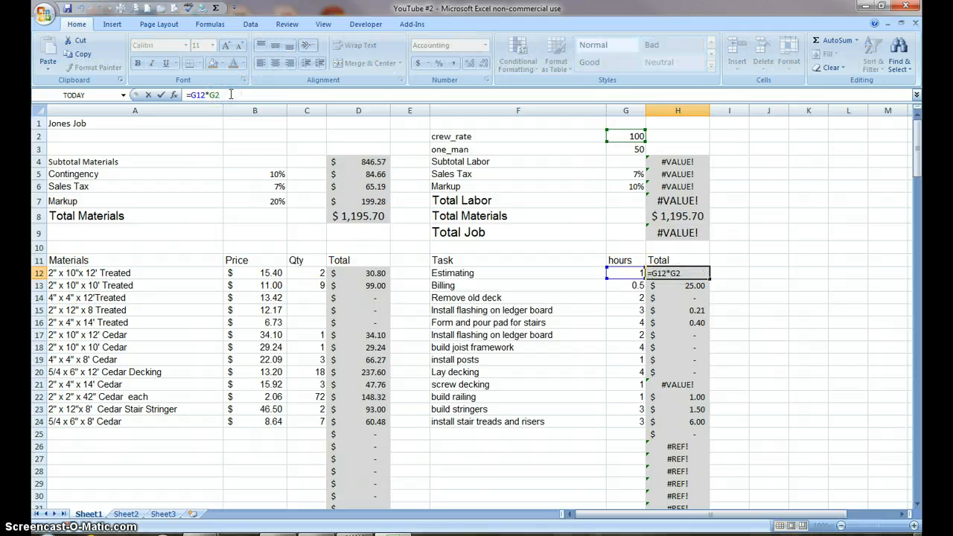
key("BackSpace")
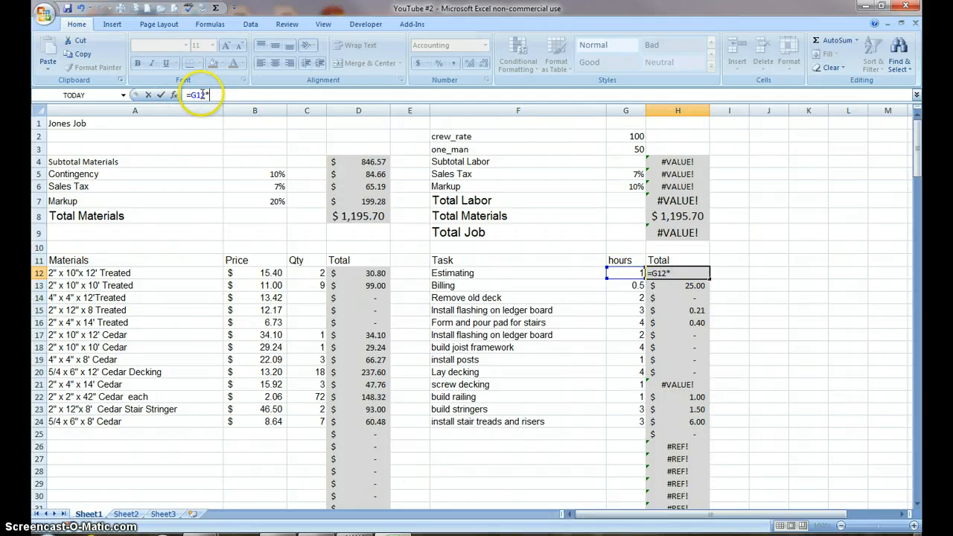
left_click(625, 136)
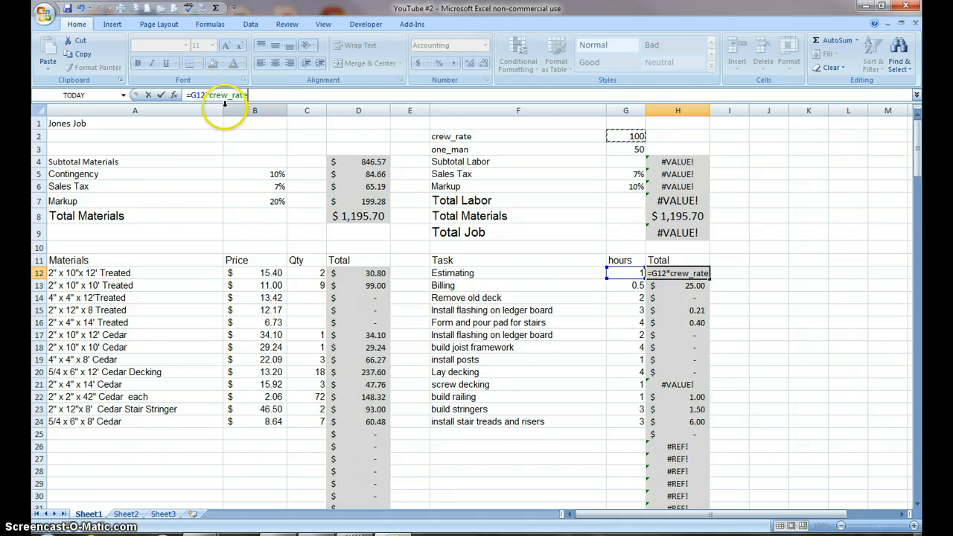
mouse_move(763, 307)
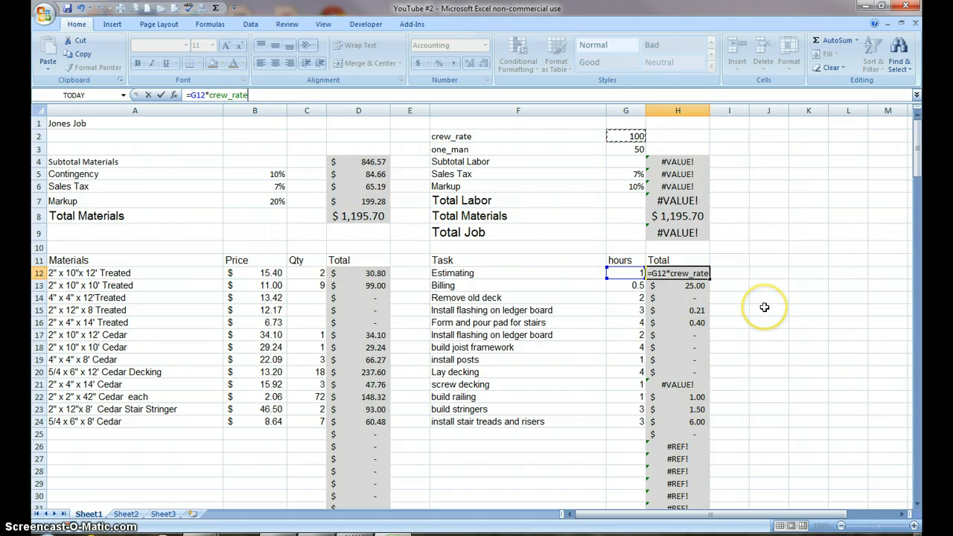
key("Return")
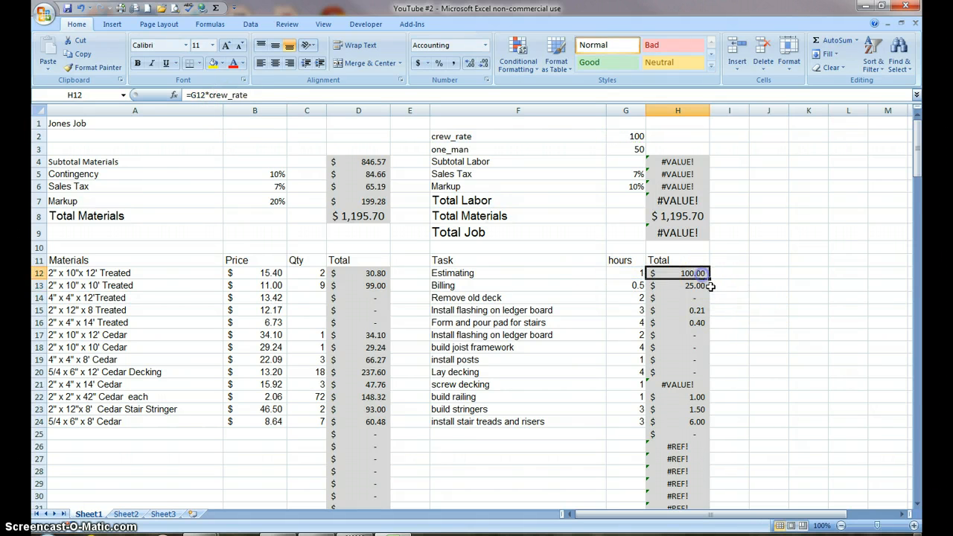
left_click_drag(694, 278, 704, 457)
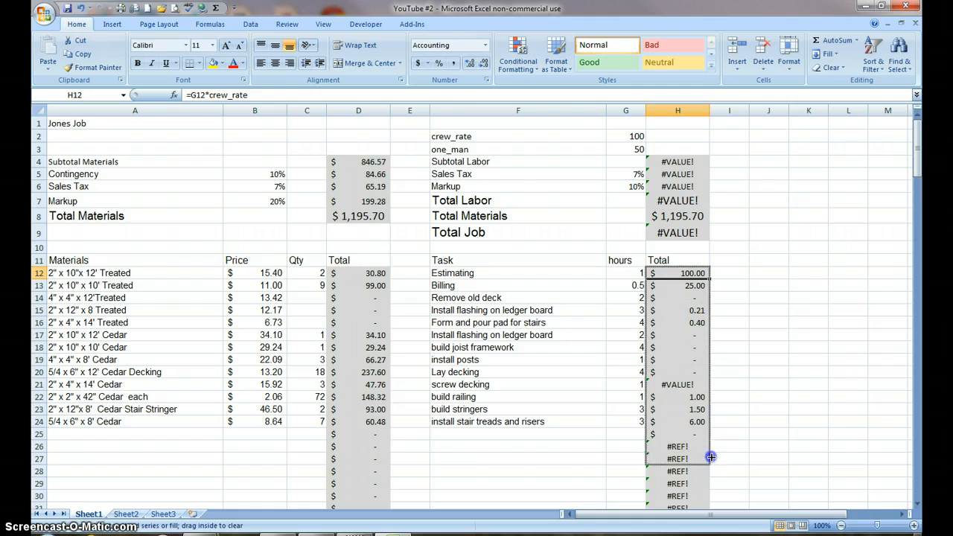
scroll("down", 3)
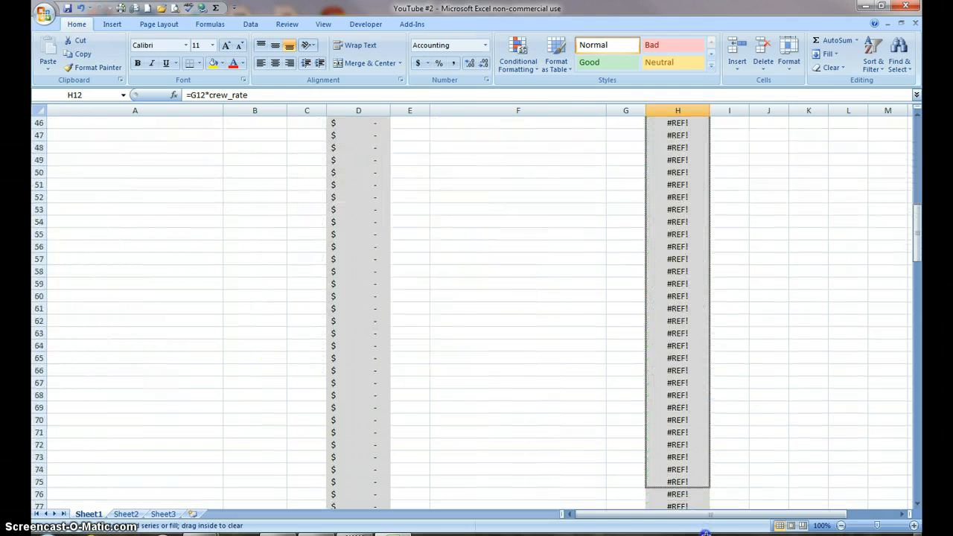
Step: Fill the crew_rate formula down through row 202, then clear rows 201–202
scroll("down", 3)
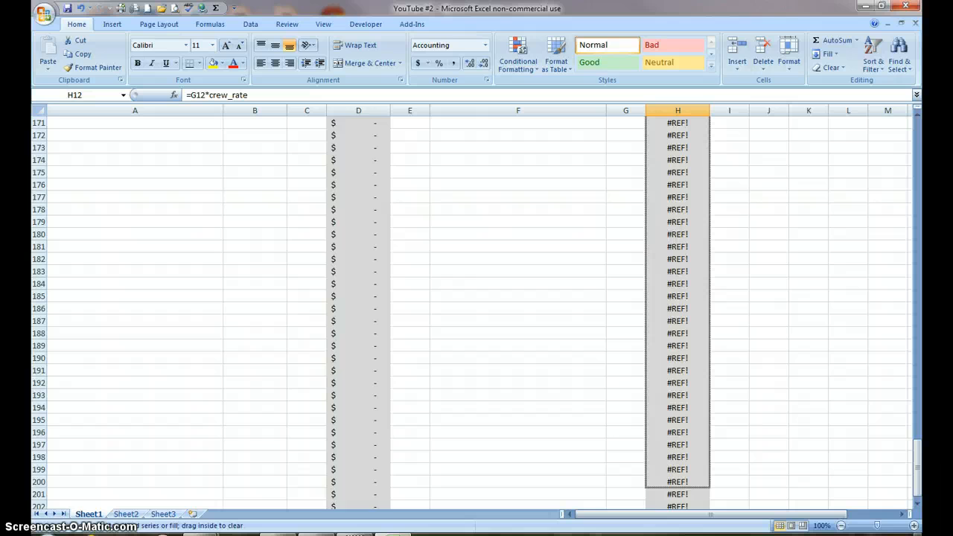
left_click_drag(677, 476, 677, 462)
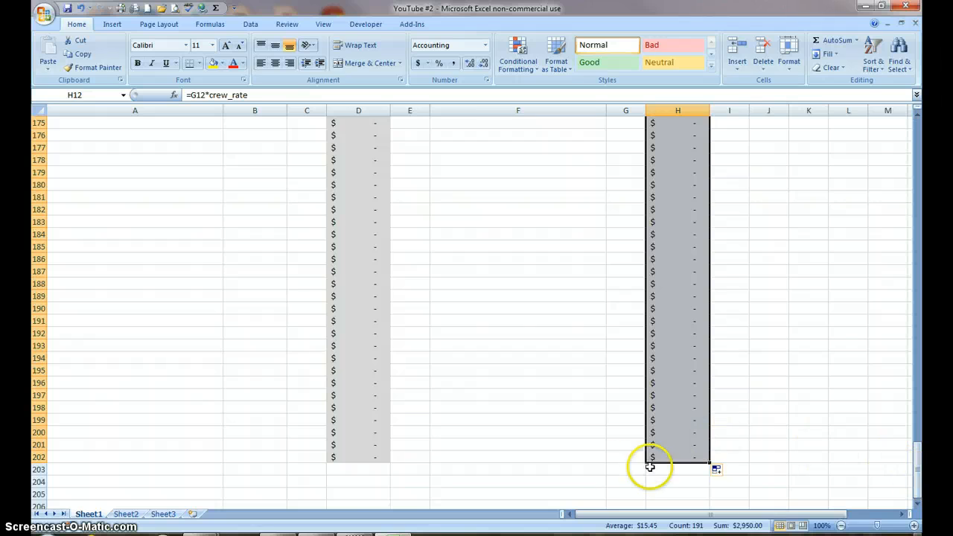
left_click(677, 457)
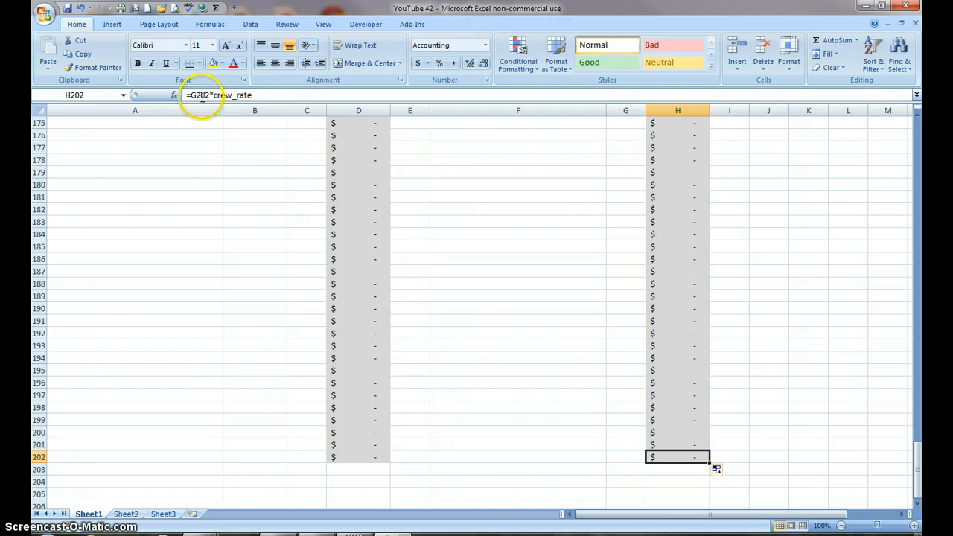
mouse_move(204, 96)
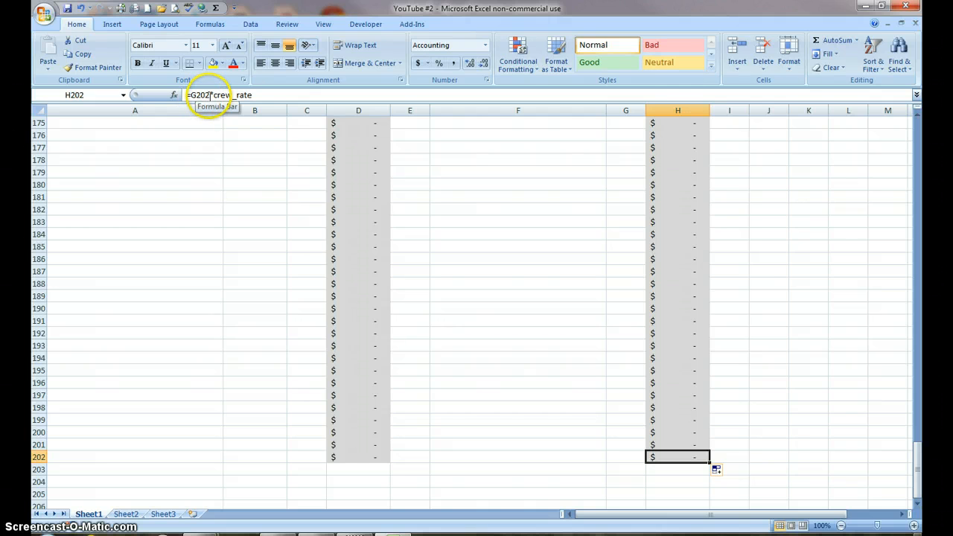
mouse_move(692, 457)
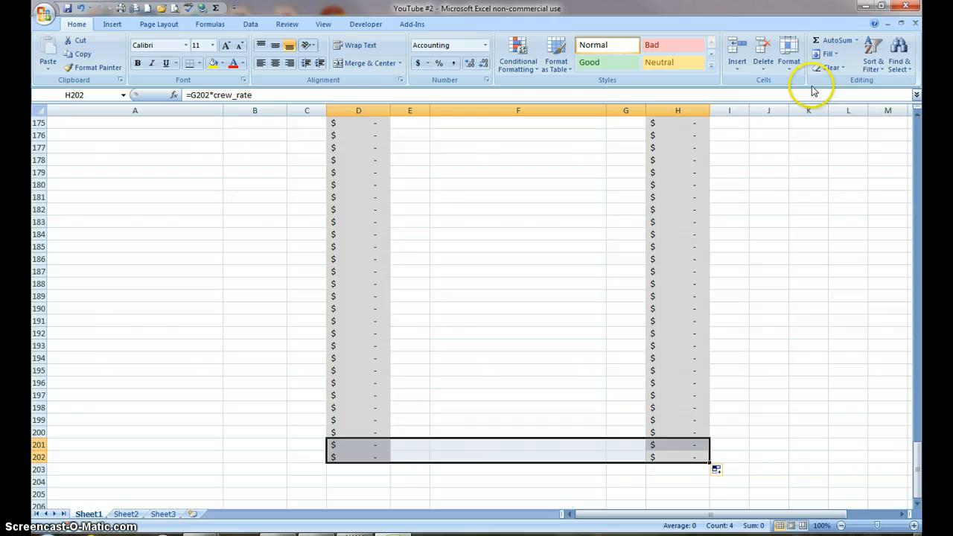
mouse_move(827, 67)
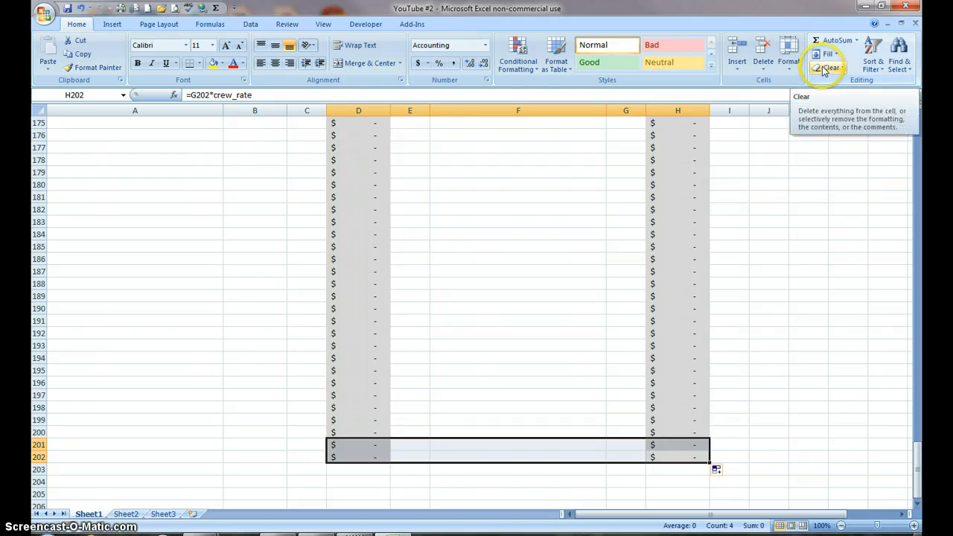
left_click(829, 67)
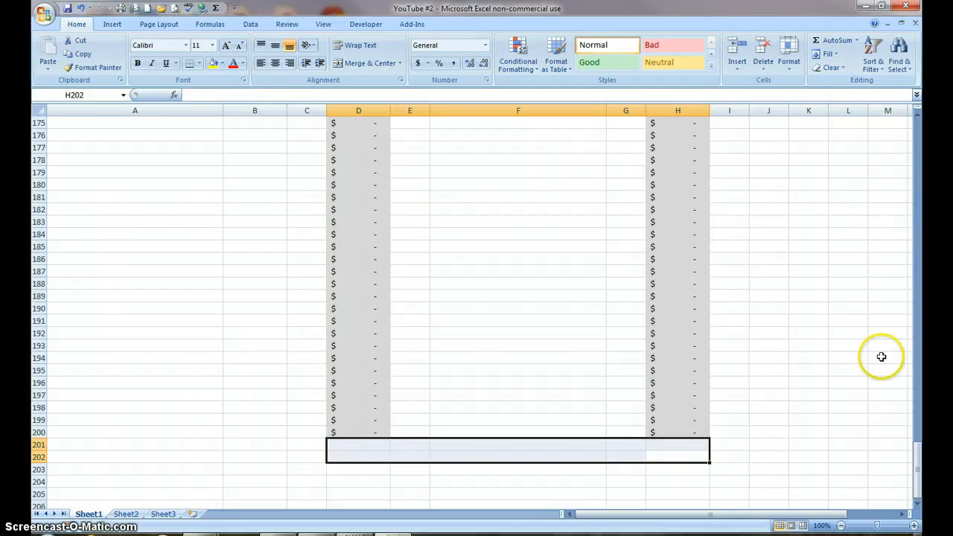
mouse_move(916, 462)
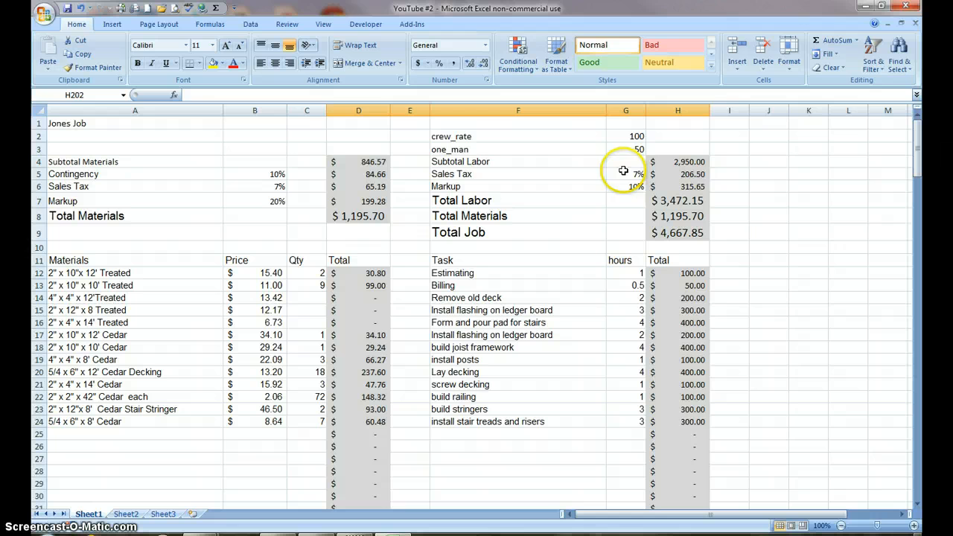
Step: Widen D4 to =SUM(D12:D200) and extend H4's sum range to H200
left_click(358, 162)
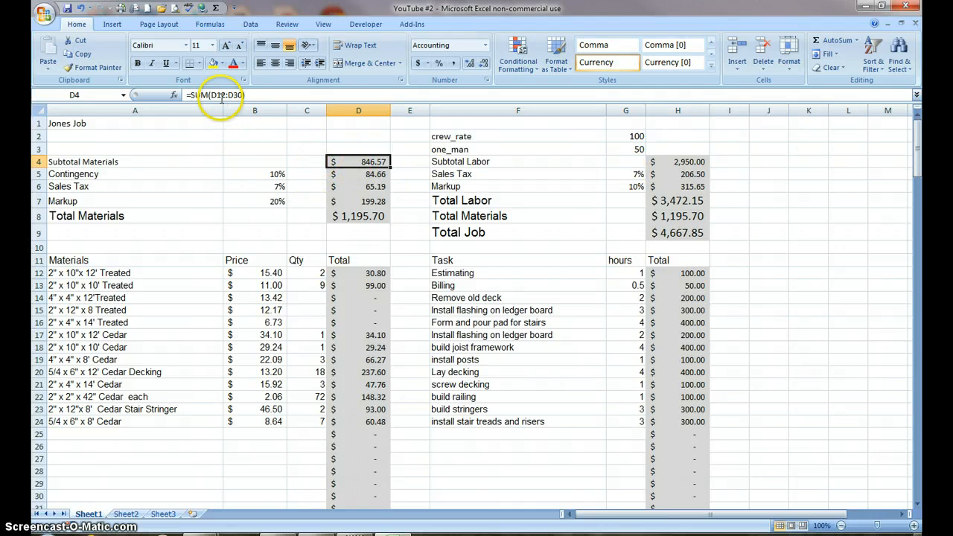
mouse_move(325, 130)
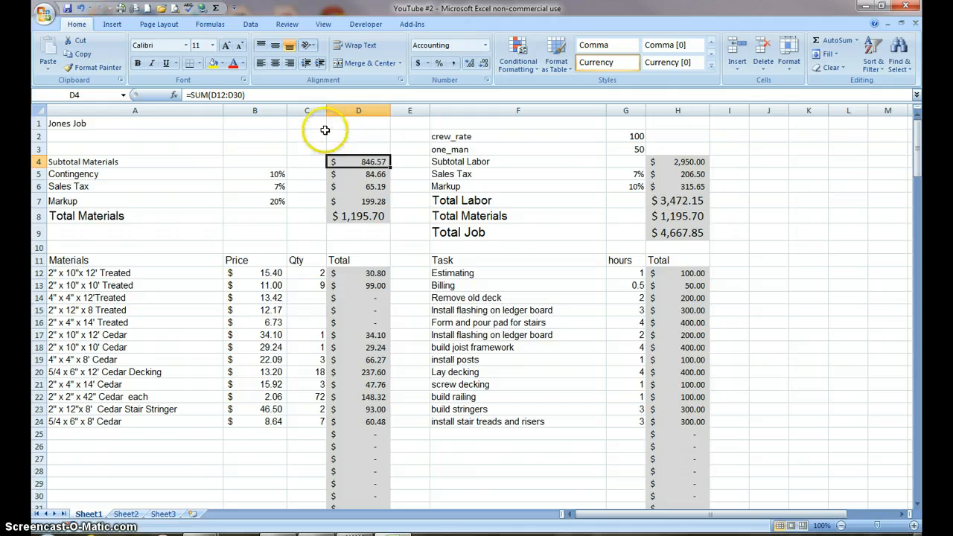
mouse_move(125, 464)
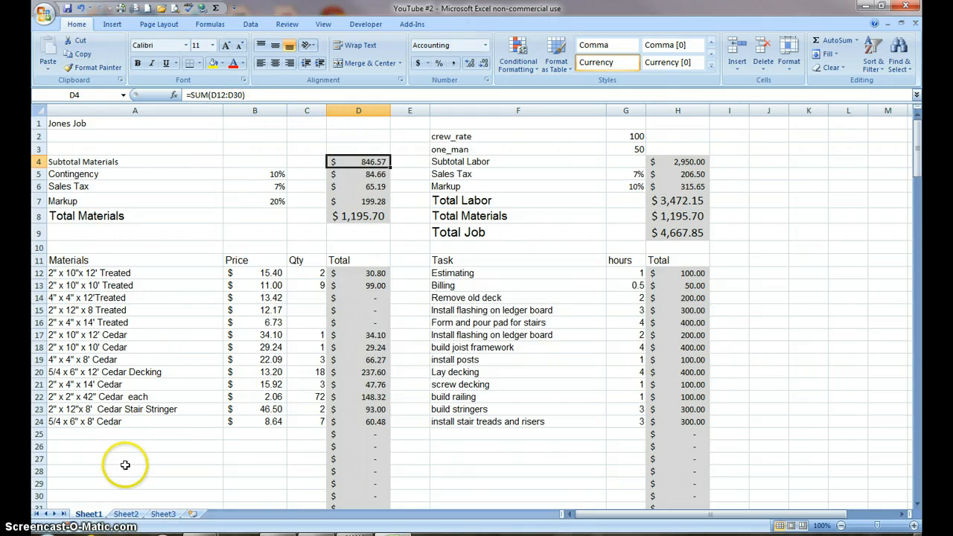
mouse_move(349, 372)
type("20")
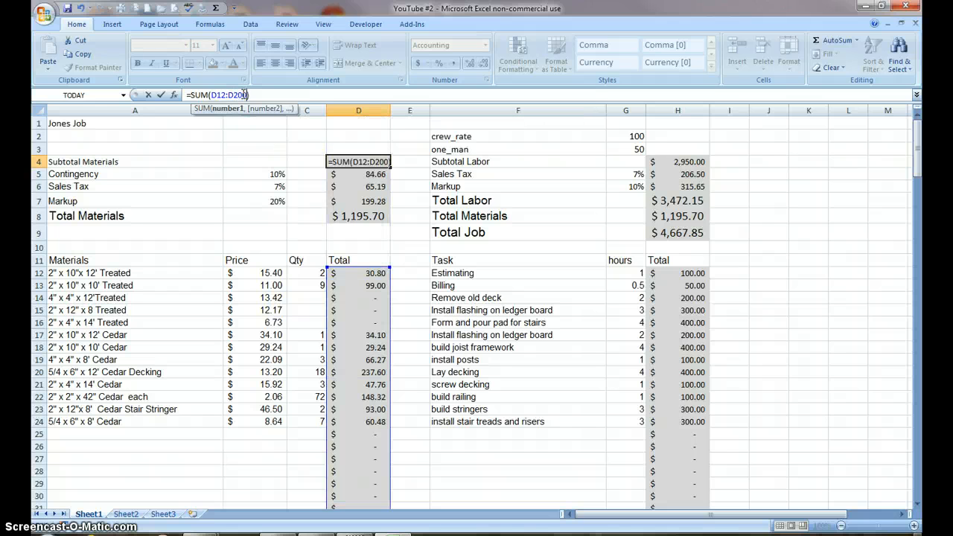
key("Return")
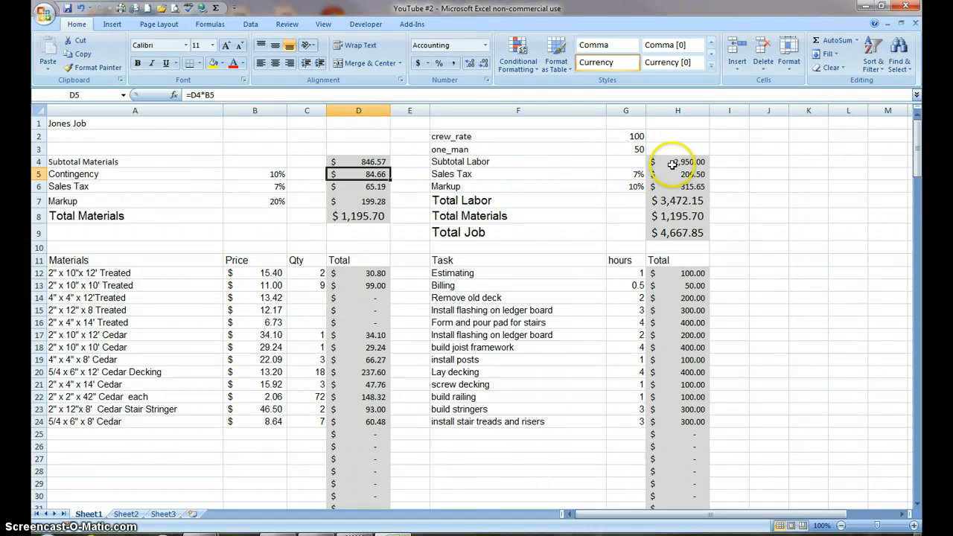
left_click(677, 161)
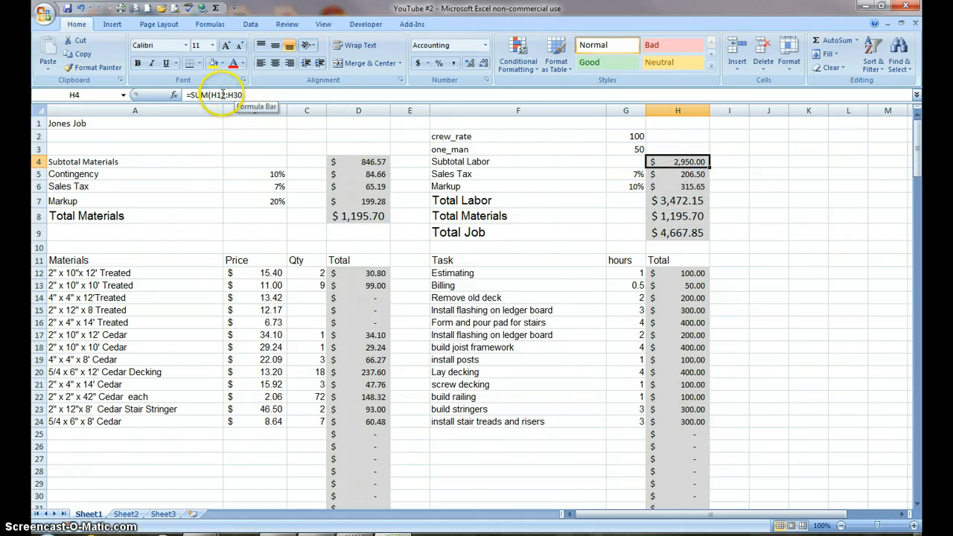
mouse_move(227, 104)
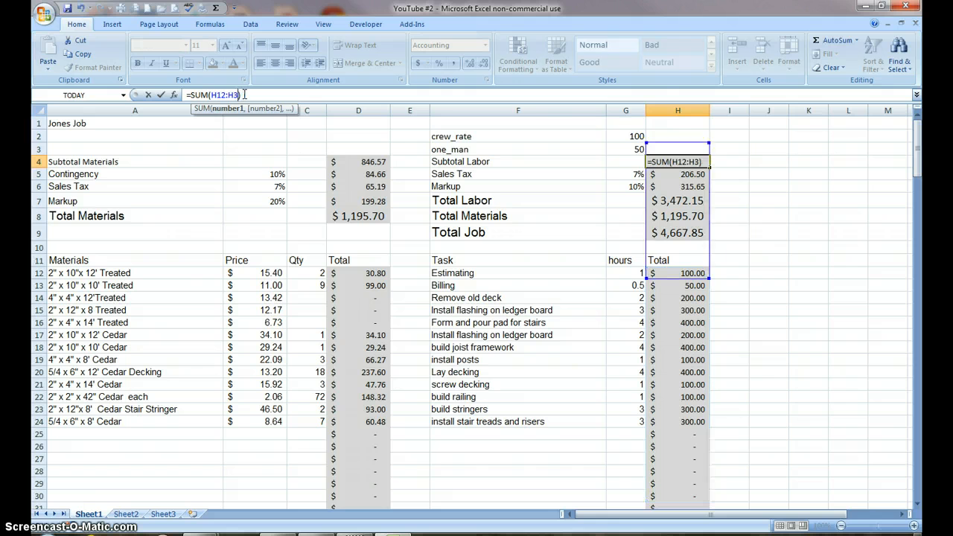
type("200")
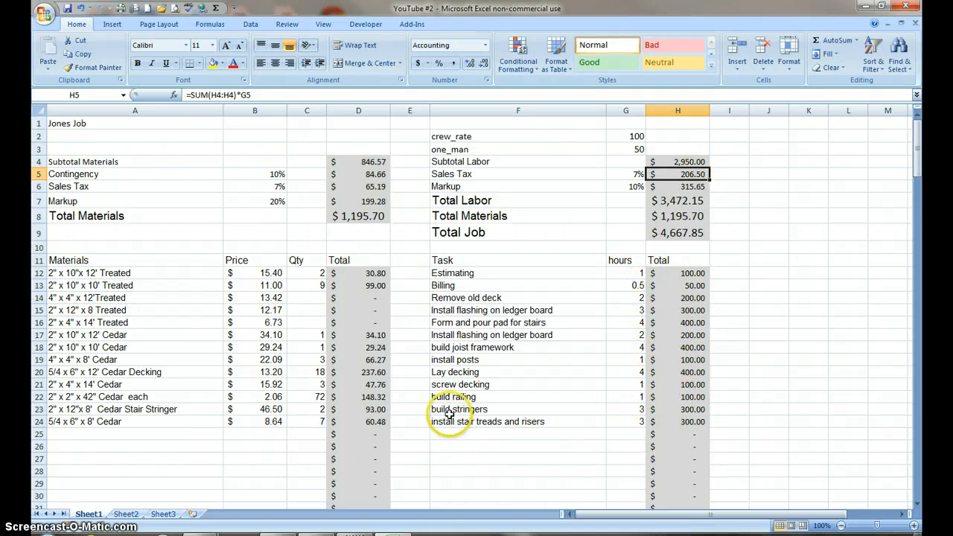
mouse_move(691, 415)
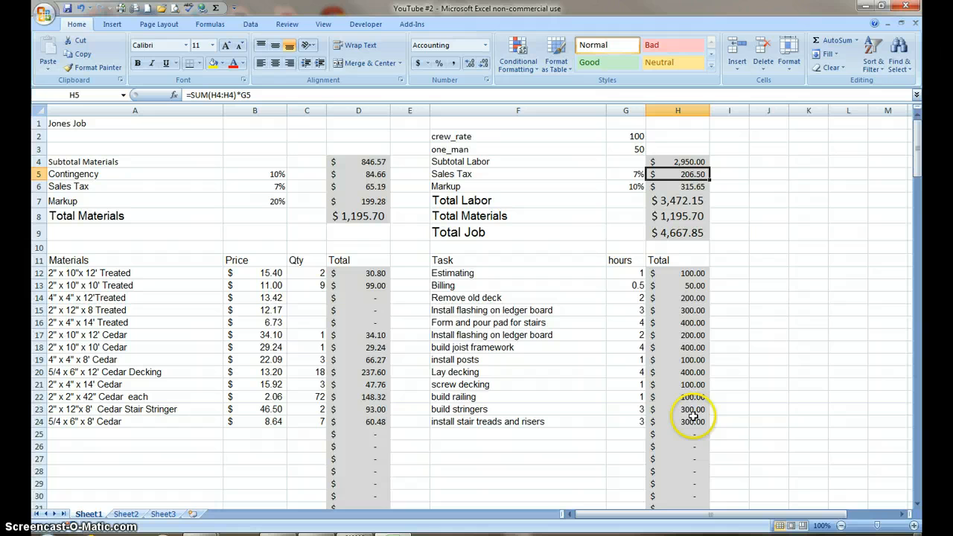
Step: Set H23 to =G23*one_man and copy it into H24, $150.00 each
left_click(676, 409)
type("=G23*crew_rate")
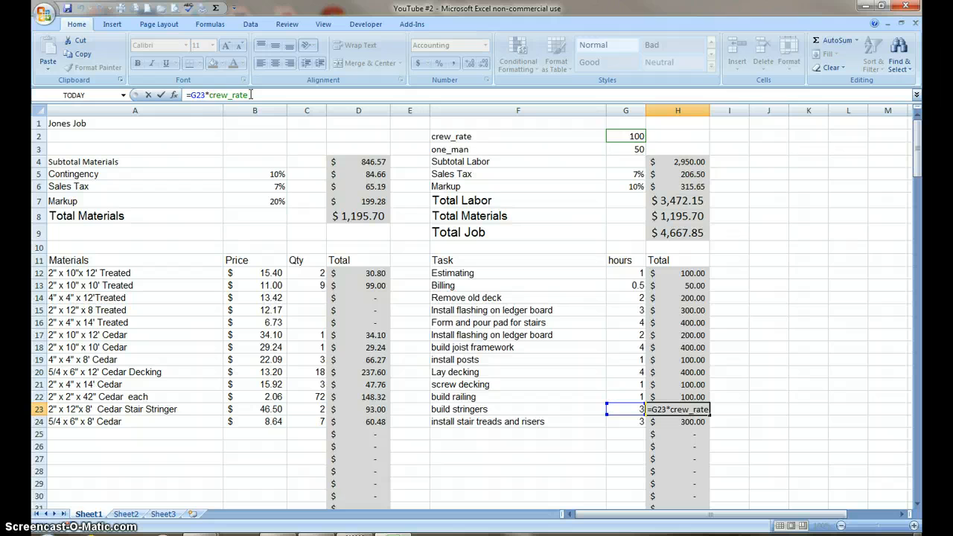
type("c")
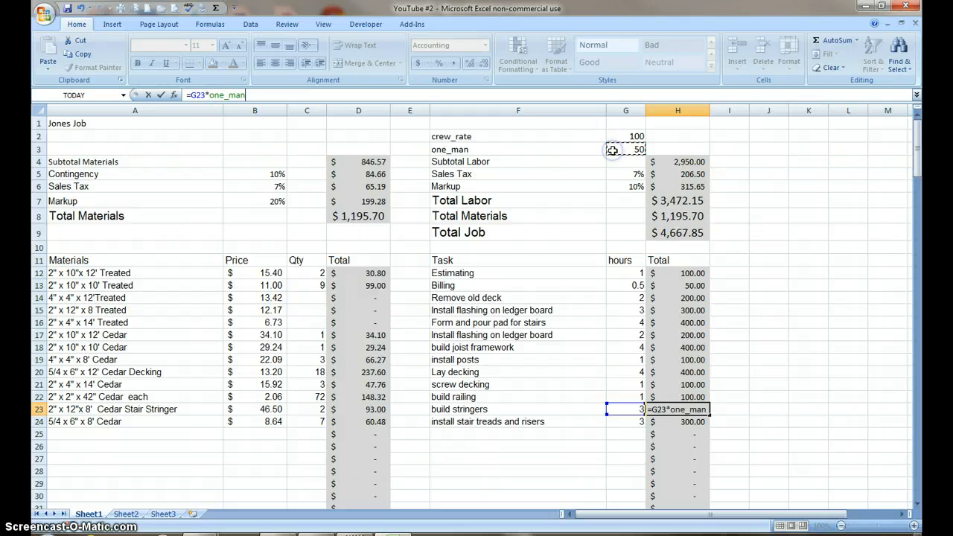
key("Return")
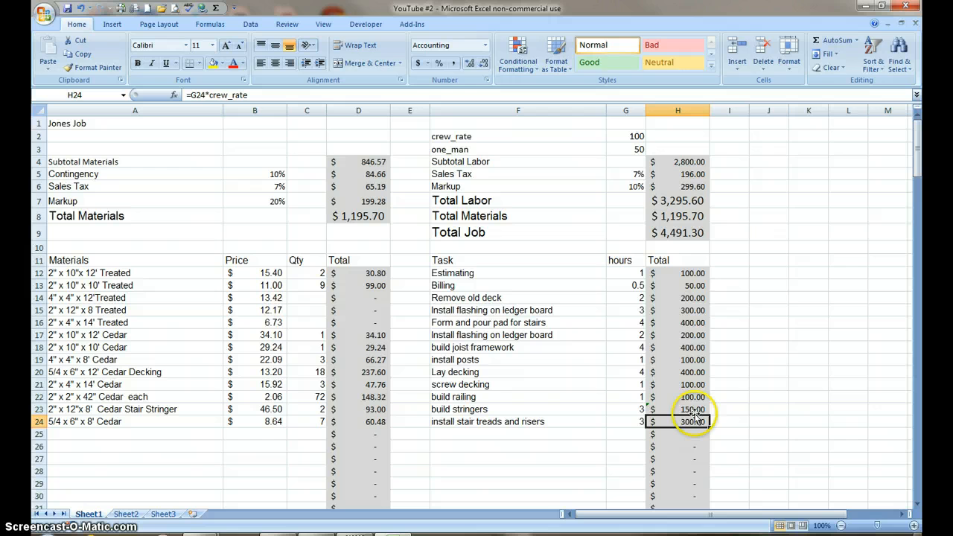
left_click(677, 408)
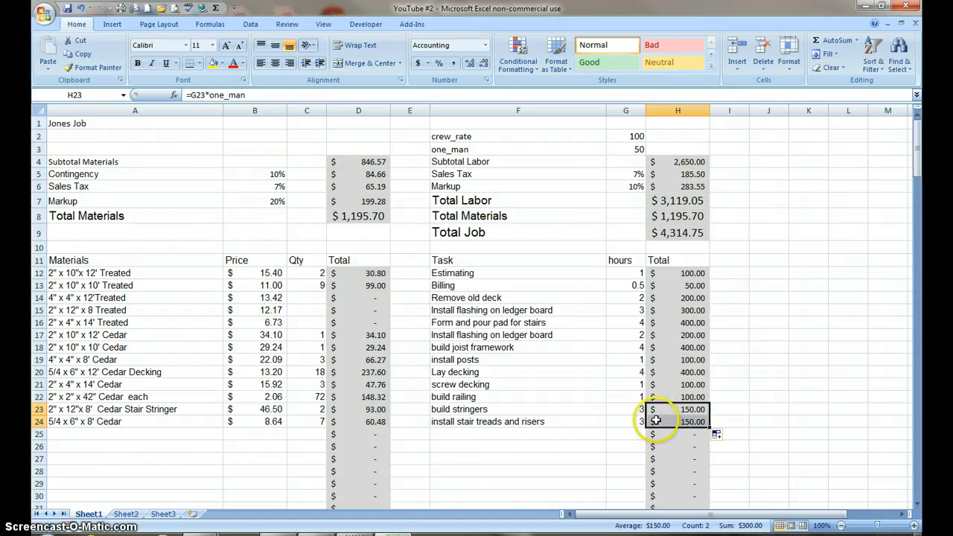
left_click(677, 421)
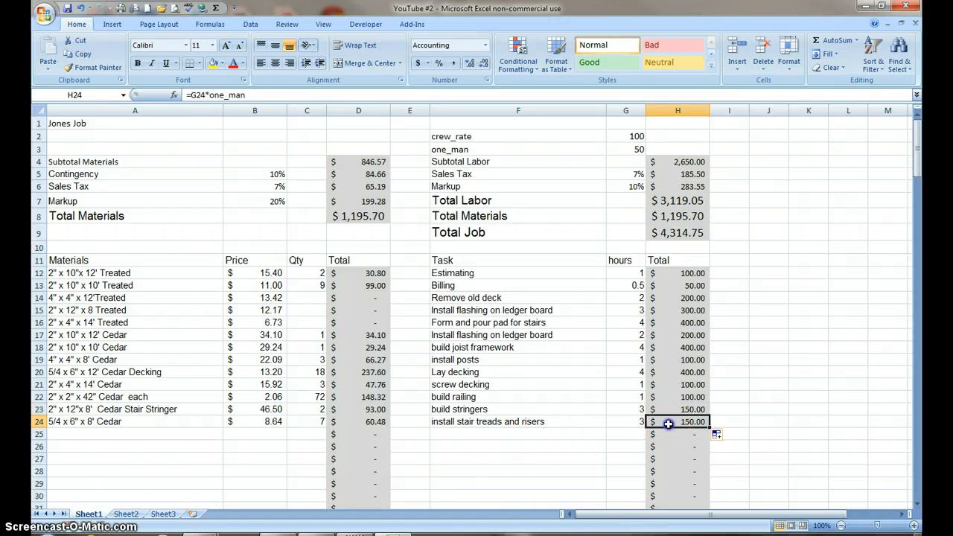
mouse_move(553, 442)
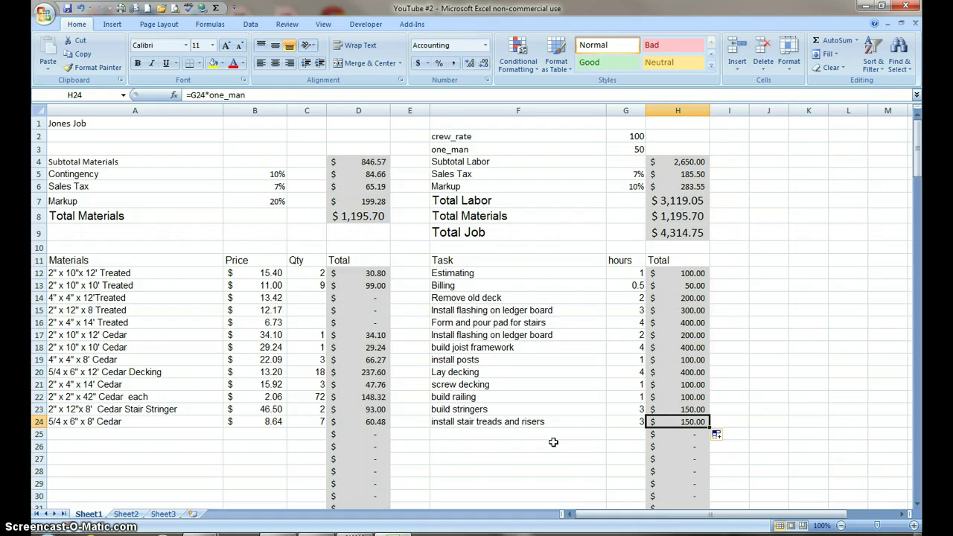
mouse_move(231, 95)
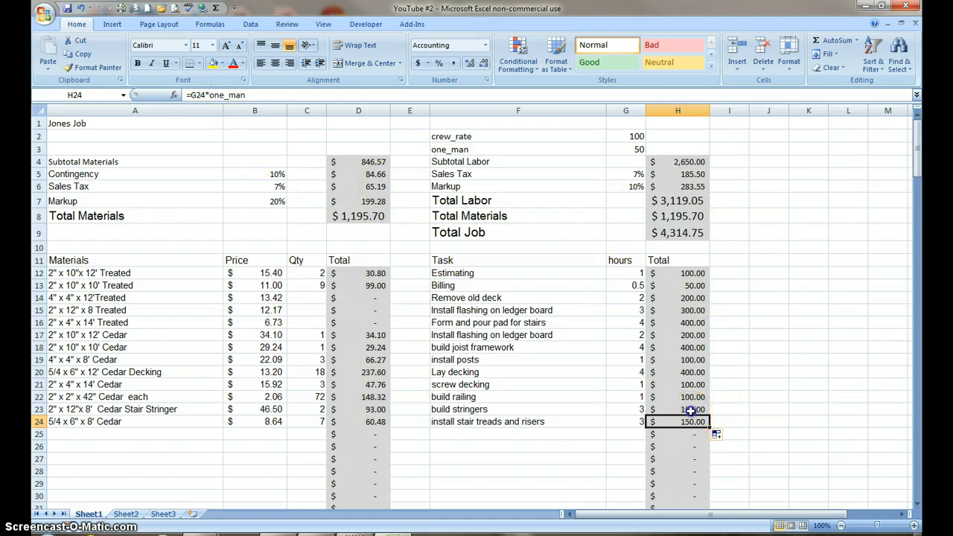
Step: Fill the two $150.00 labour totals in H23:H24 with orange
left_click_drag(677, 408, 677, 421)
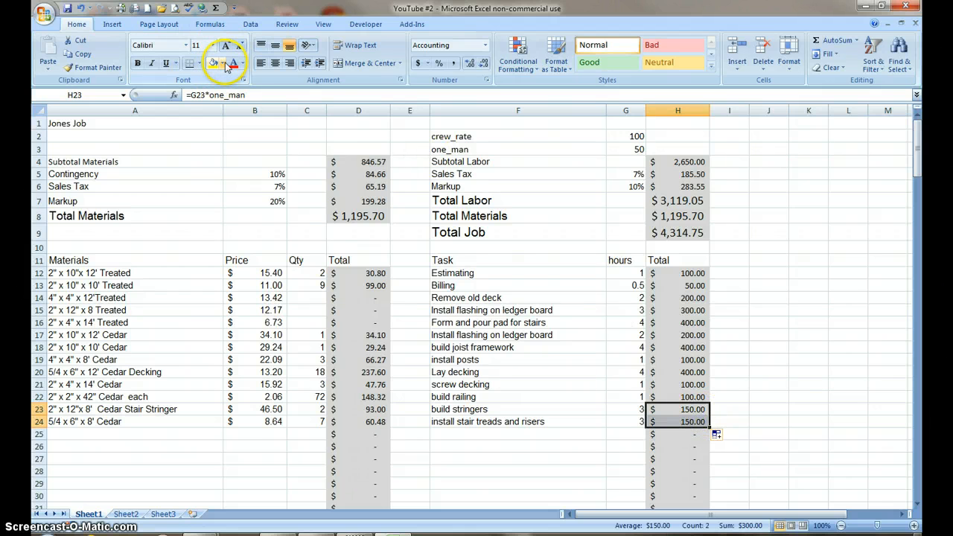
left_click(224, 63)
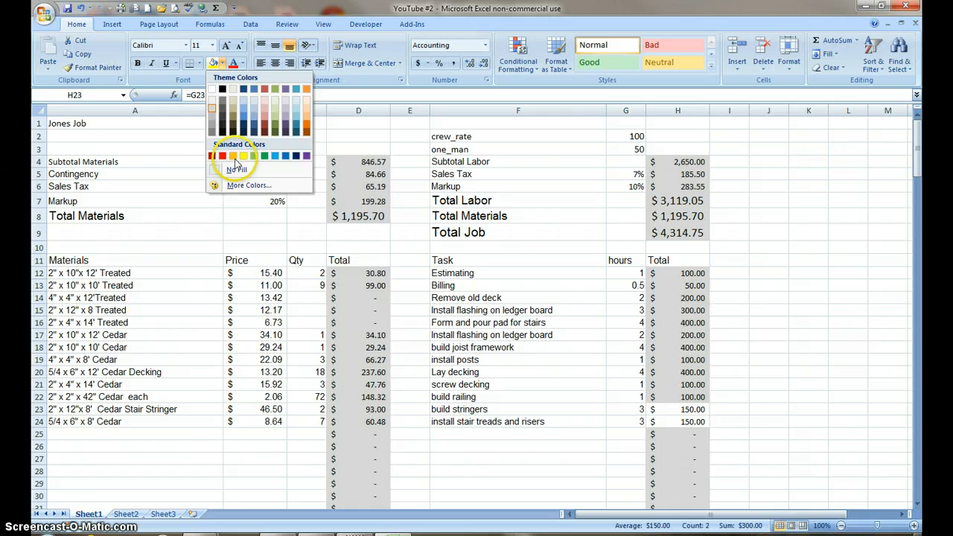
left_click(233, 155)
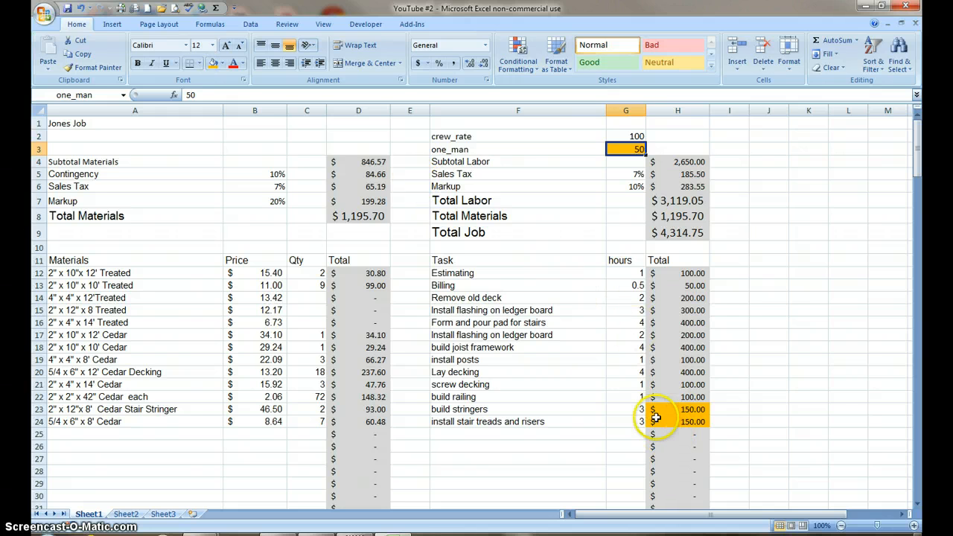
mouse_move(673, 417)
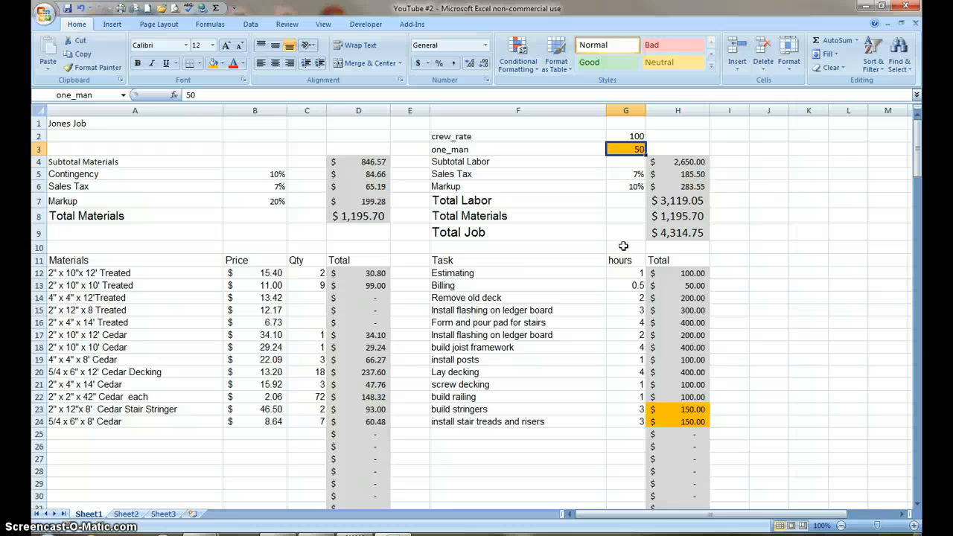
Step: Type the label 'Total Hours' into cell F10
left_click(625, 247)
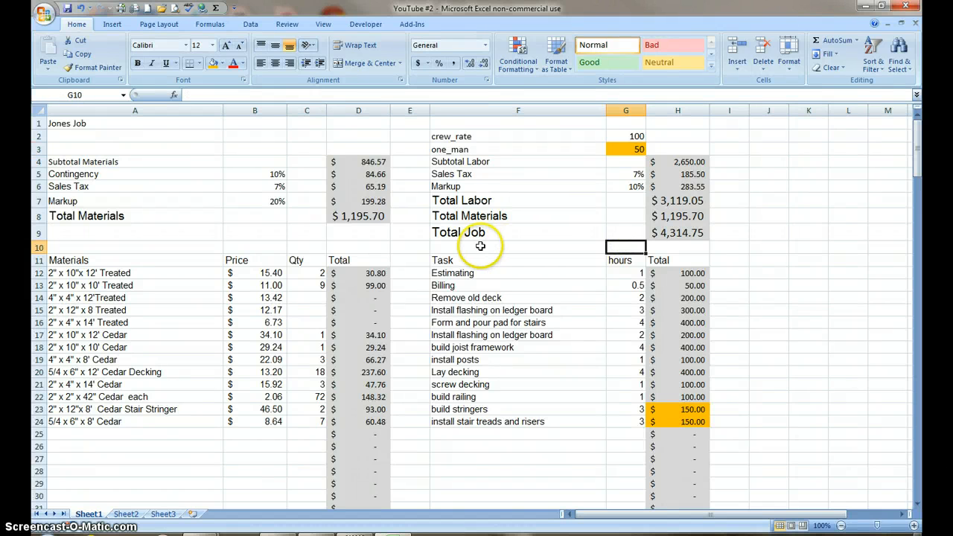
left_click(517, 246)
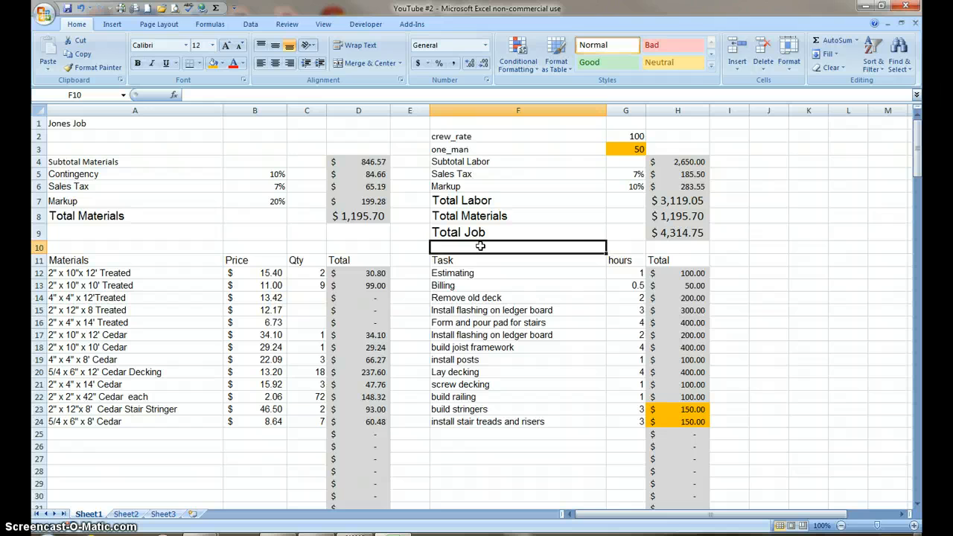
type("Total")
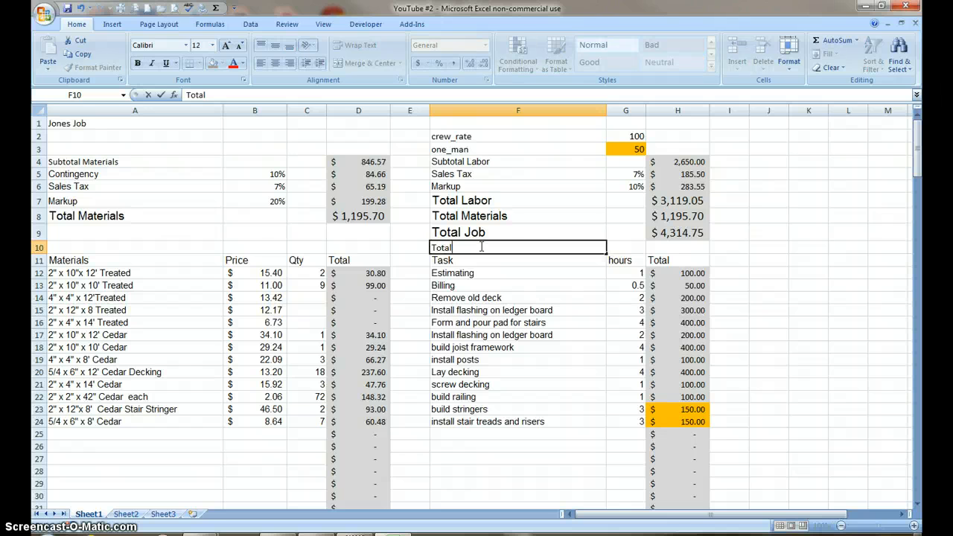
type("Hours")
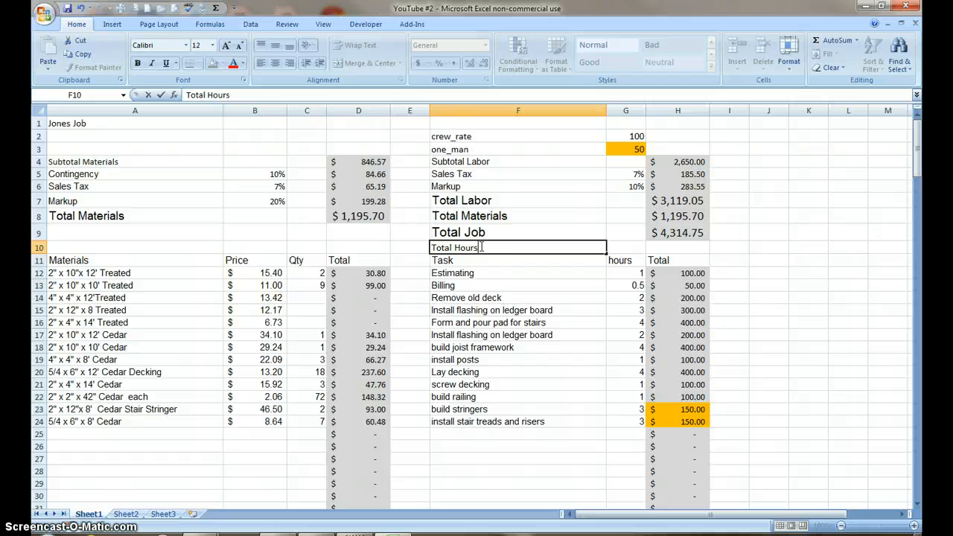
left_click(625, 247)
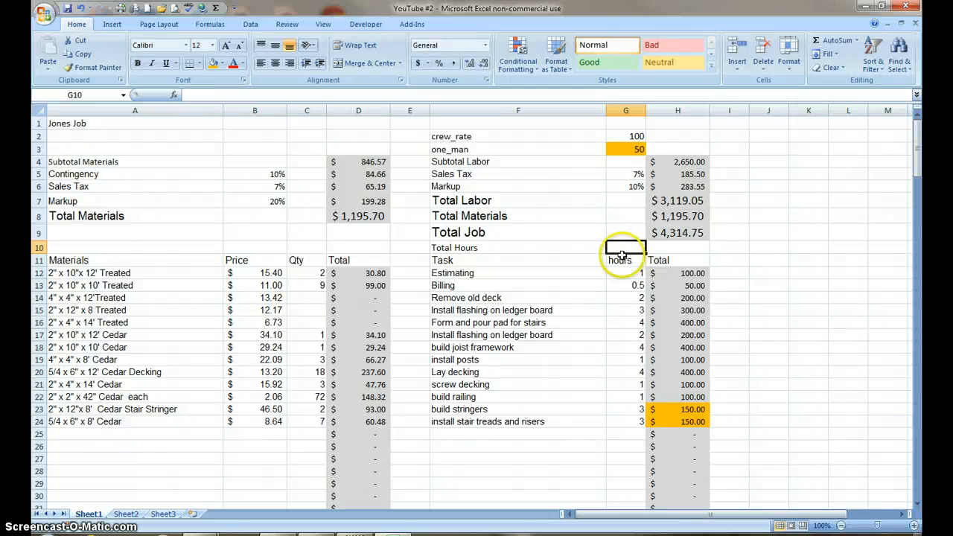
mouse_move(807, 76)
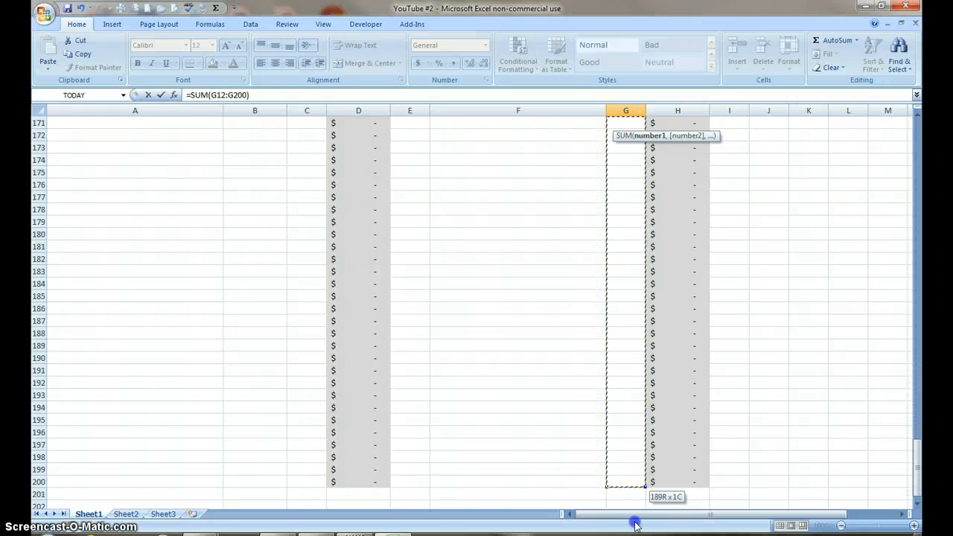
Step: Enter =SUM(G12:G200) in G10 to show 29.5 total hours
left_click_drag(633, 495, 633, 506)
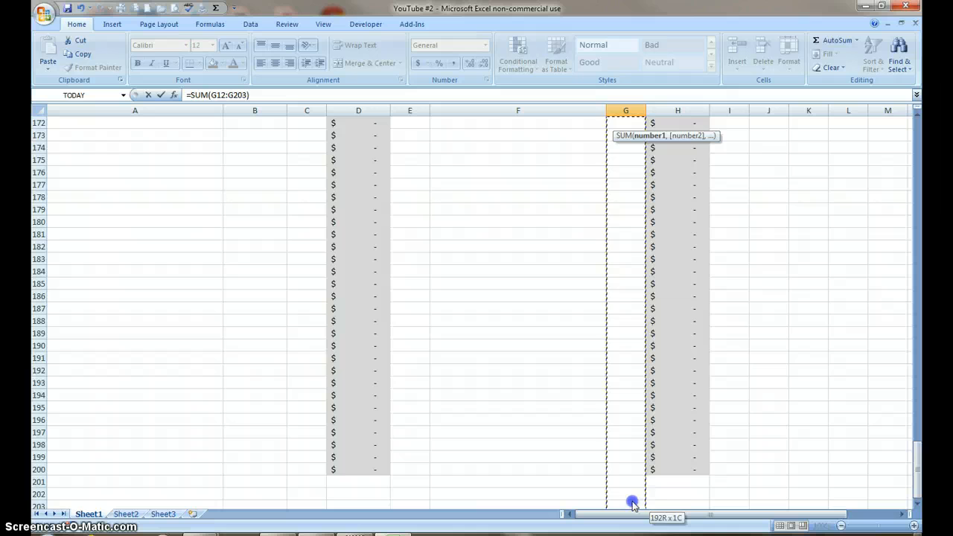
left_click_drag(633, 503, 634, 464)
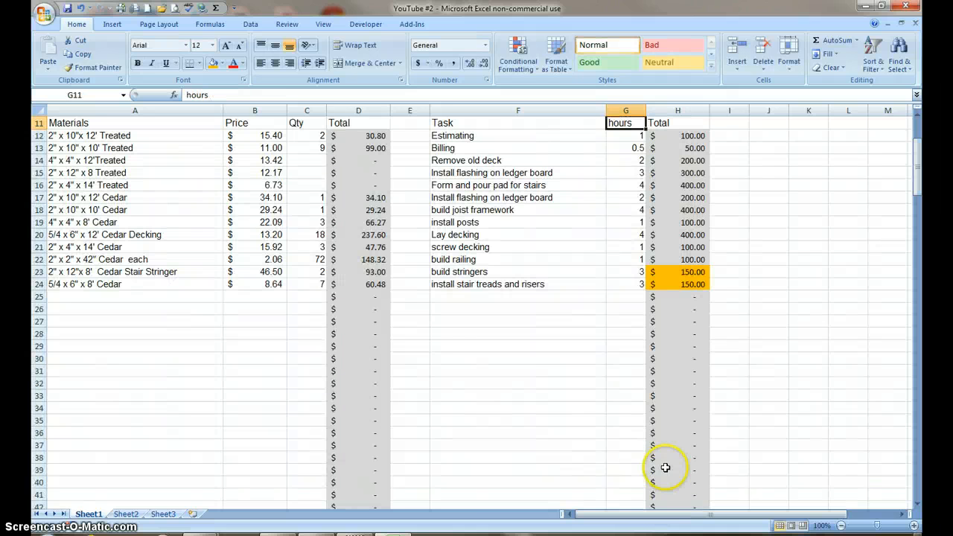
scroll("up", 3)
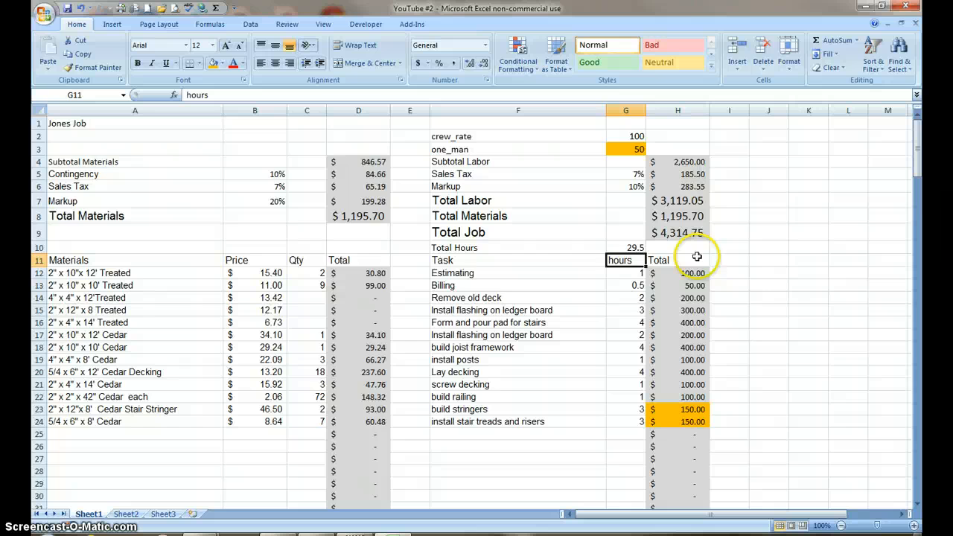
scroll("down", 3)
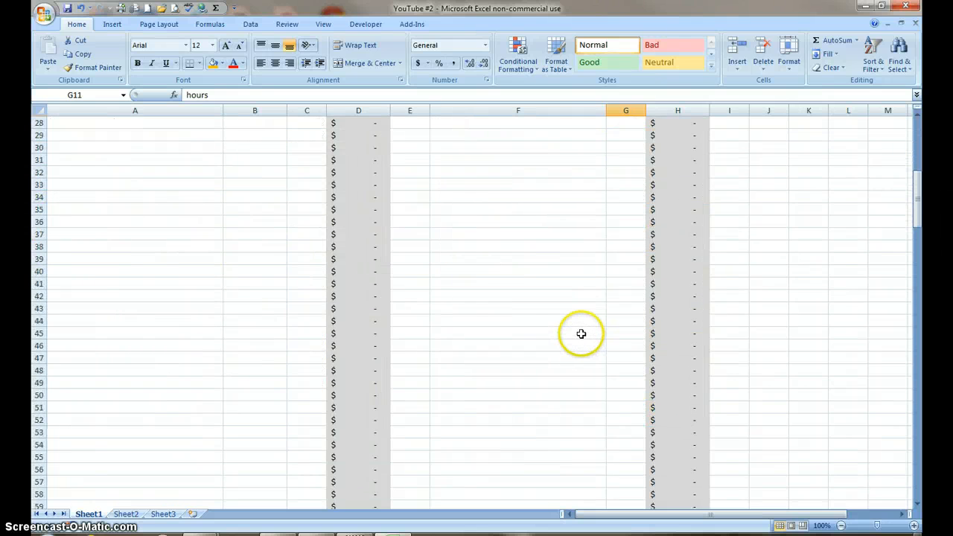
scroll("up", 3)
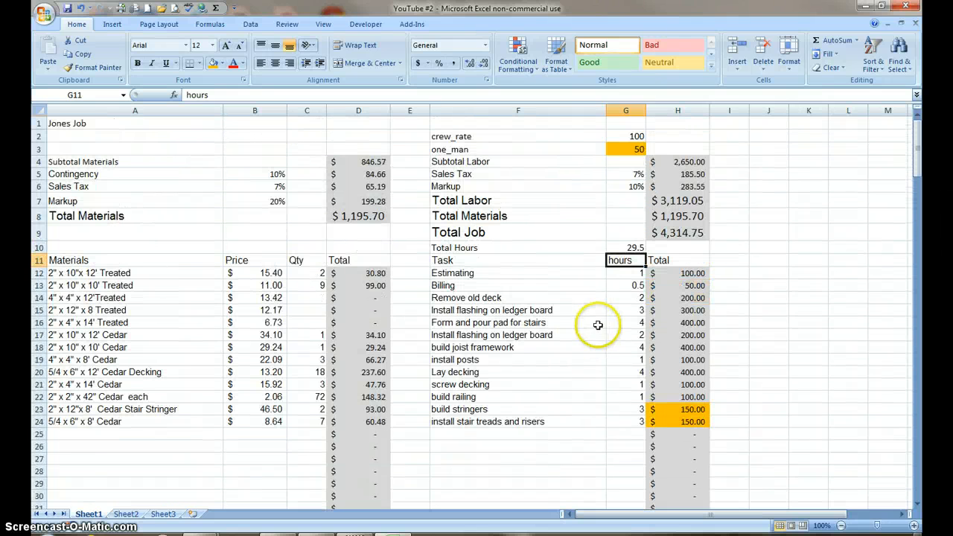
mouse_move(587, 258)
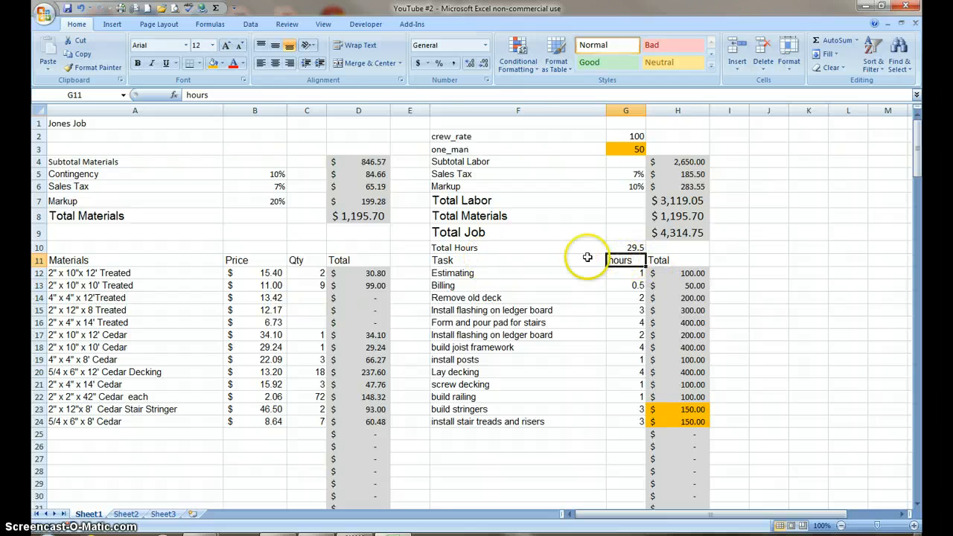
left_click(134, 272)
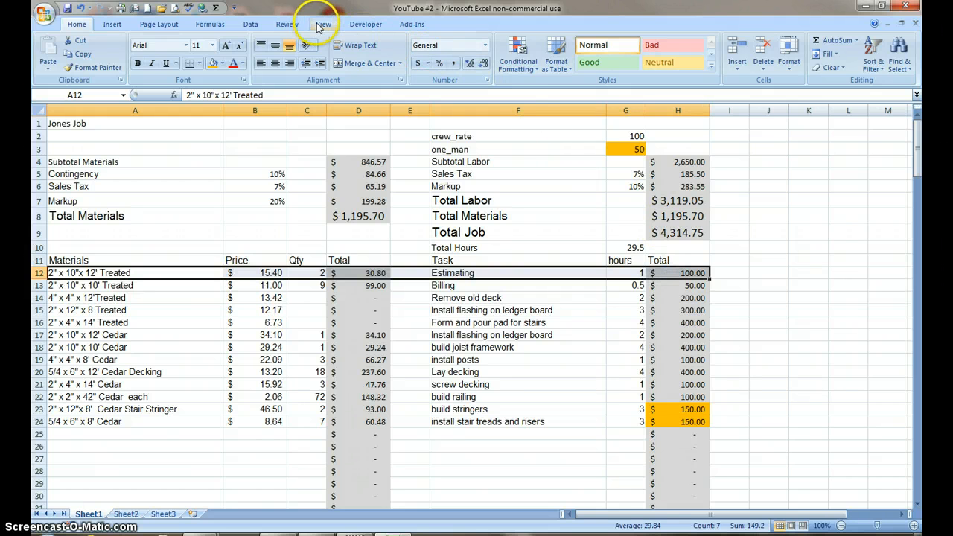
Step: Freeze panes above row 12 so the title, summary and headings in rows 1–11 stay visible
left_click(473, 52)
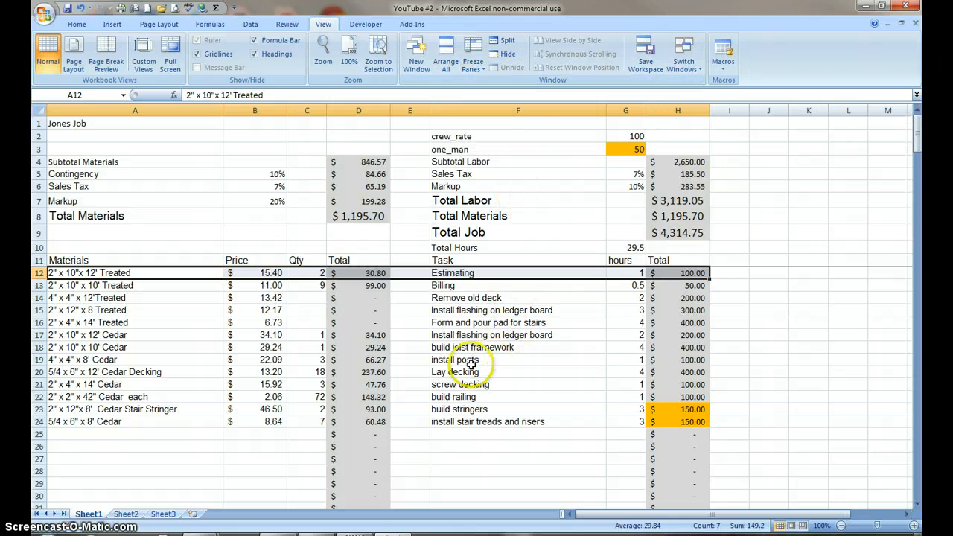
left_click(518, 359)
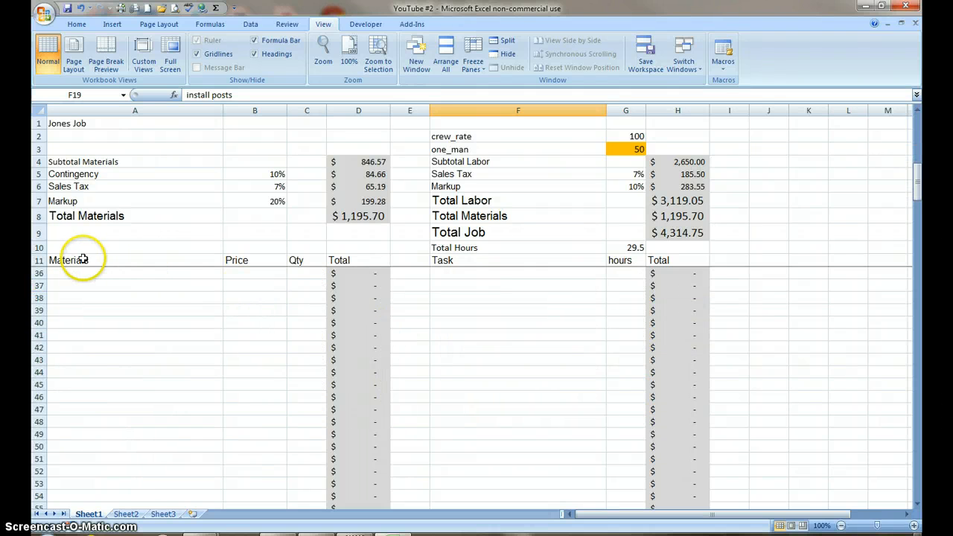
mouse_move(222, 266)
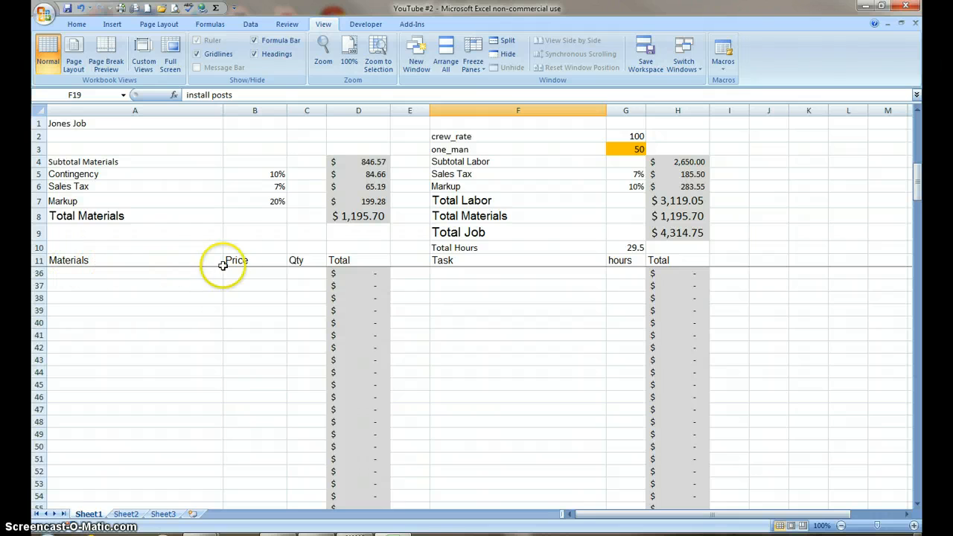
mouse_move(593, 343)
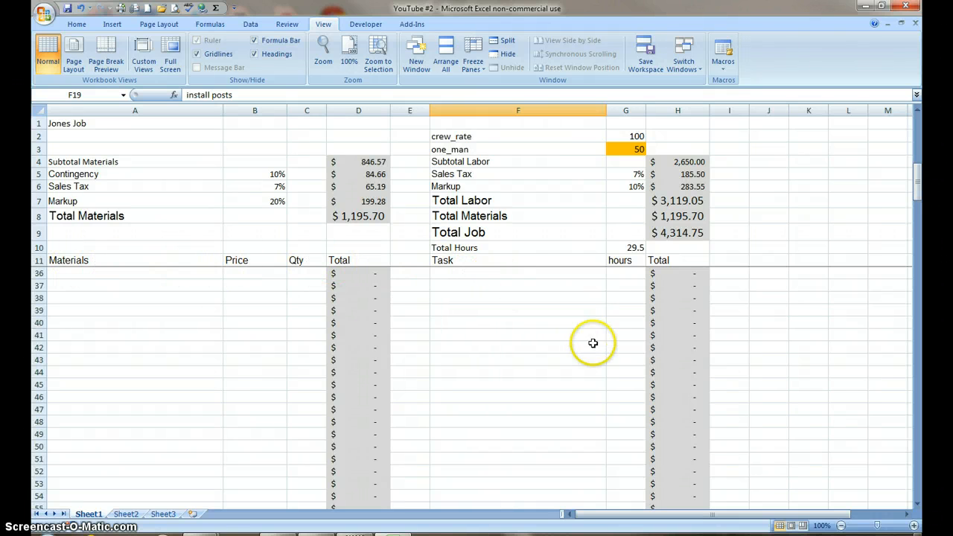
mouse_move(687, 221)
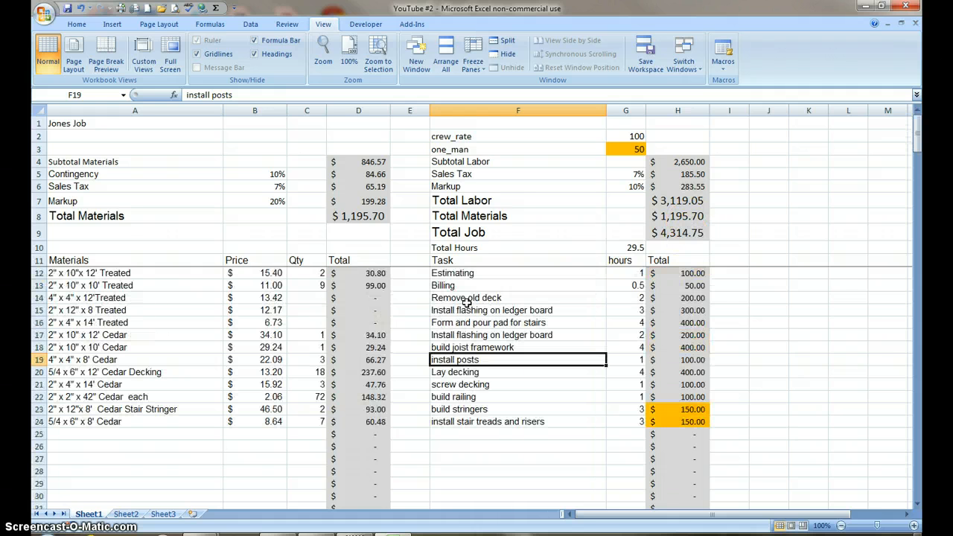
mouse_move(371, 300)
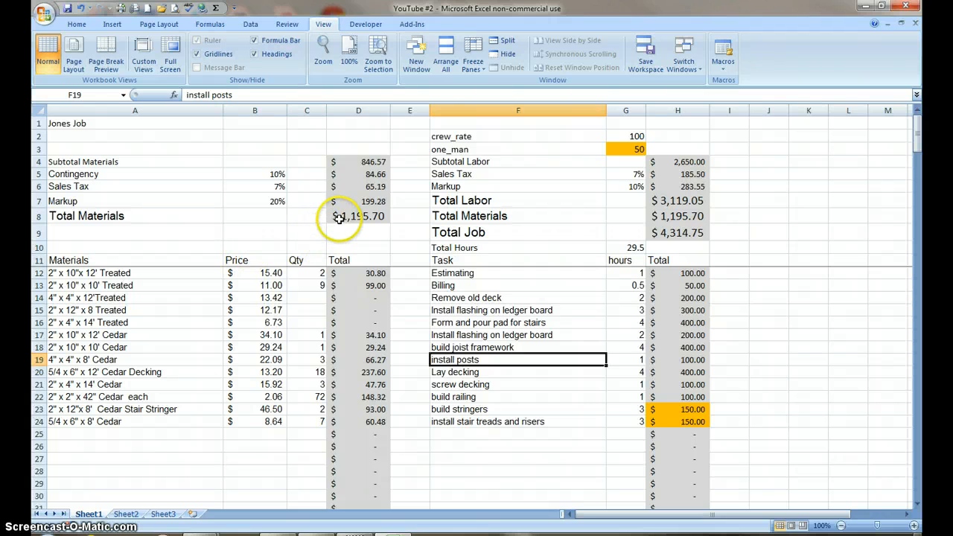
Step: Fill Total Materials (D8, H8) light blue and Total Labor (H7) green, and shade Total Job (H9)
left_click(358, 215)
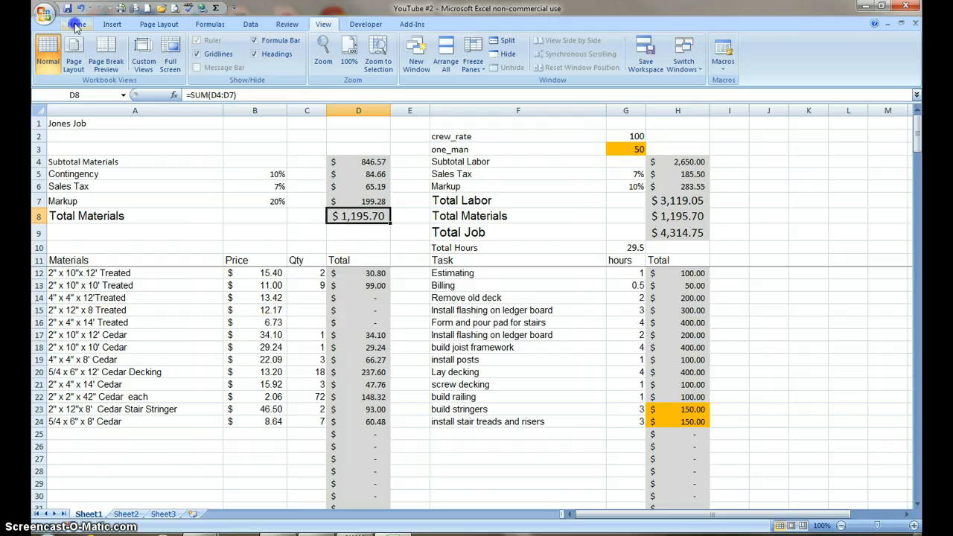
left_click(76, 24)
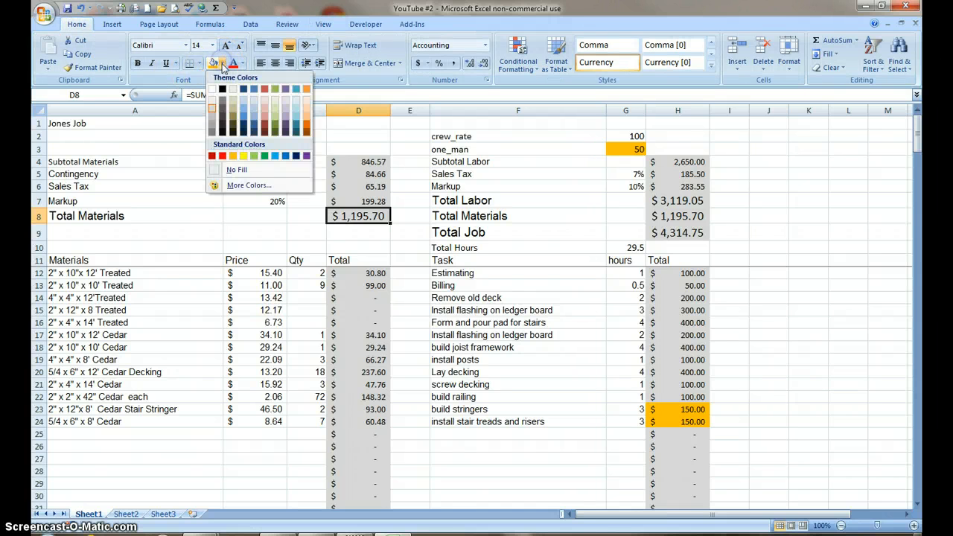
mouse_move(244, 111)
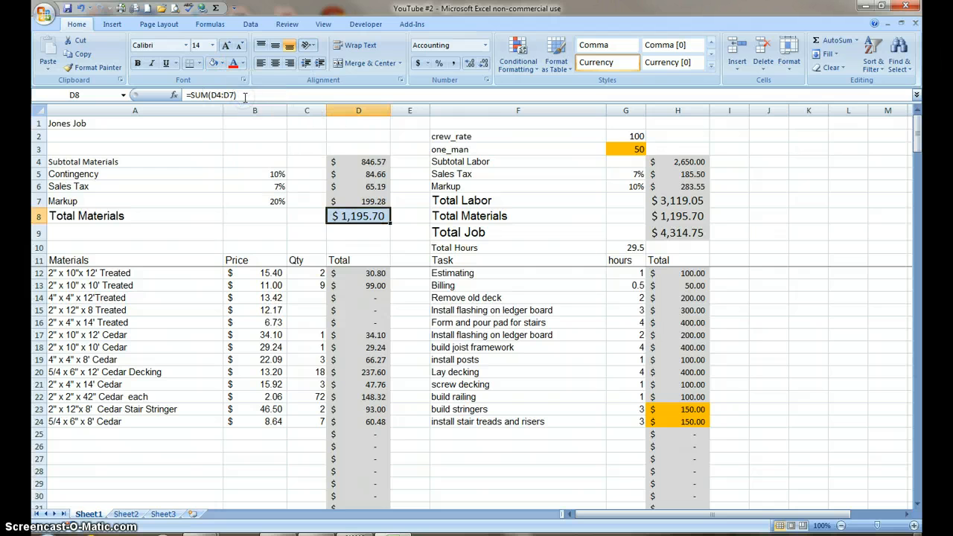
mouse_move(688, 204)
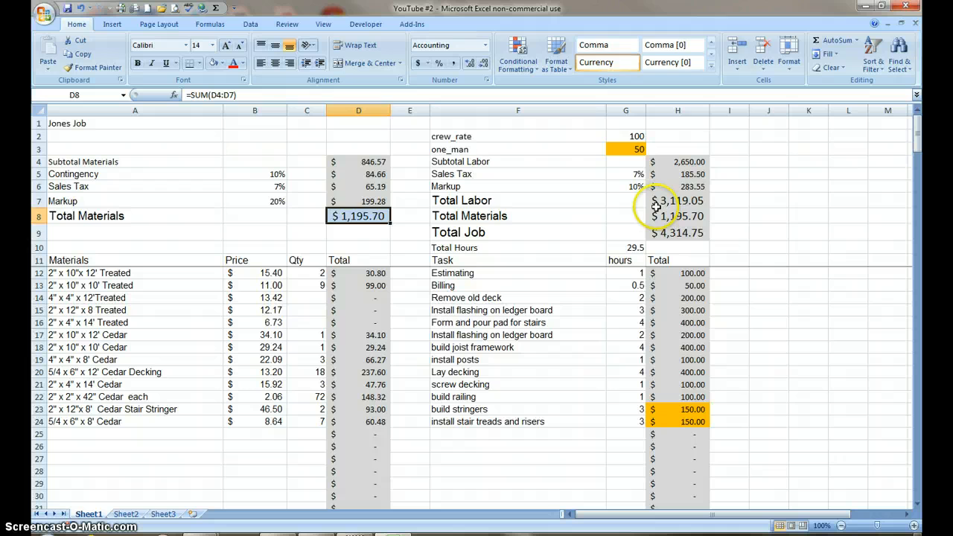
left_click(677, 200)
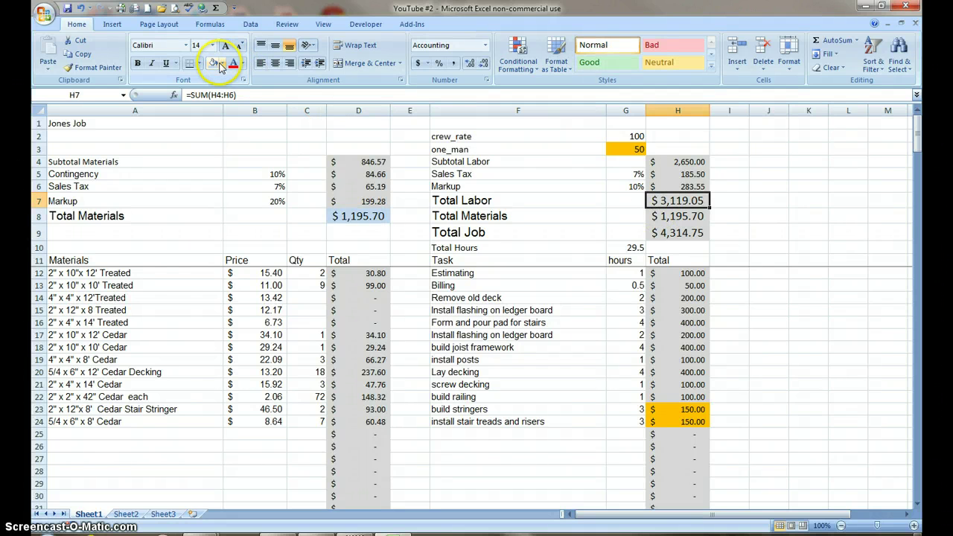
left_click(221, 62)
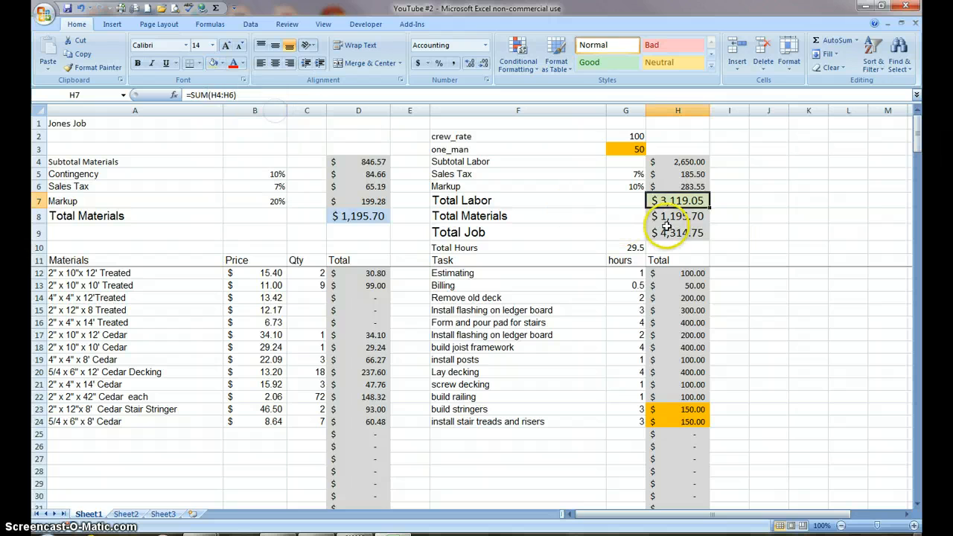
left_click(677, 216)
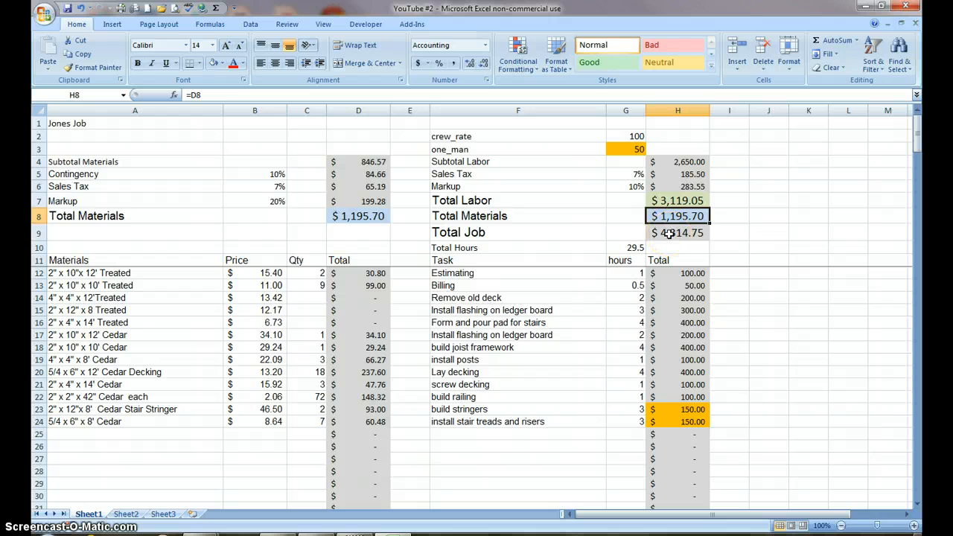
left_click(676, 232)
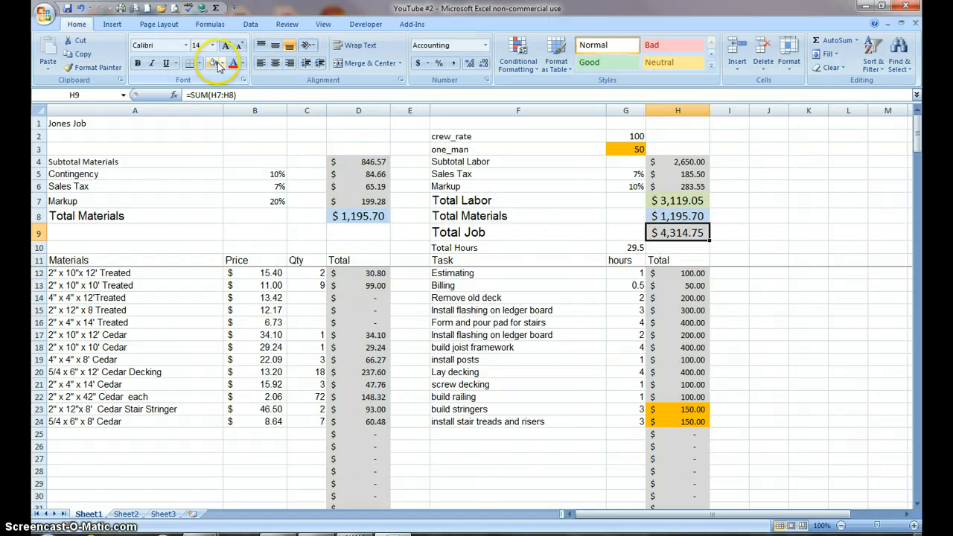
left_click(221, 62)
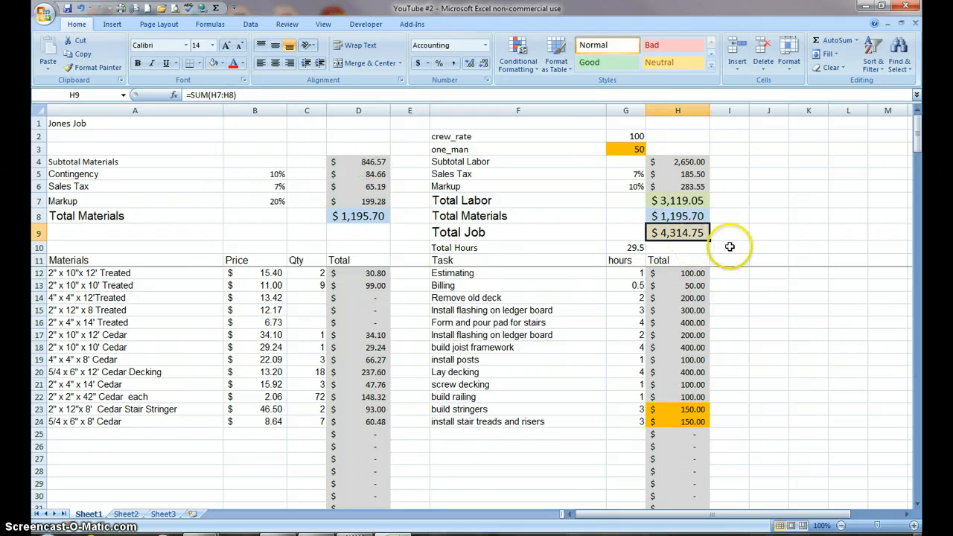
mouse_move(441, 161)
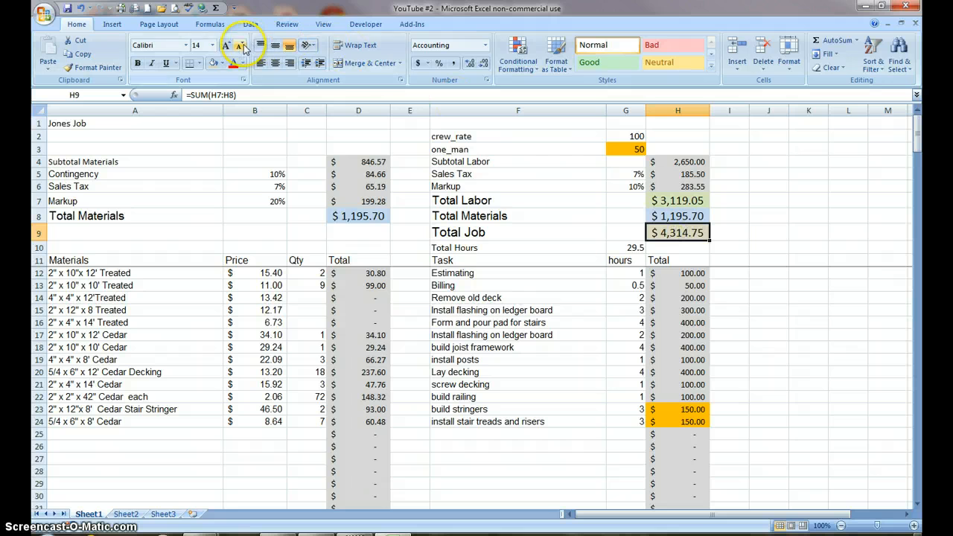
Step: Increase the Total Job font size twice and widen column H to show $4,314.75
left_click(227, 45)
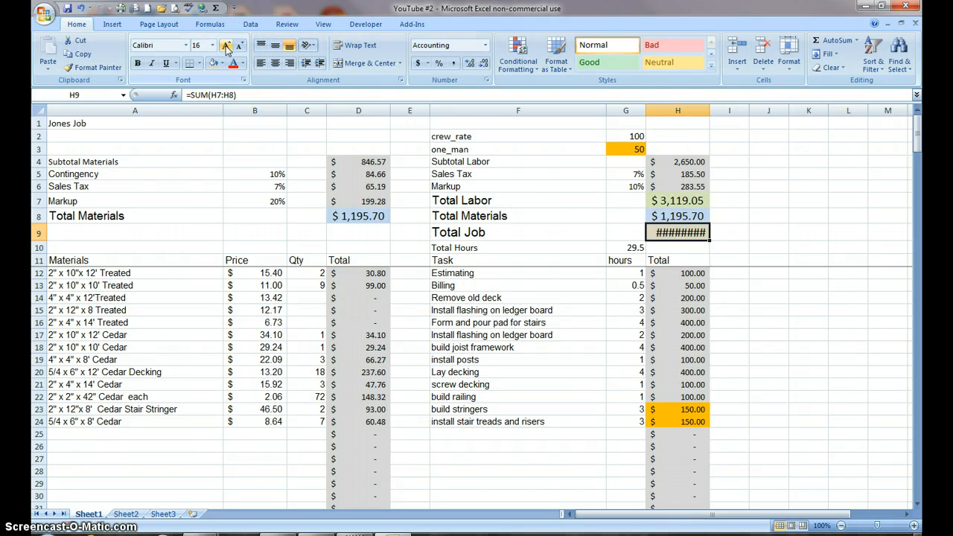
left_click(226, 45)
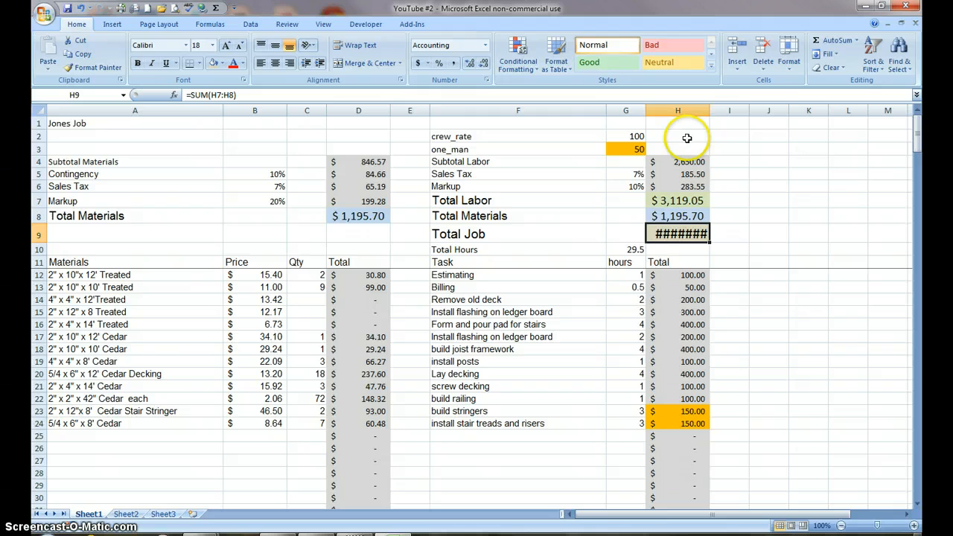
left_click(676, 136)
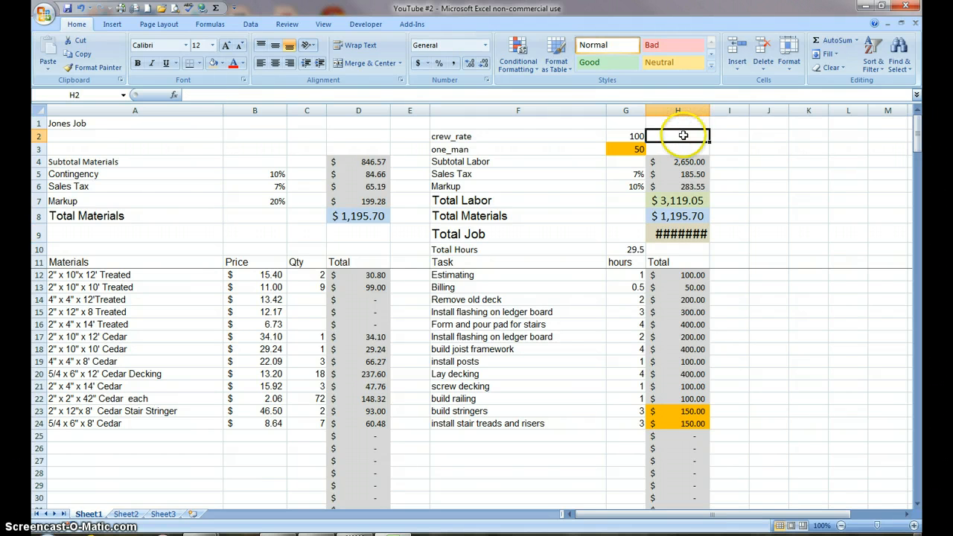
left_click_drag(709, 110, 712, 111)
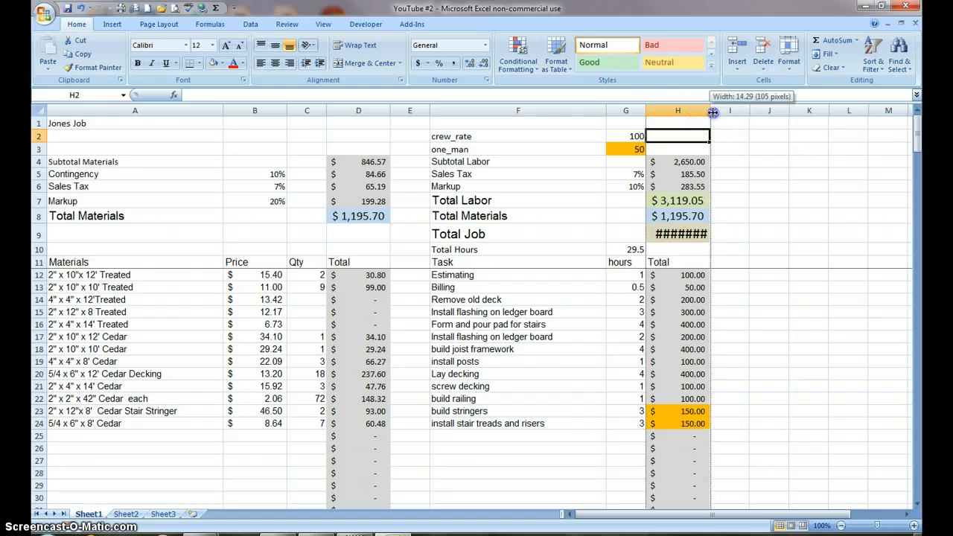
left_click_drag(712, 110, 720, 110)
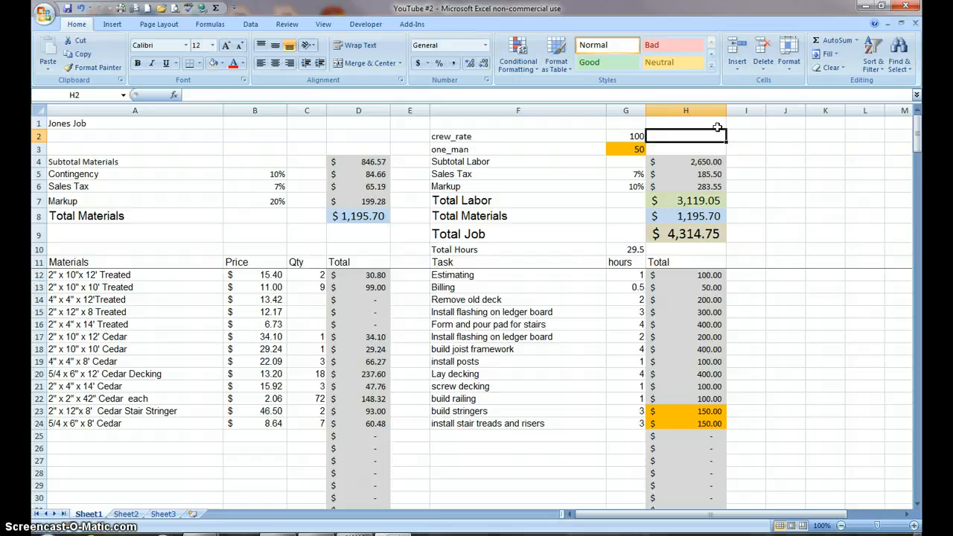
mouse_move(655, 253)
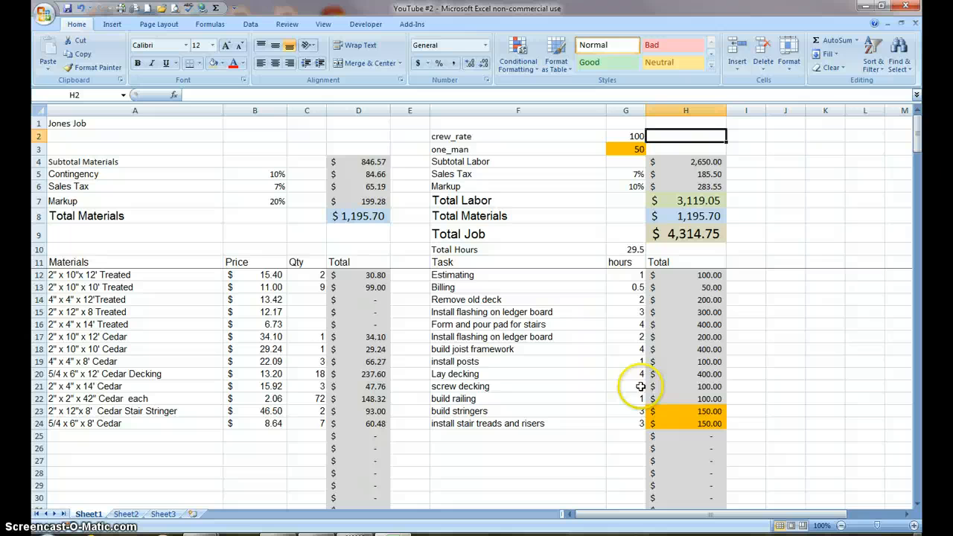
mouse_move(608, 436)
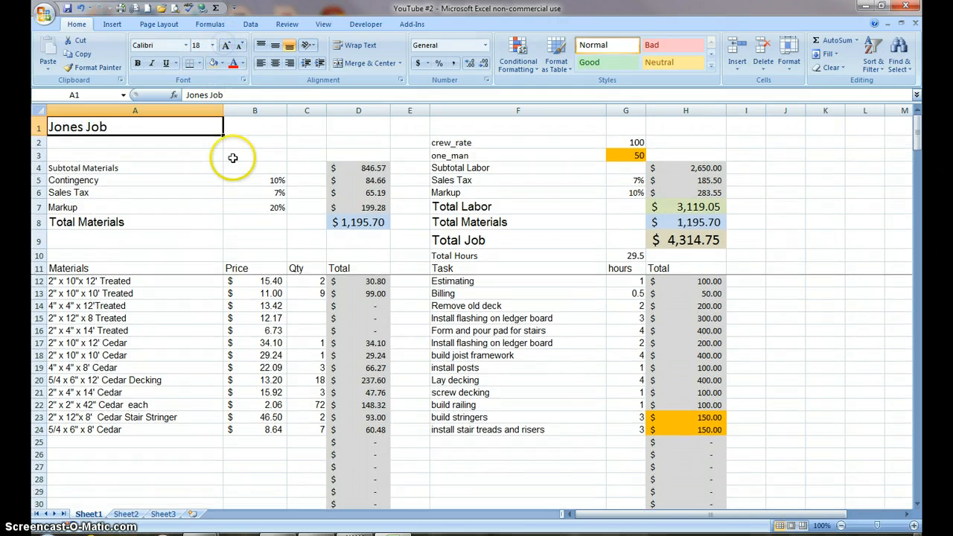
mouse_move(597, 165)
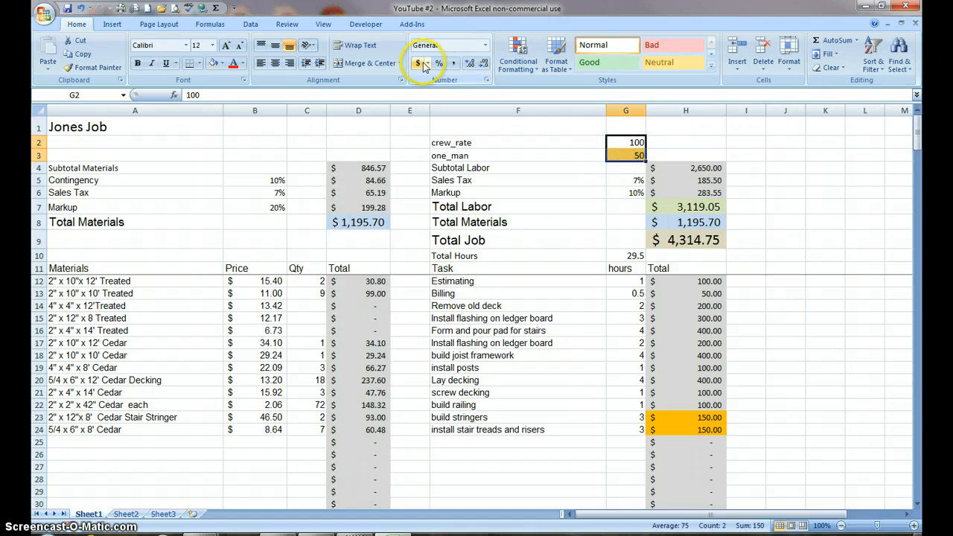
Step: Apply Accounting currency format to the crew_rate and one_man rates, showing $100.00 and $50.00
left_click(416, 63)
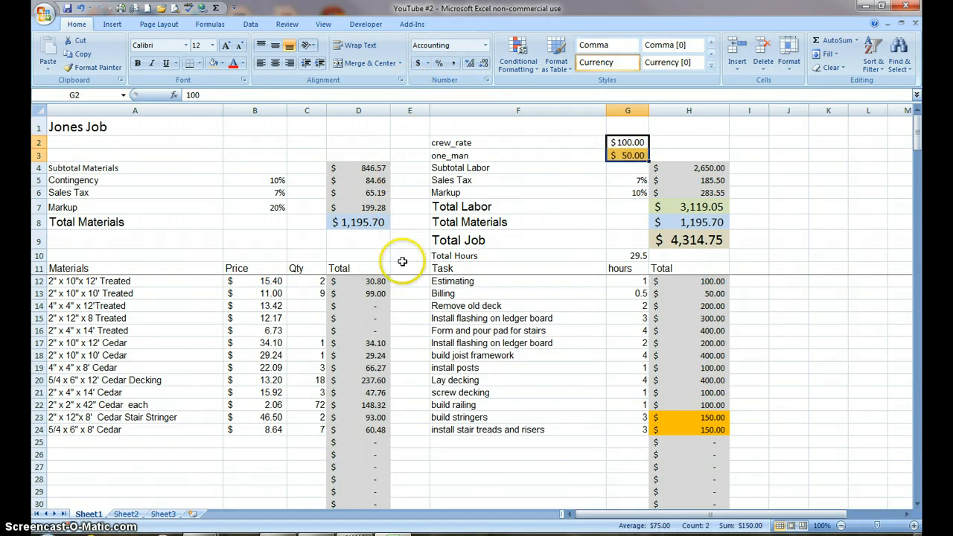
mouse_move(445, 326)
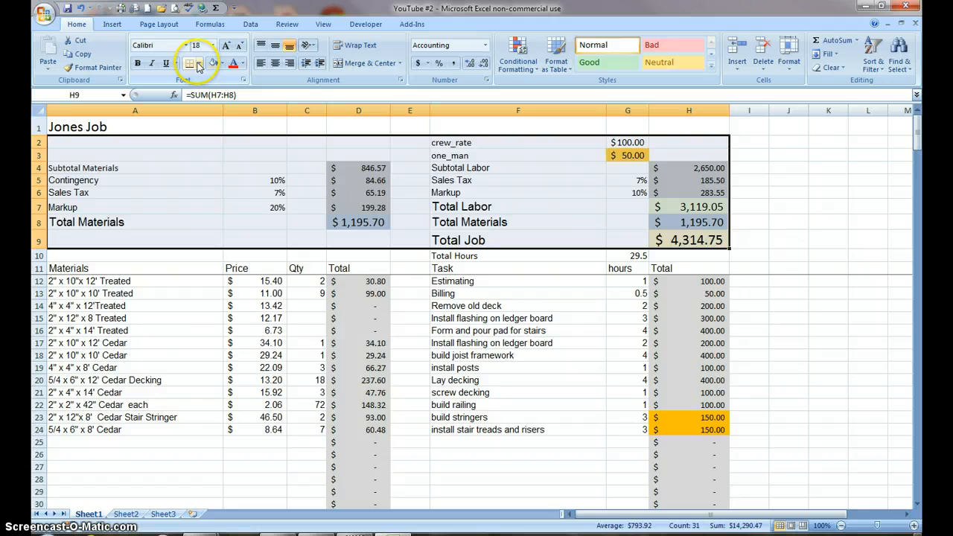
Step: Apply All Borders to the summary block A2:H9, then deselect to inspect it
left_click(200, 63)
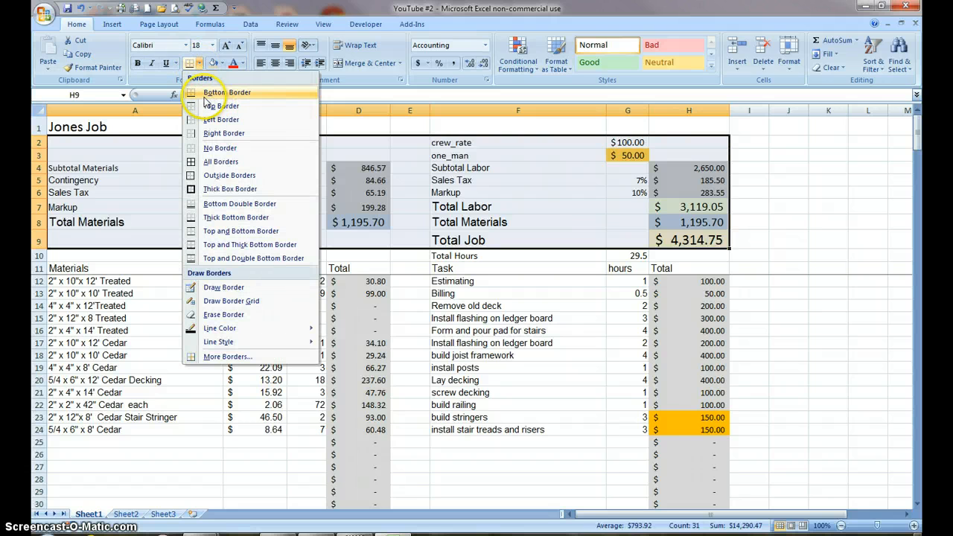
mouse_move(220, 162)
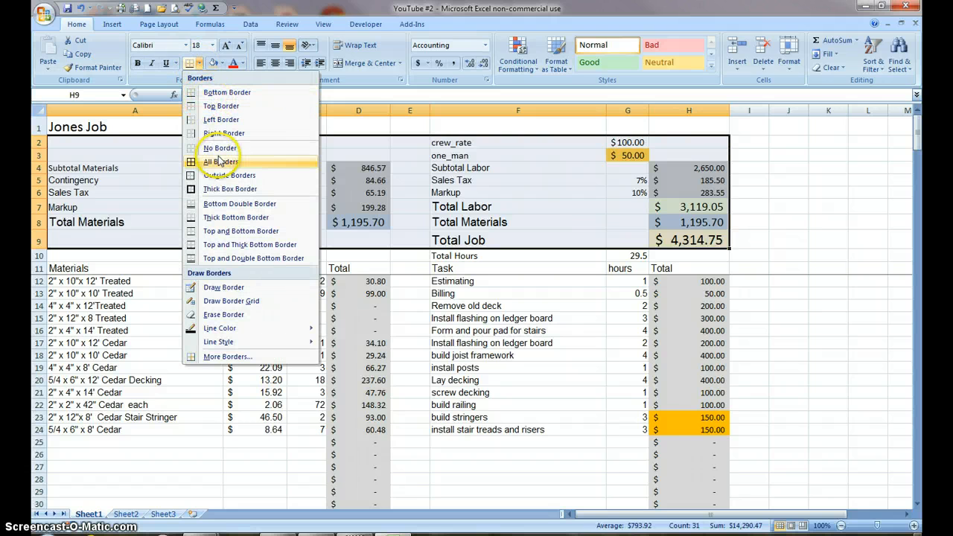
mouse_move(238, 217)
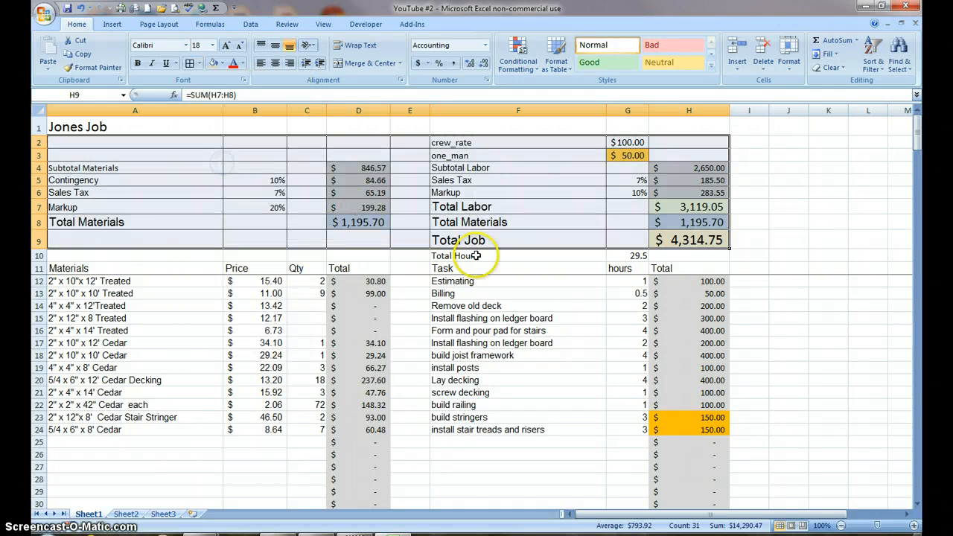
mouse_move(616, 297)
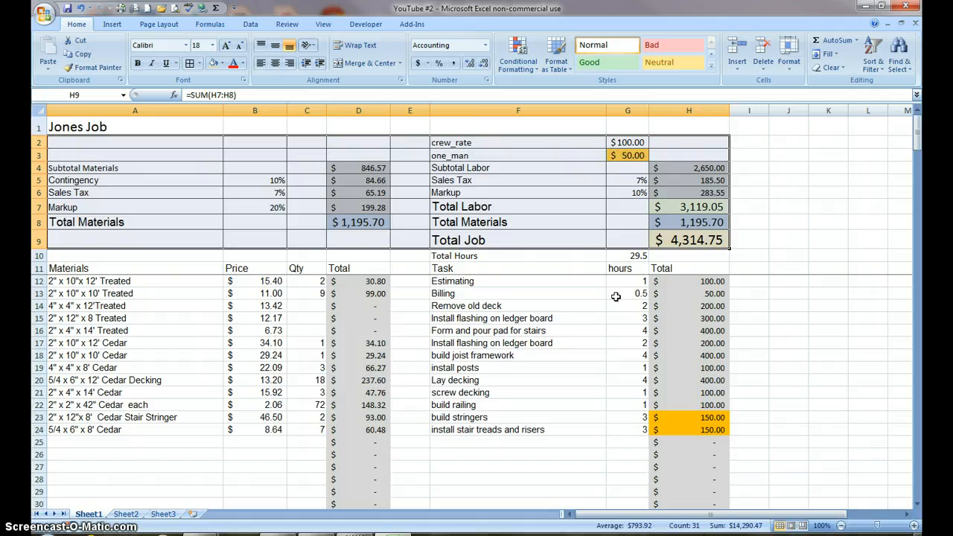
mouse_move(543, 269)
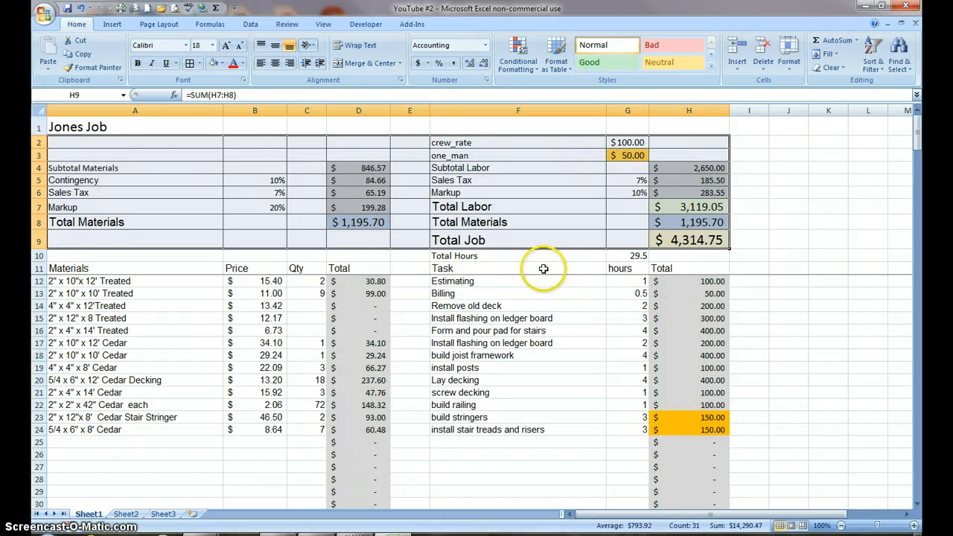
left_click(517, 255)
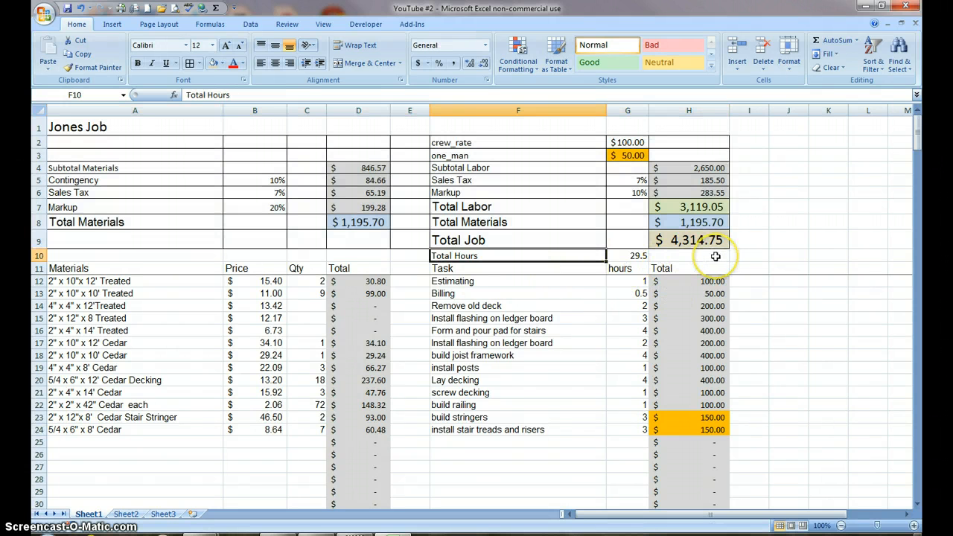
mouse_move(715, 268)
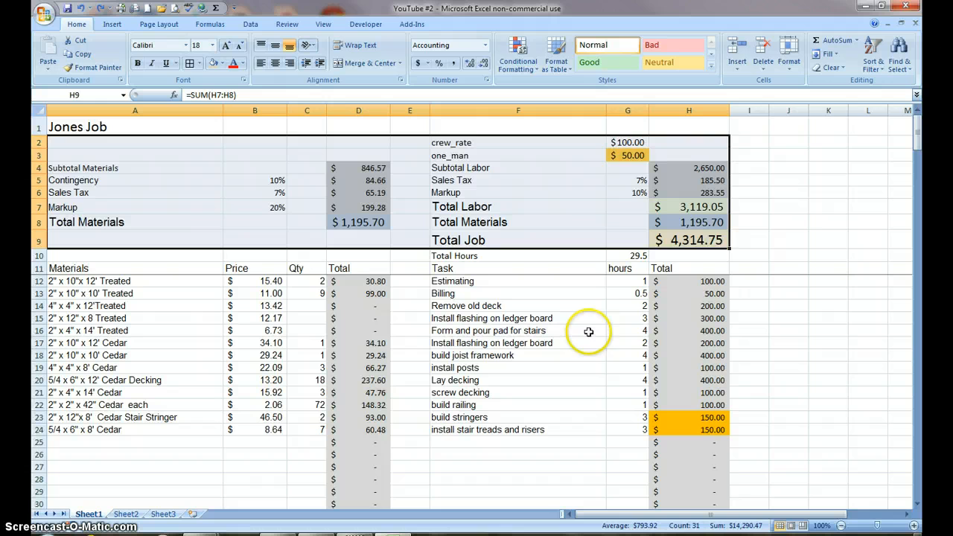
mouse_move(588, 464)
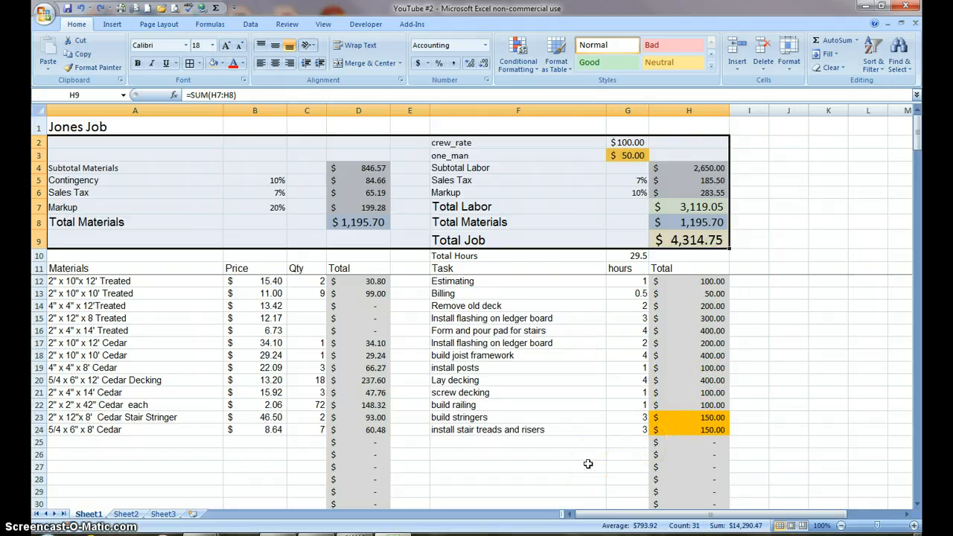